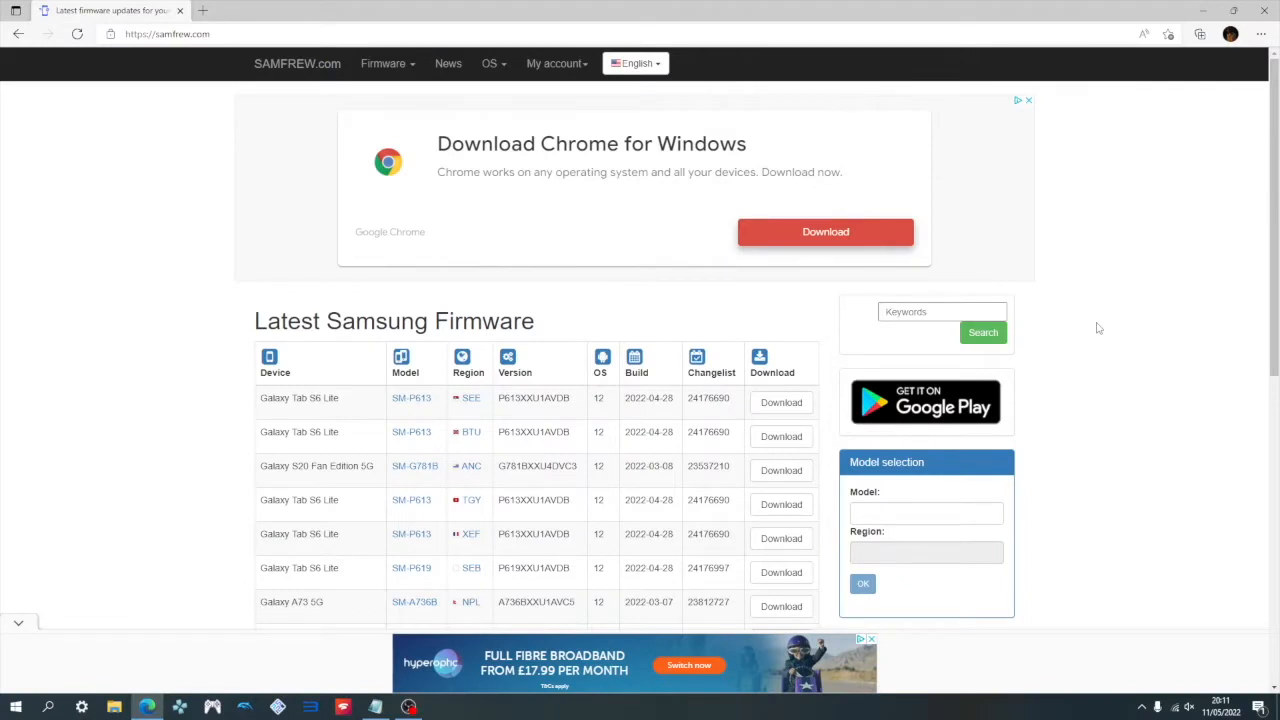
mouse_move(1108, 376)
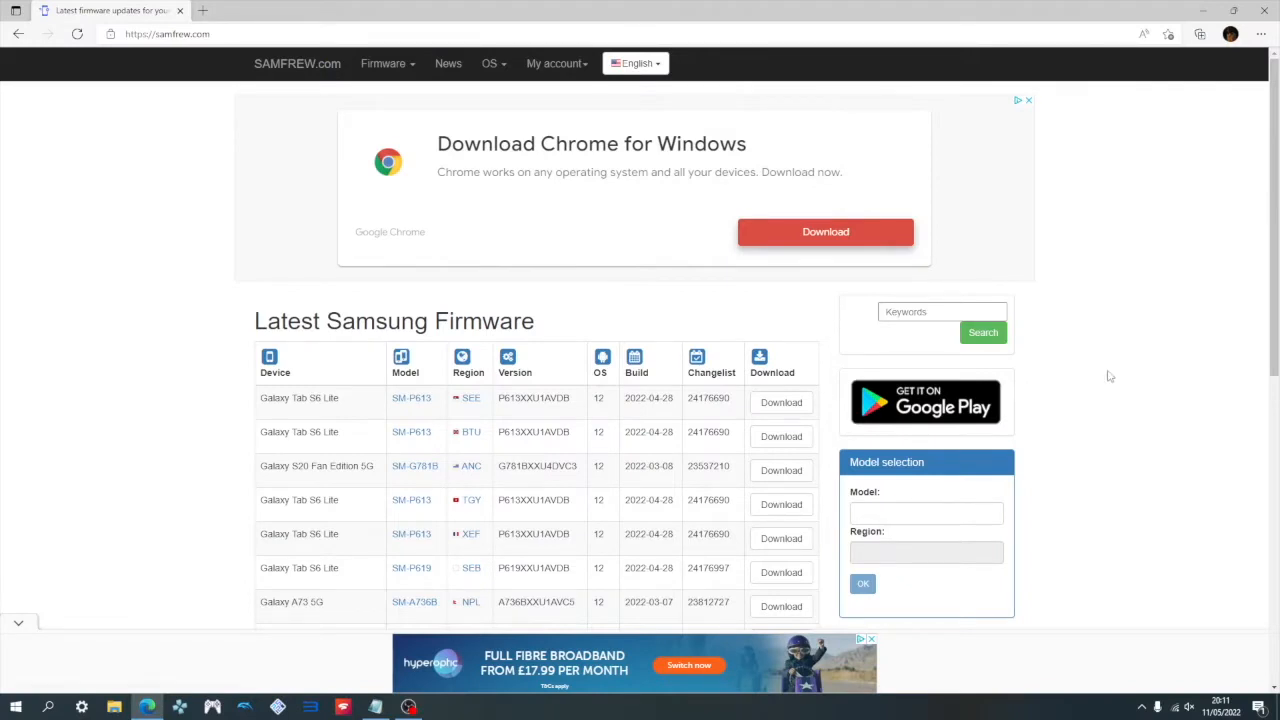
Find model p610, choose Galaxy Tab S6 Lite (Wi-Fi) SM-P610 and the United Kingdom firmware listing.
scroll("down", 3)
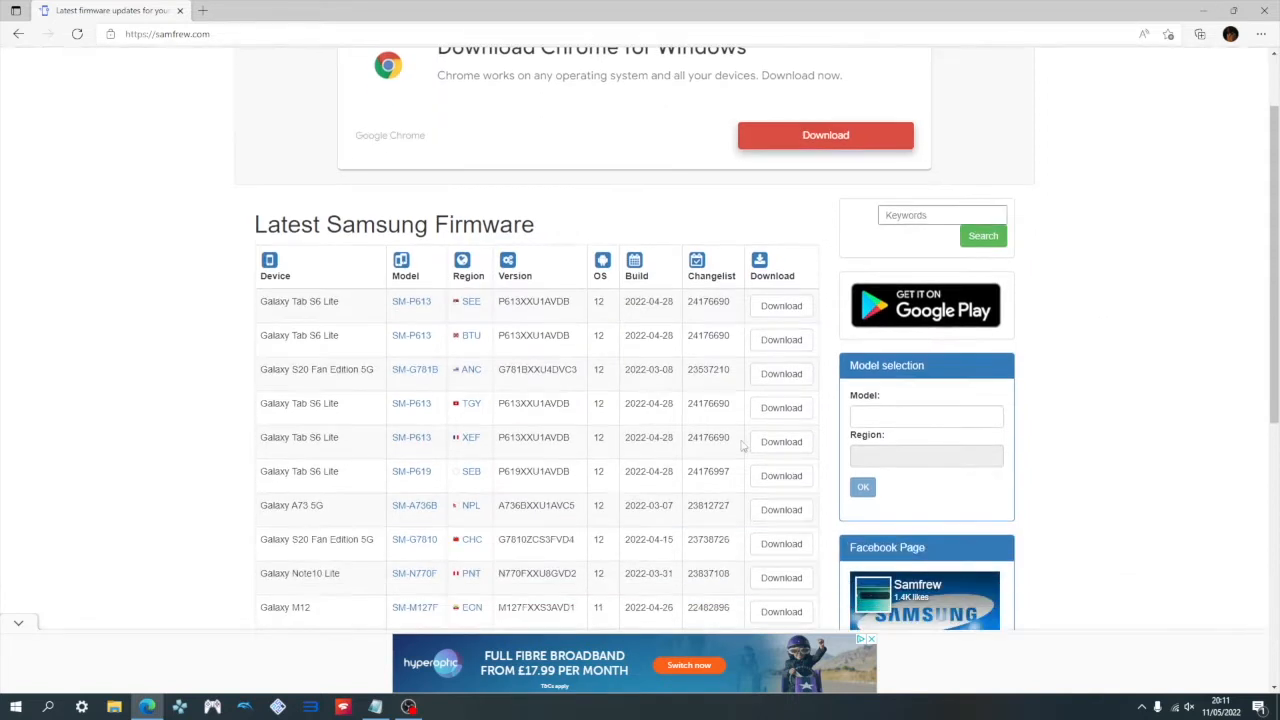
left_click(924, 416)
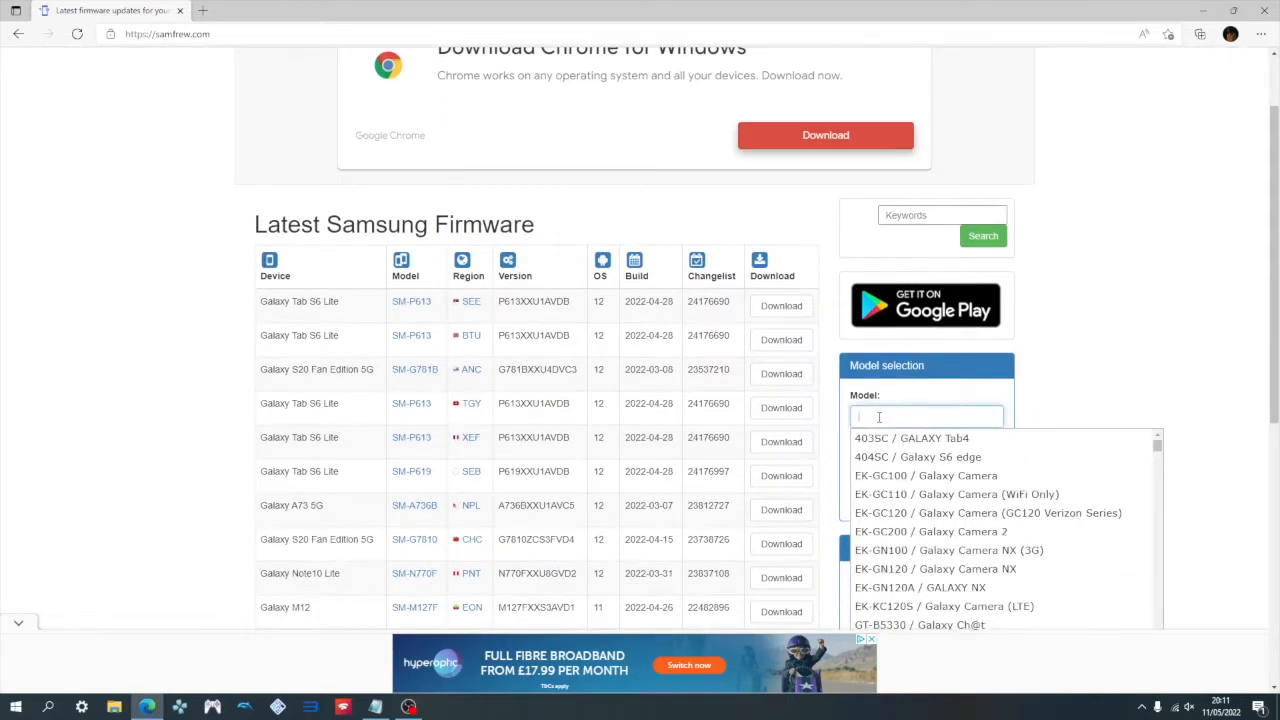
type("p610")
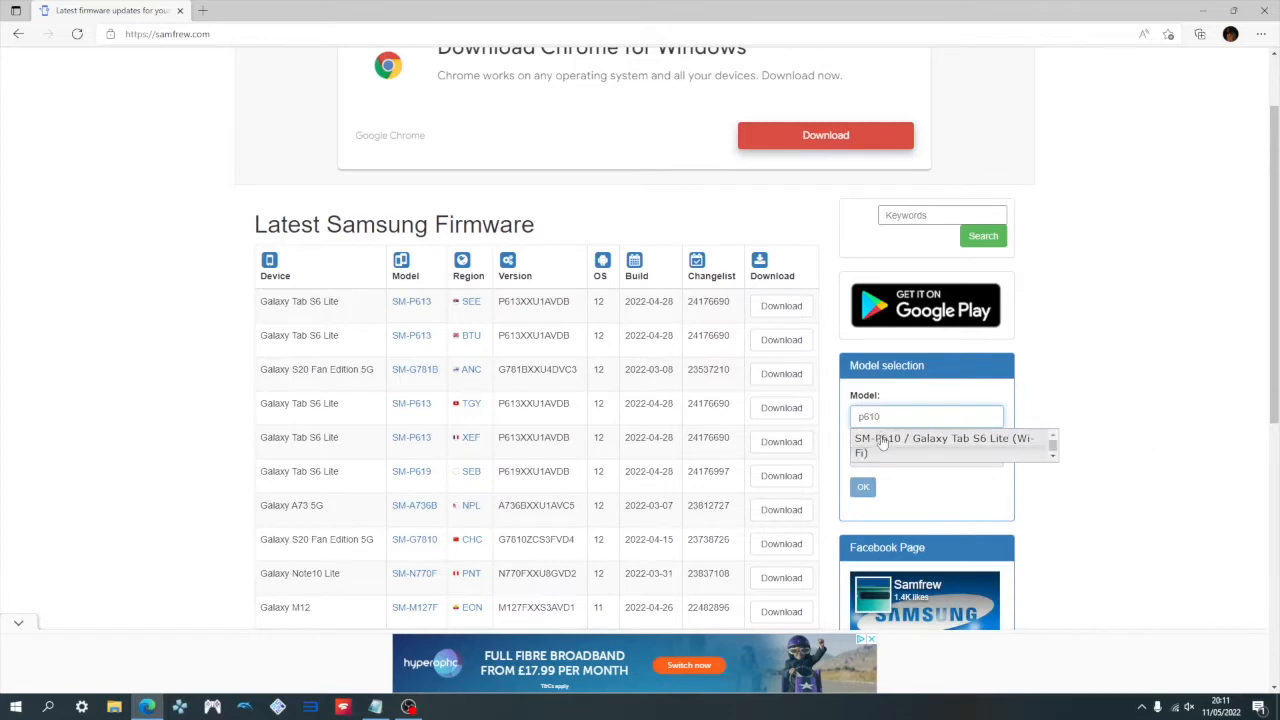
left_click(940, 446)
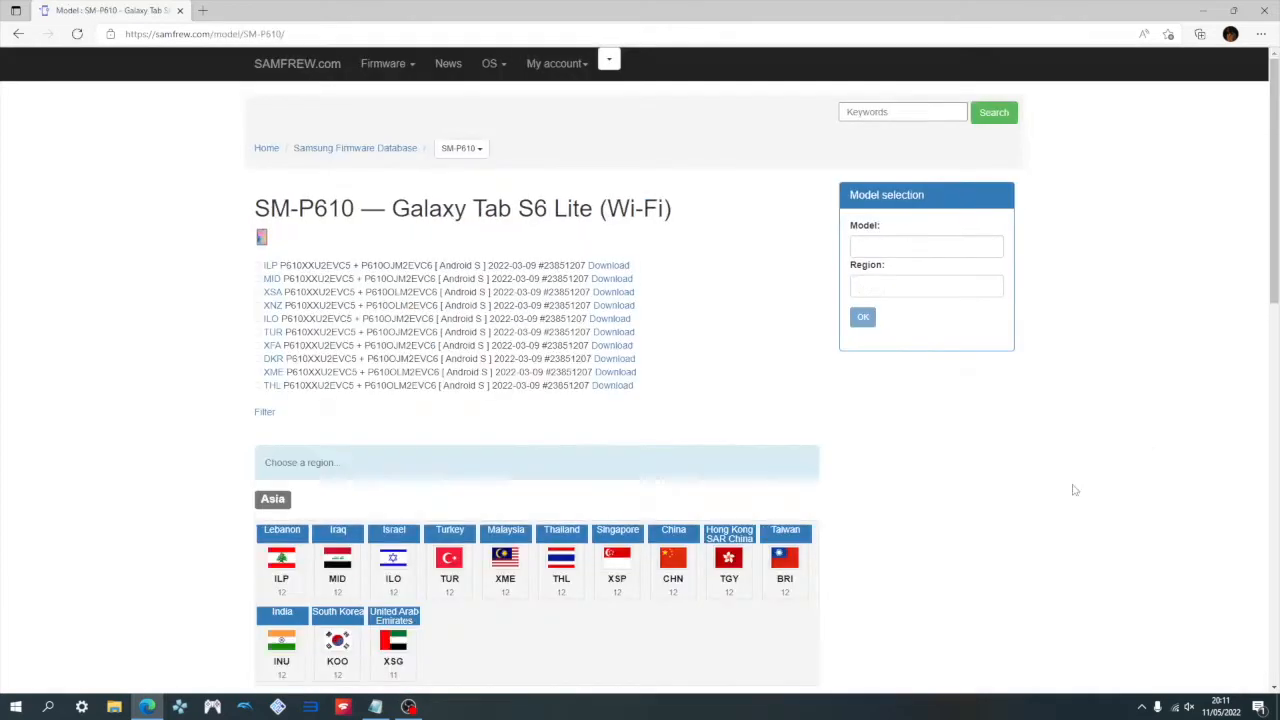
scroll("down", 3)
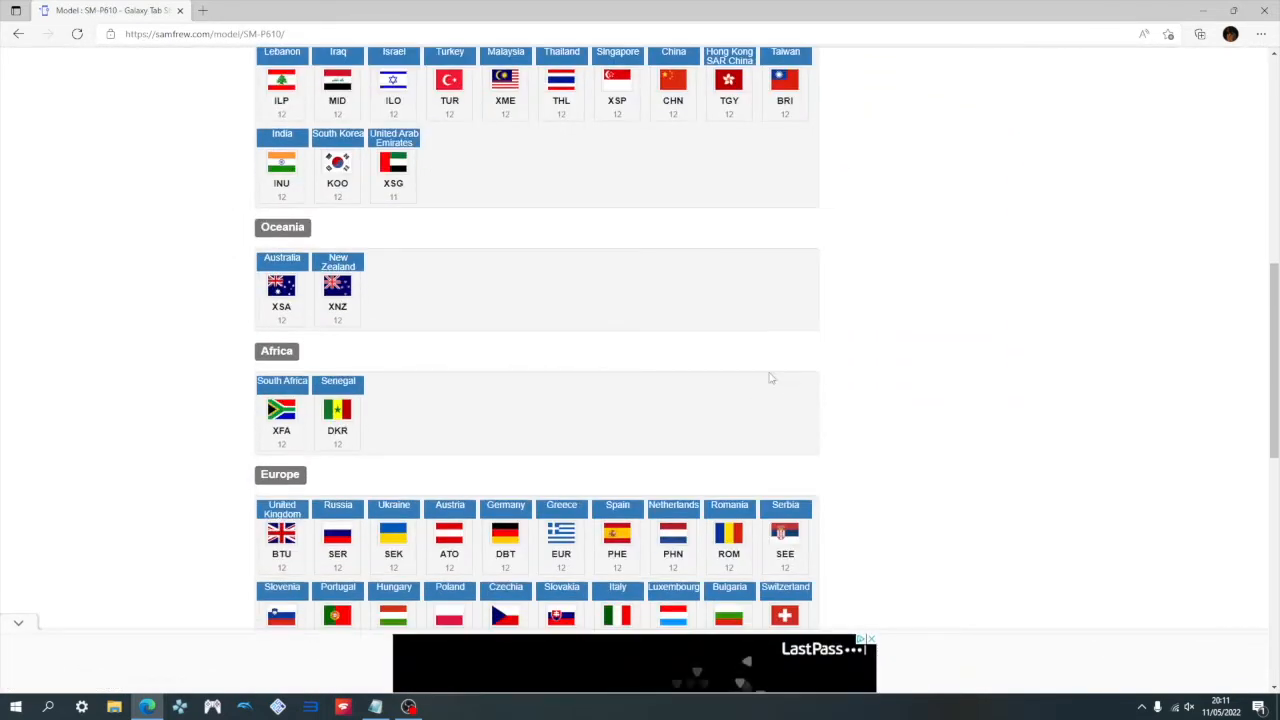
scroll("down", 3)
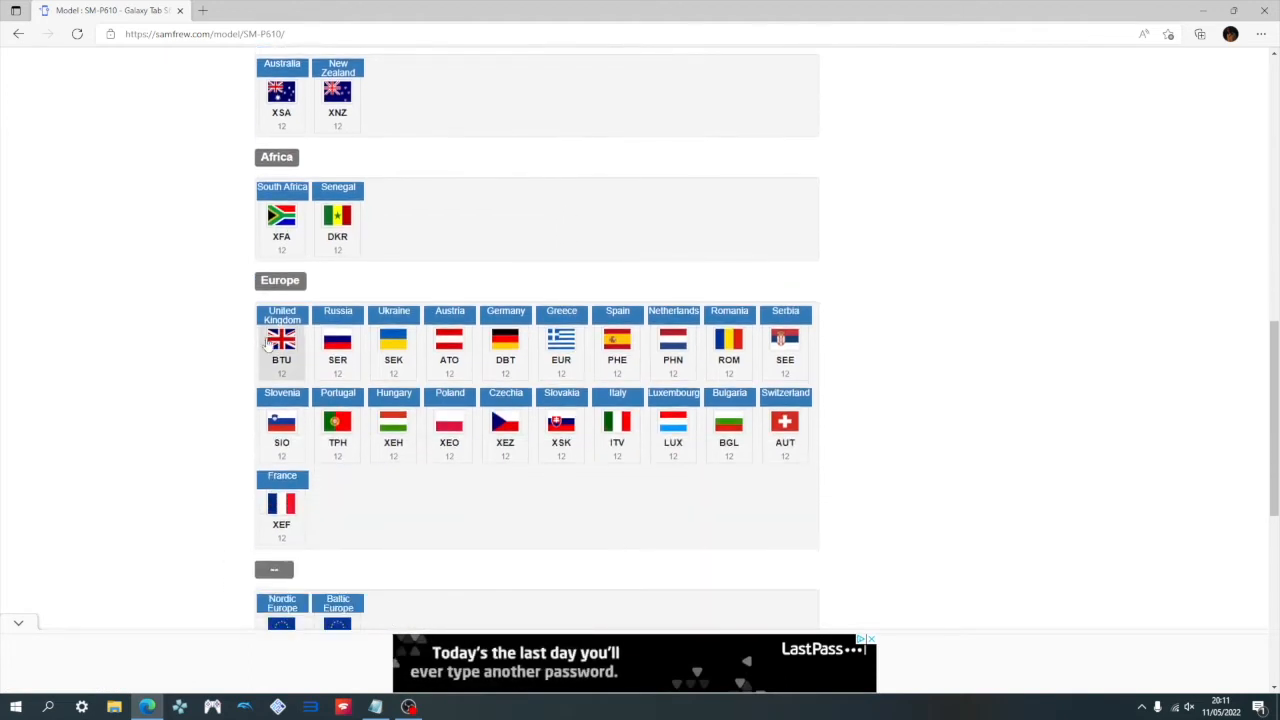
left_click(280, 344)
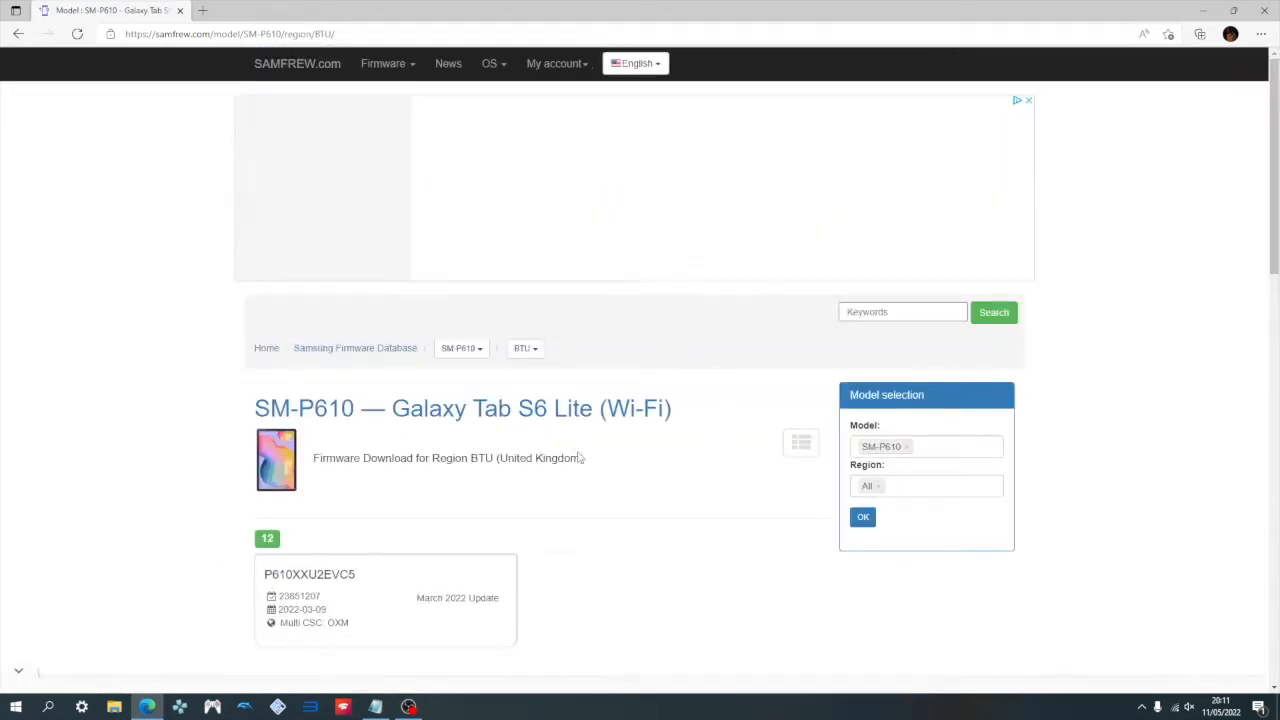
Start the free firmware zip download and fetch the Samsung device drivers.
scroll("down", 3)
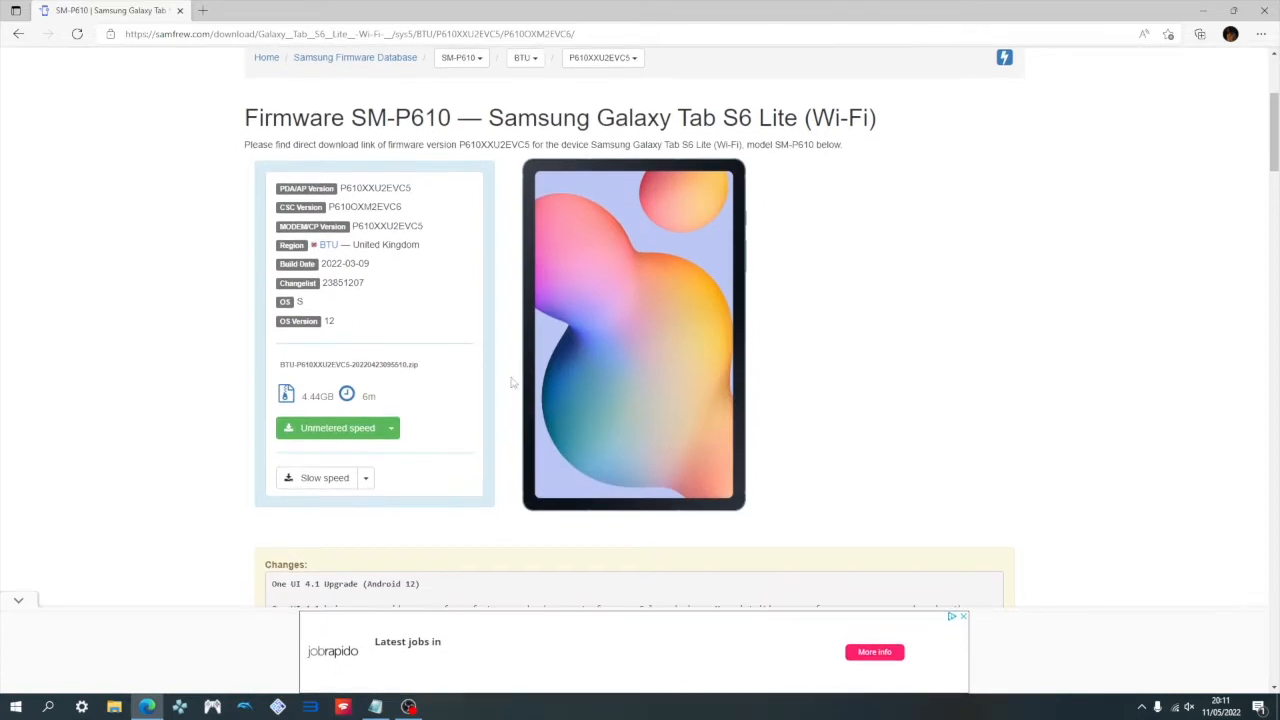
mouse_move(312, 472)
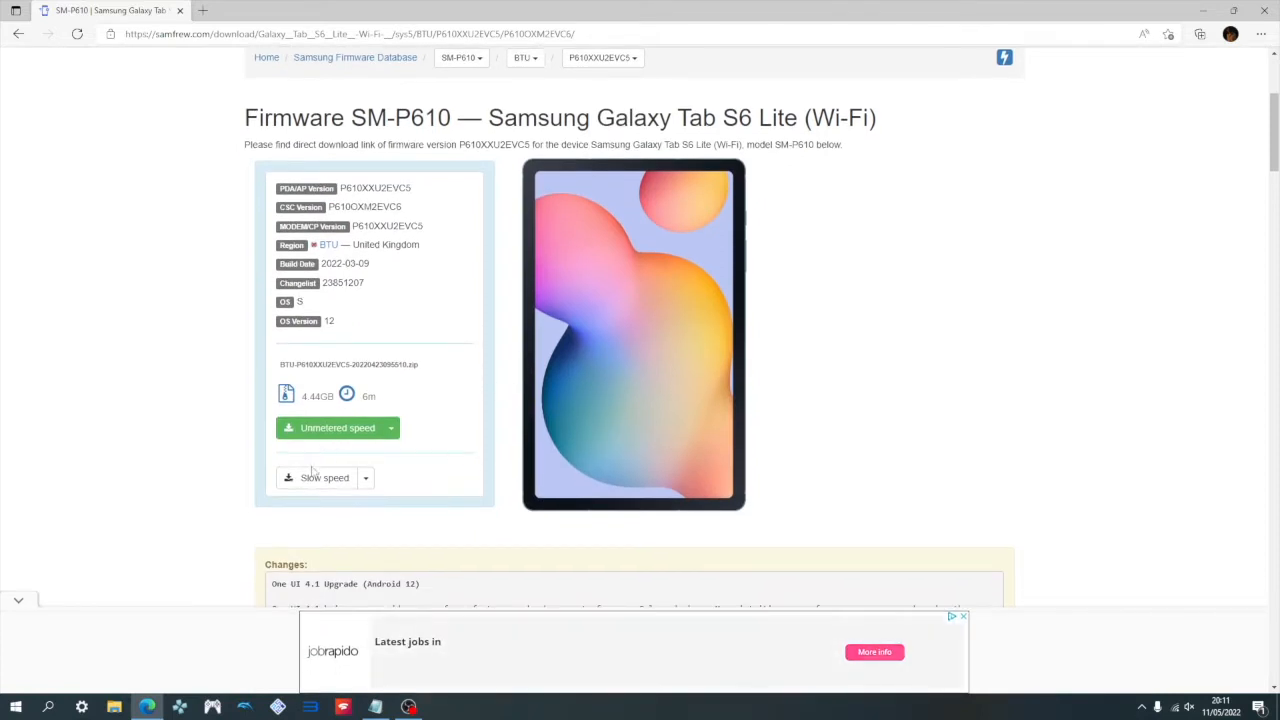
mouse_move(350, 496)
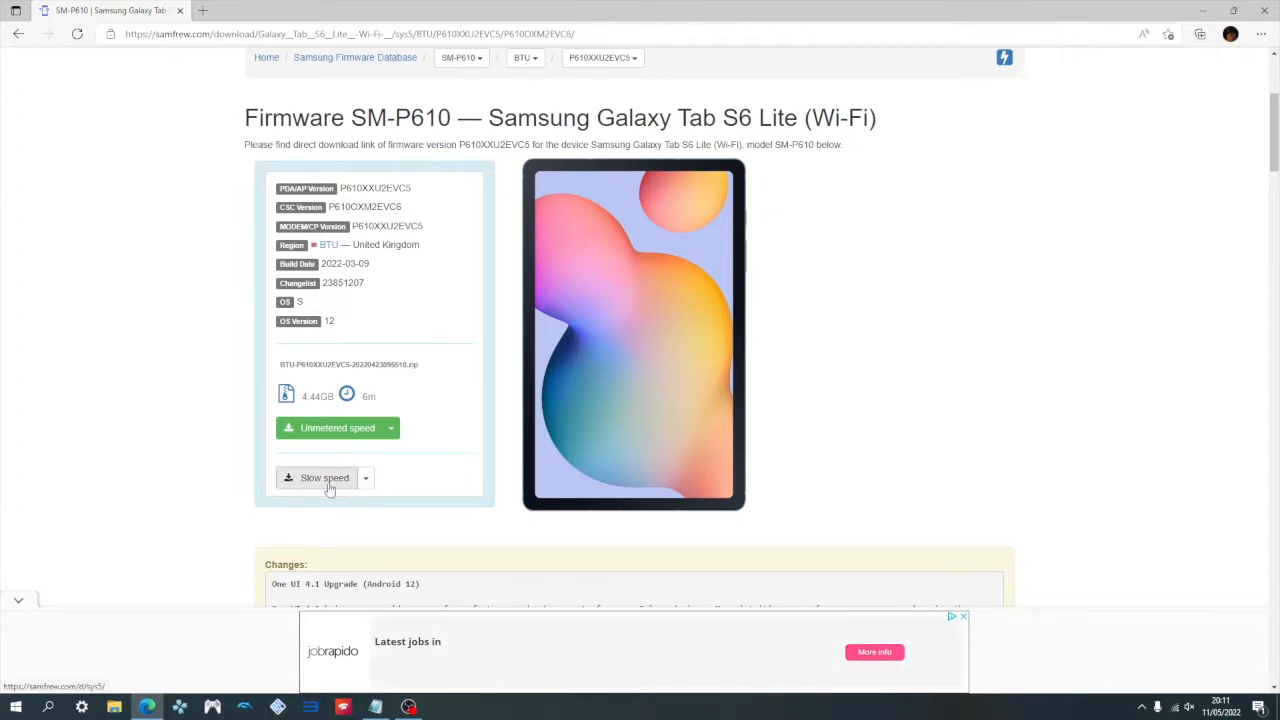
left_click(1198, 32)
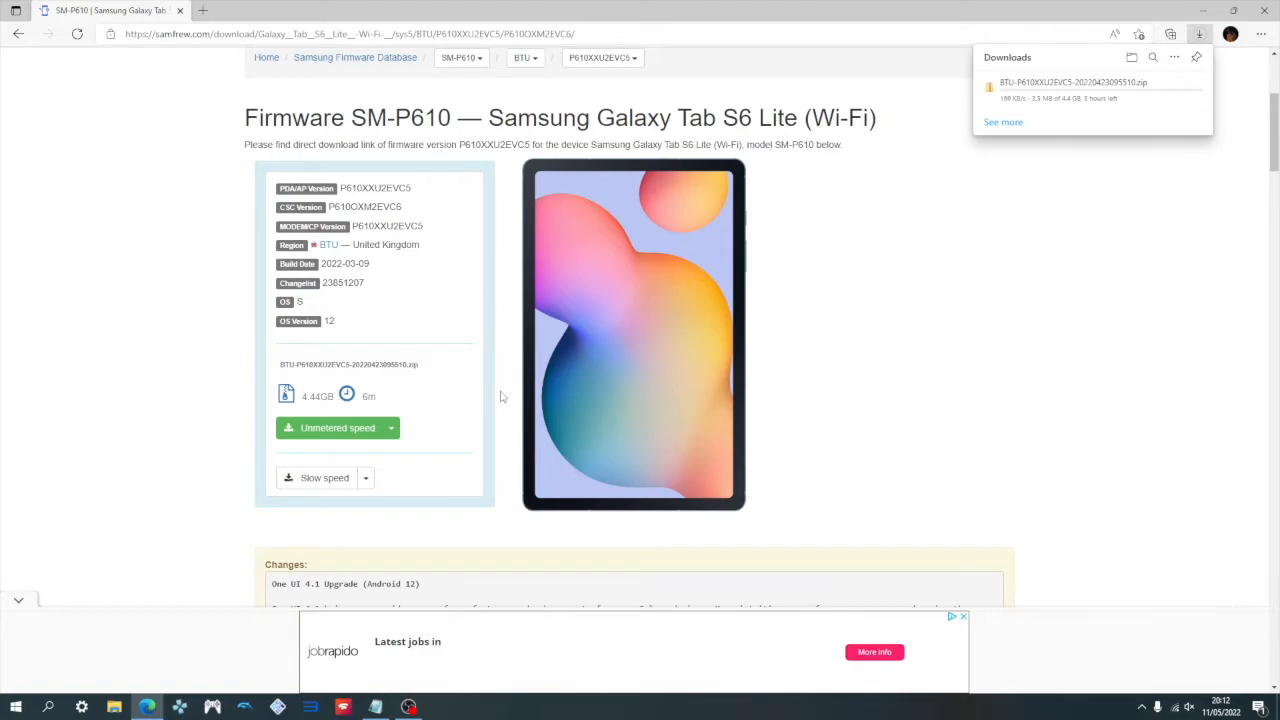
scroll("down", 3)
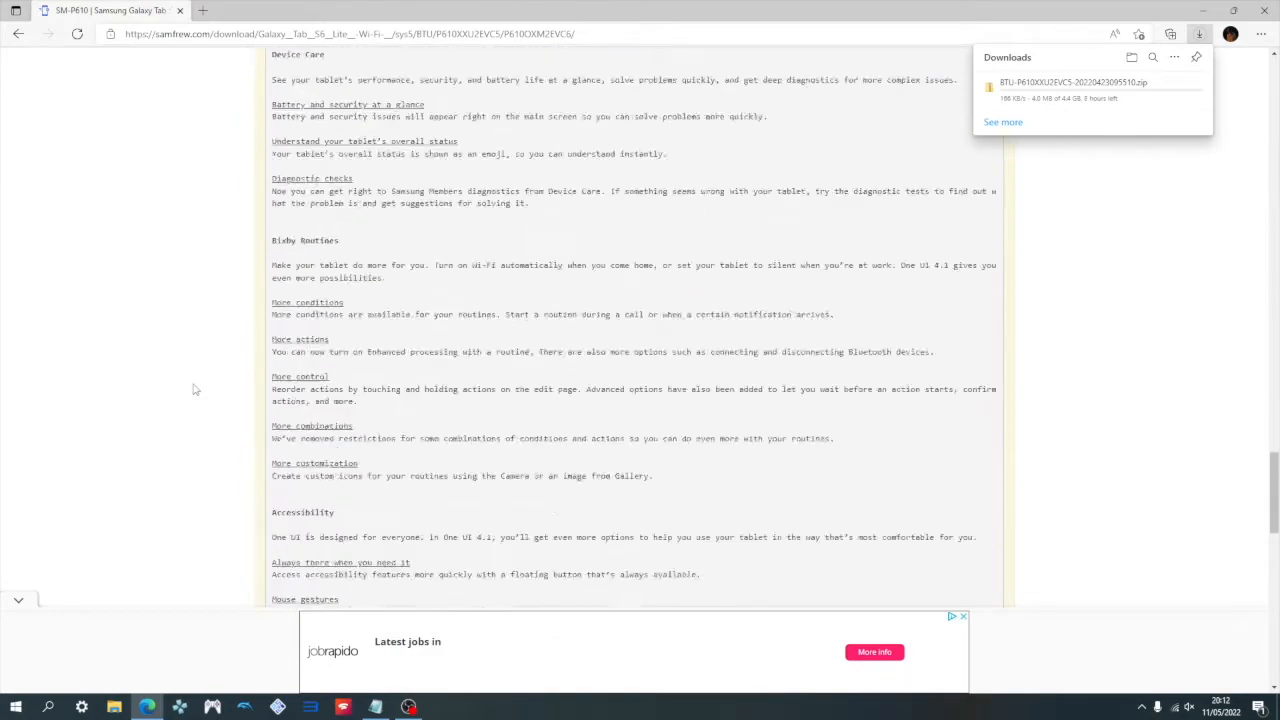
scroll("down", 3)
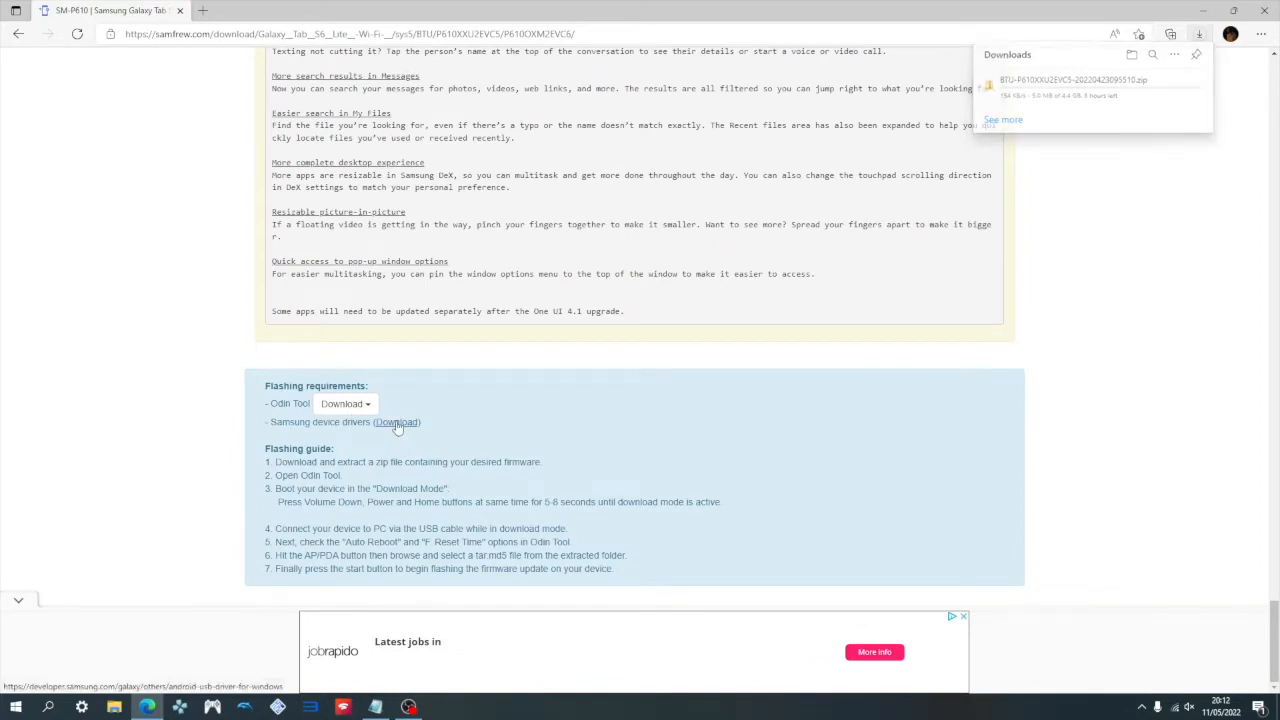
left_click(396, 420)
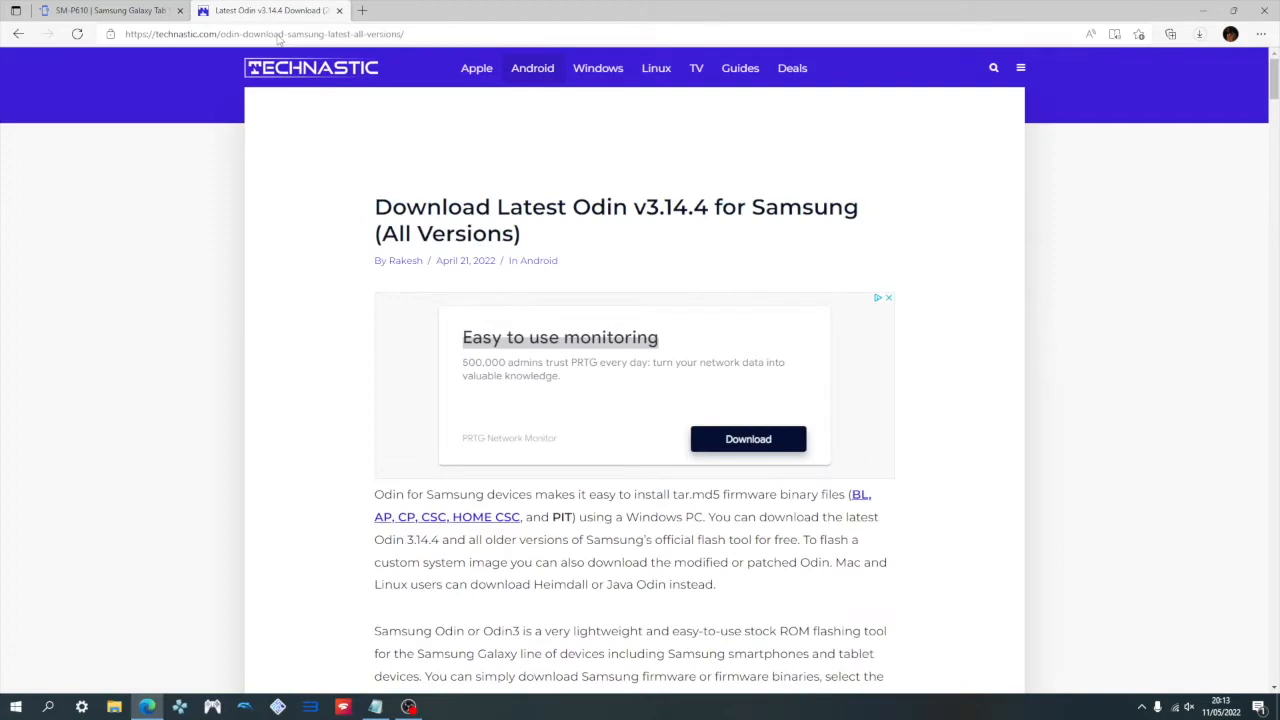
scroll("down", 3)
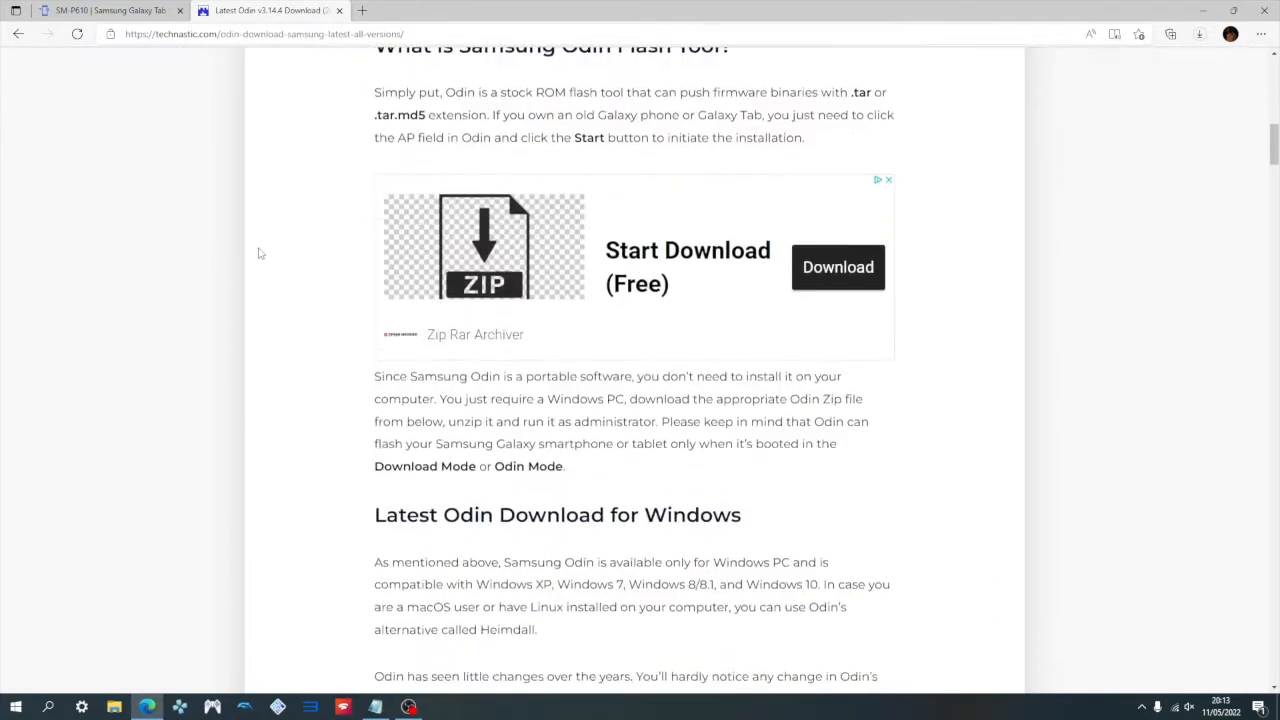
scroll("down", 3)
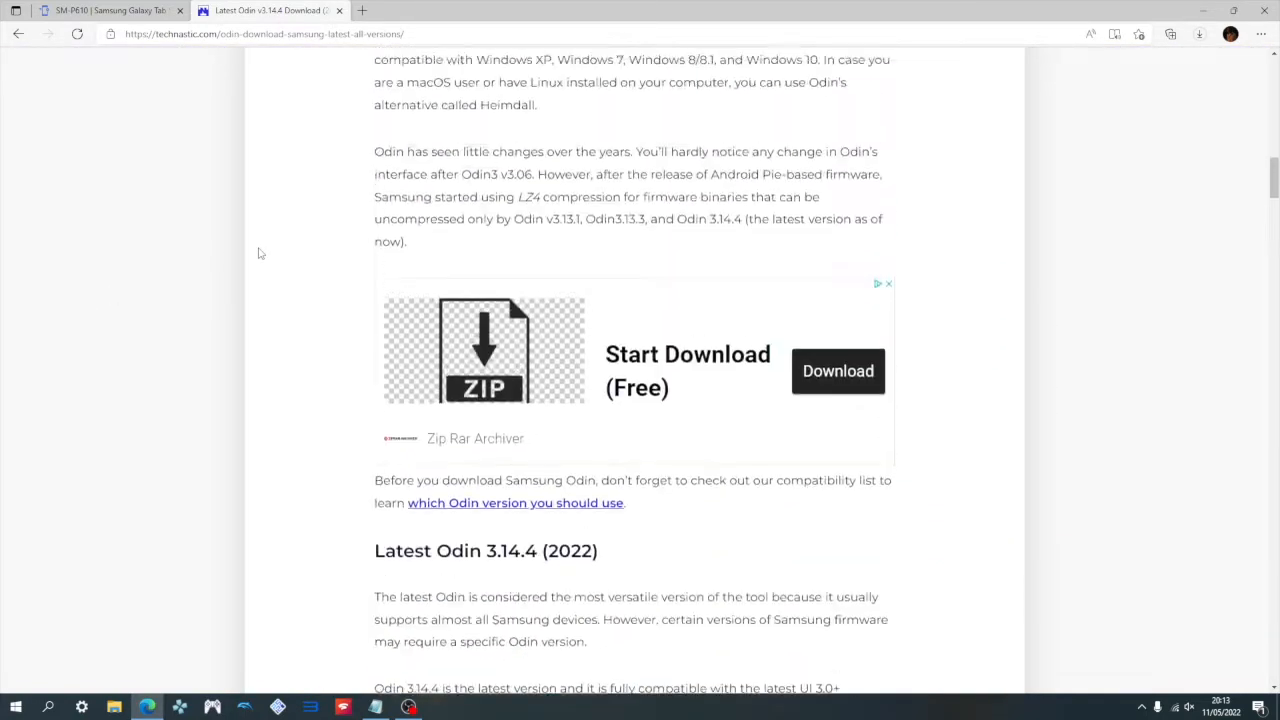
scroll("down", 3)
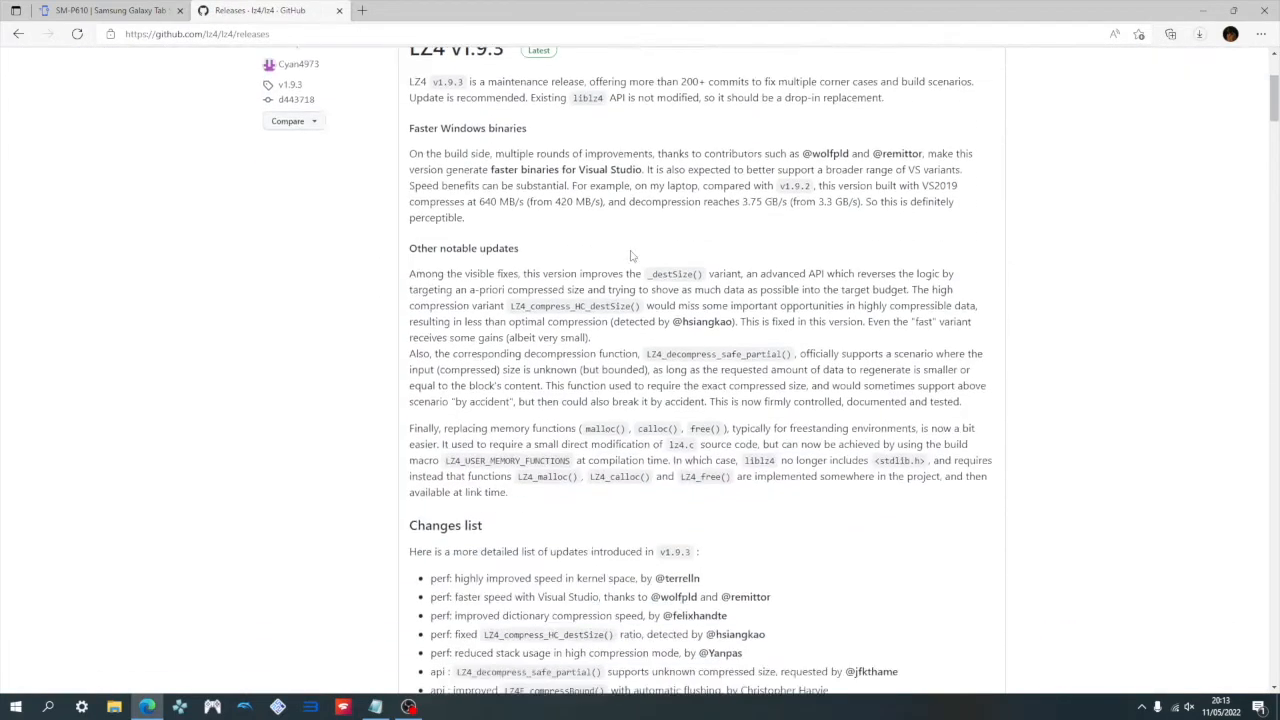
Download lz4_win64_v1_9_3.zip from the LZ4 v1.9.3 release assets.
scroll("down", 3)
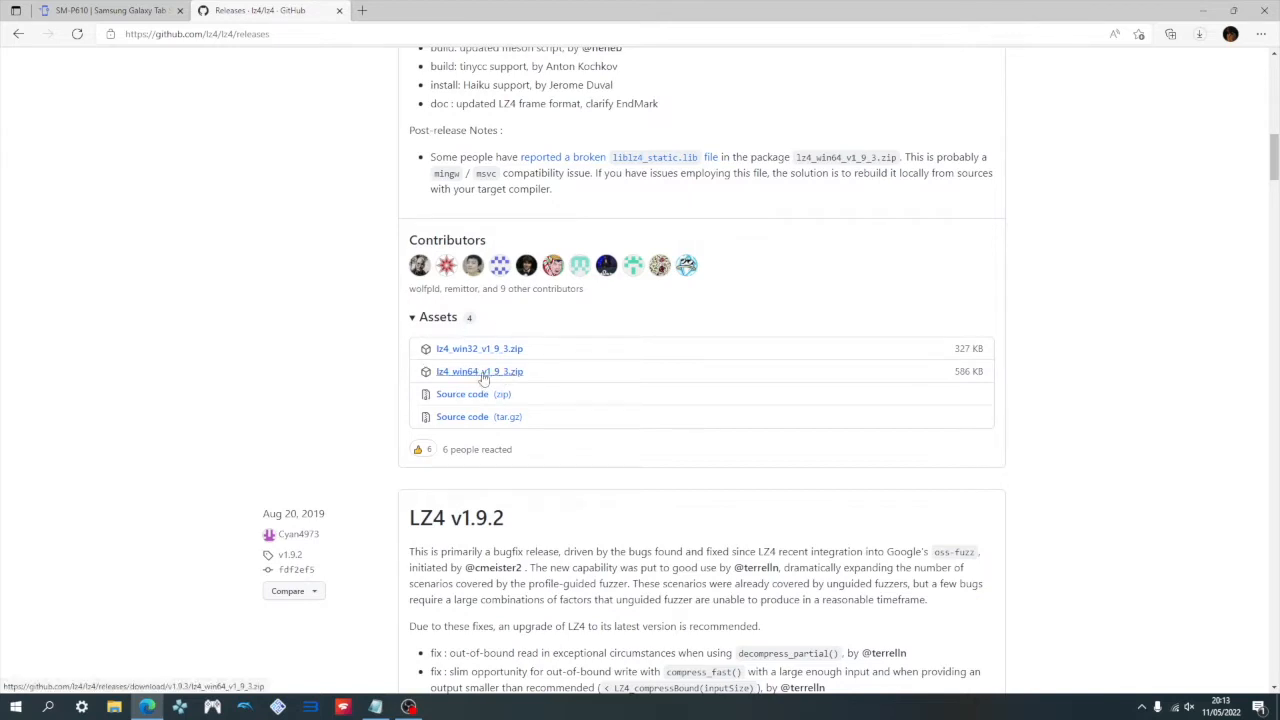
left_click(480, 370)
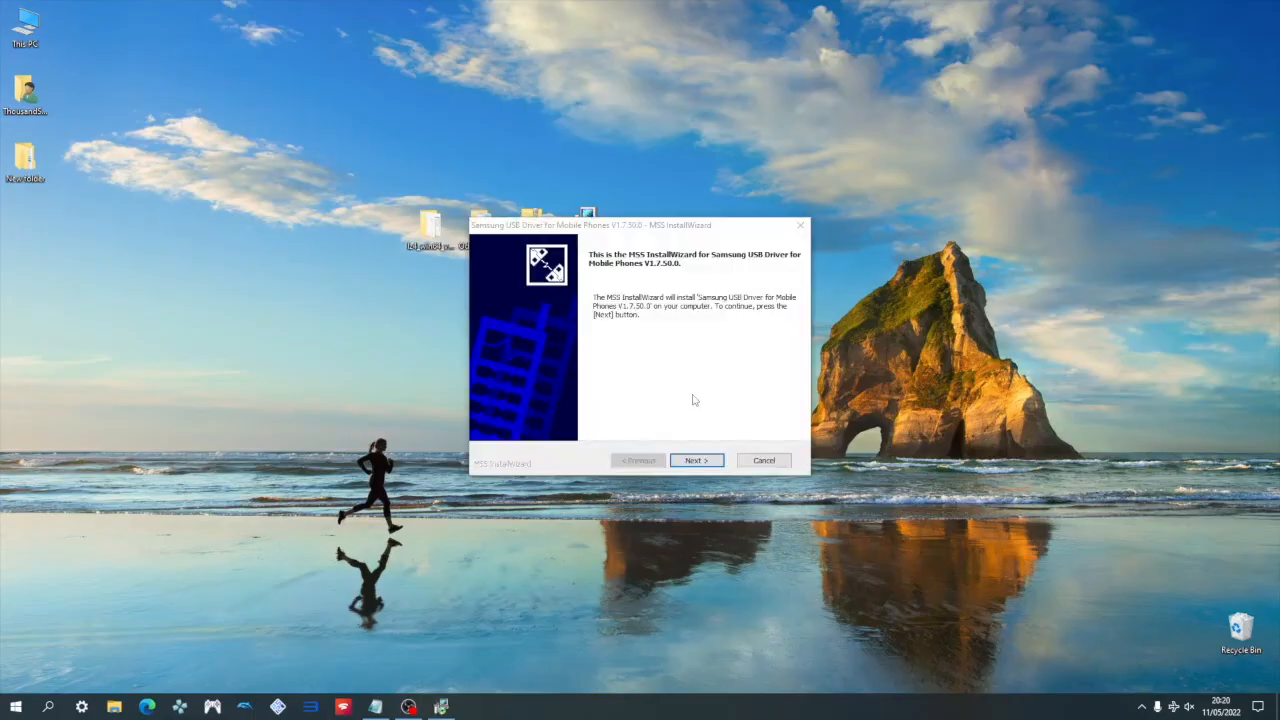
Complete the Samsung USB Driver installation and finish the wizard.
left_click(696, 460)
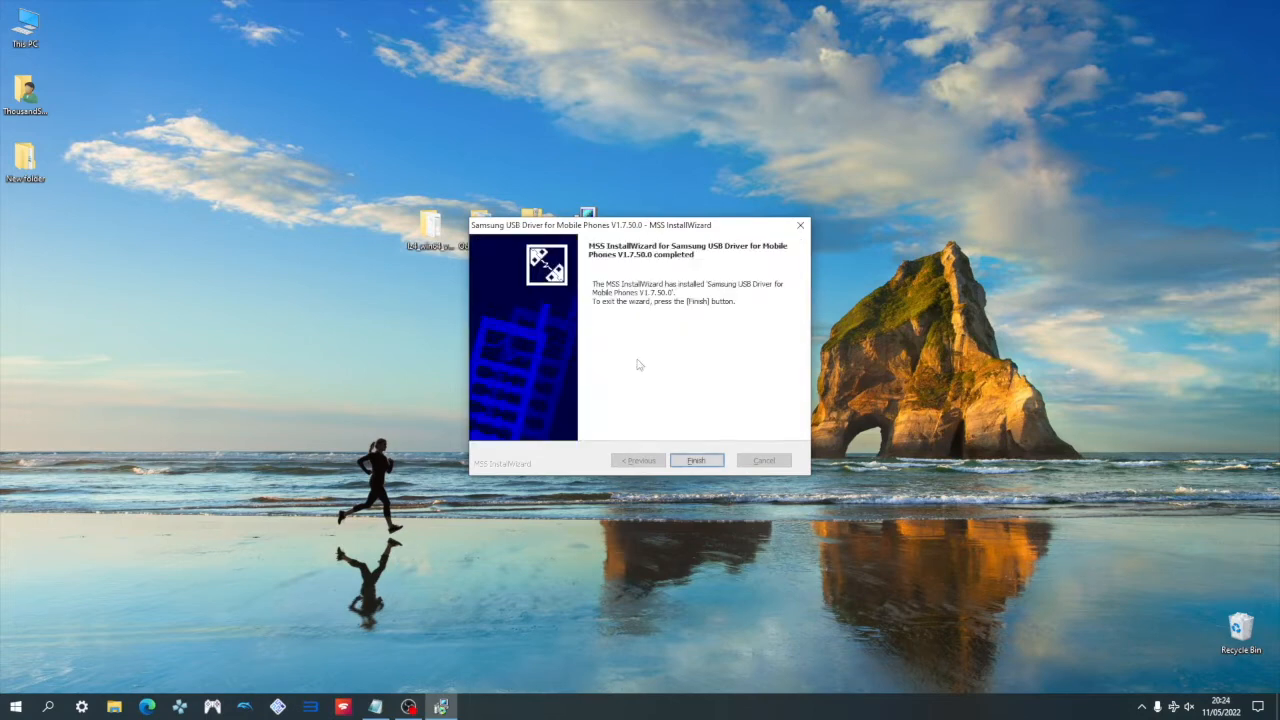
left_click(696, 460)
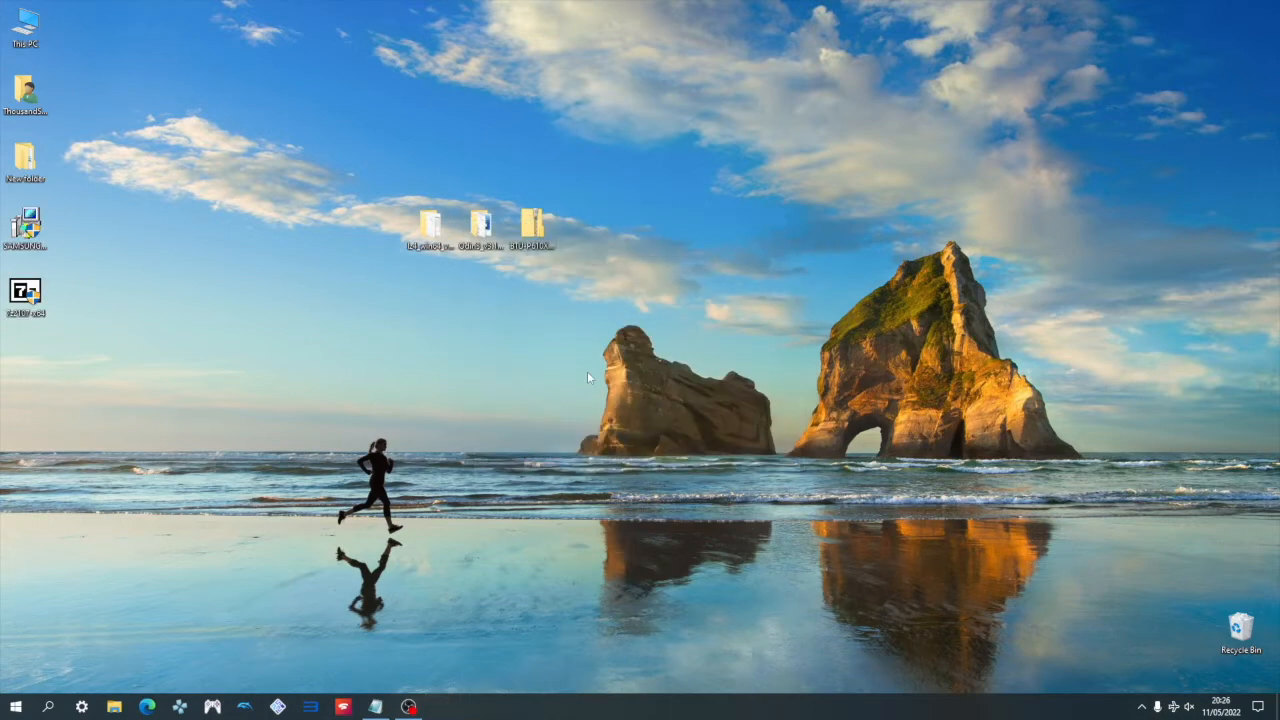
mouse_move(628, 370)
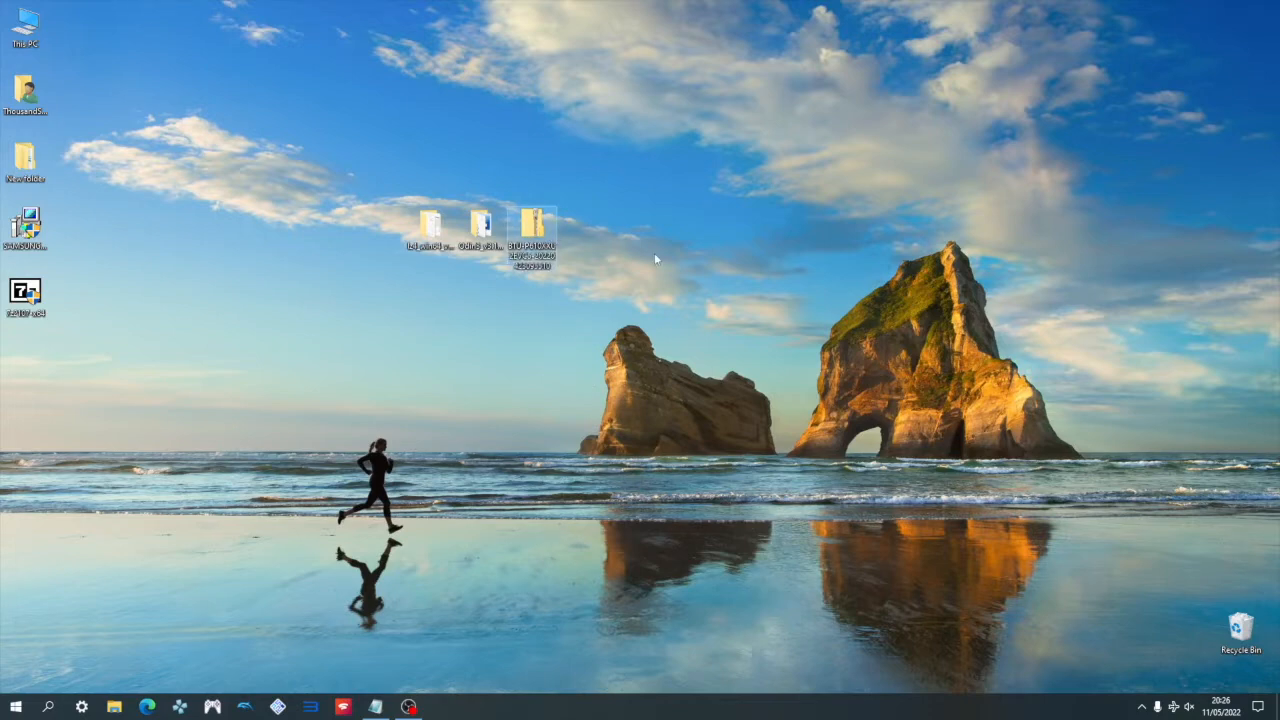
Extract the SM-P610 firmware zip into its own folder via 7-Zip and enter it.
right_click(532, 224)
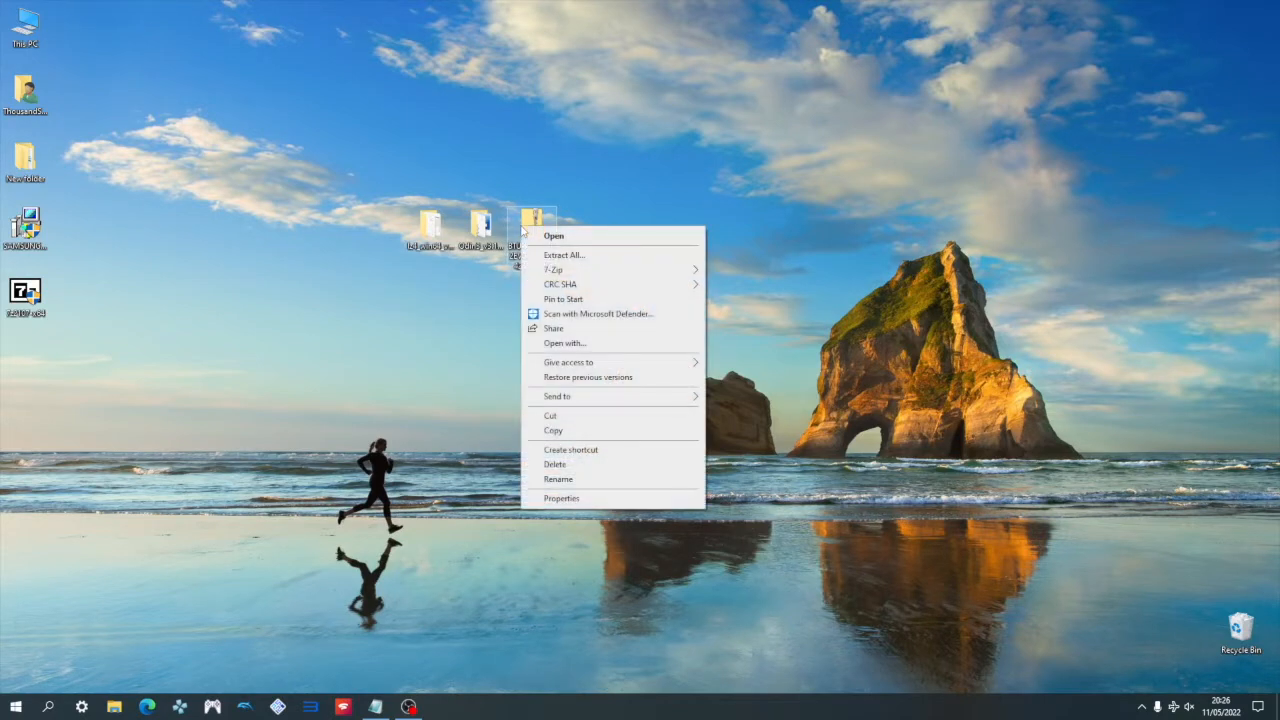
mouse_move(554, 270)
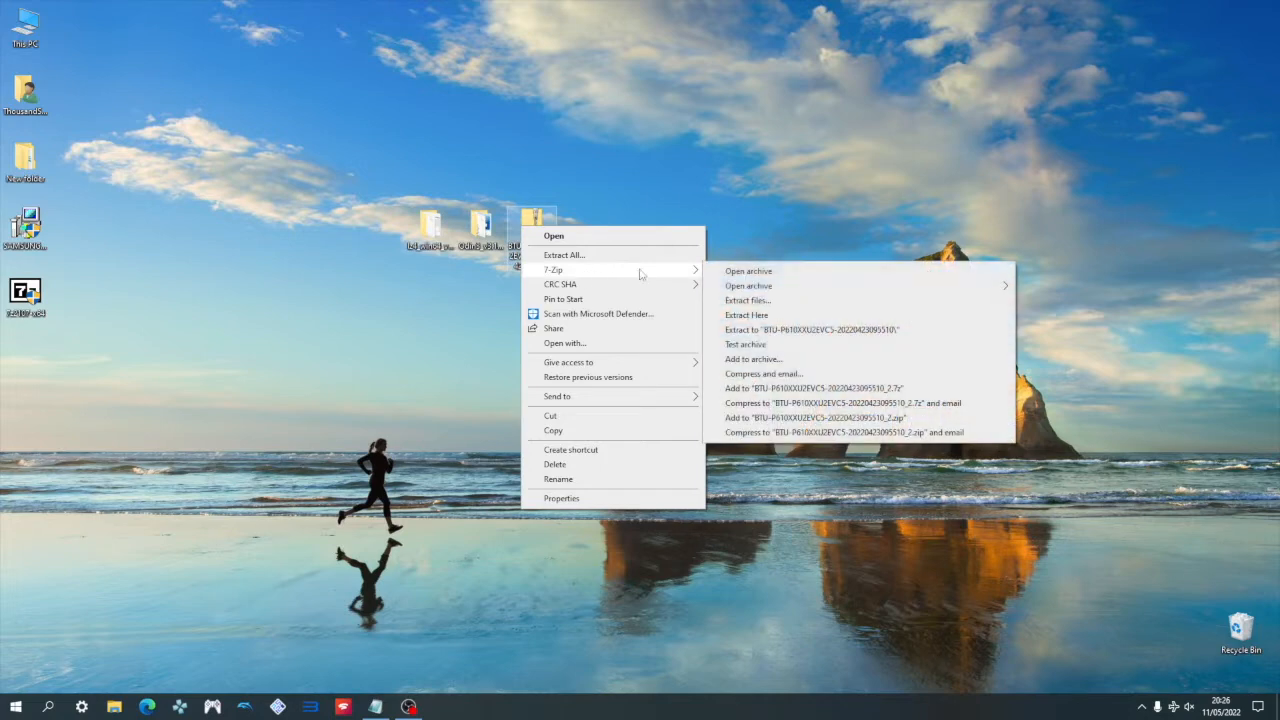
mouse_move(810, 330)
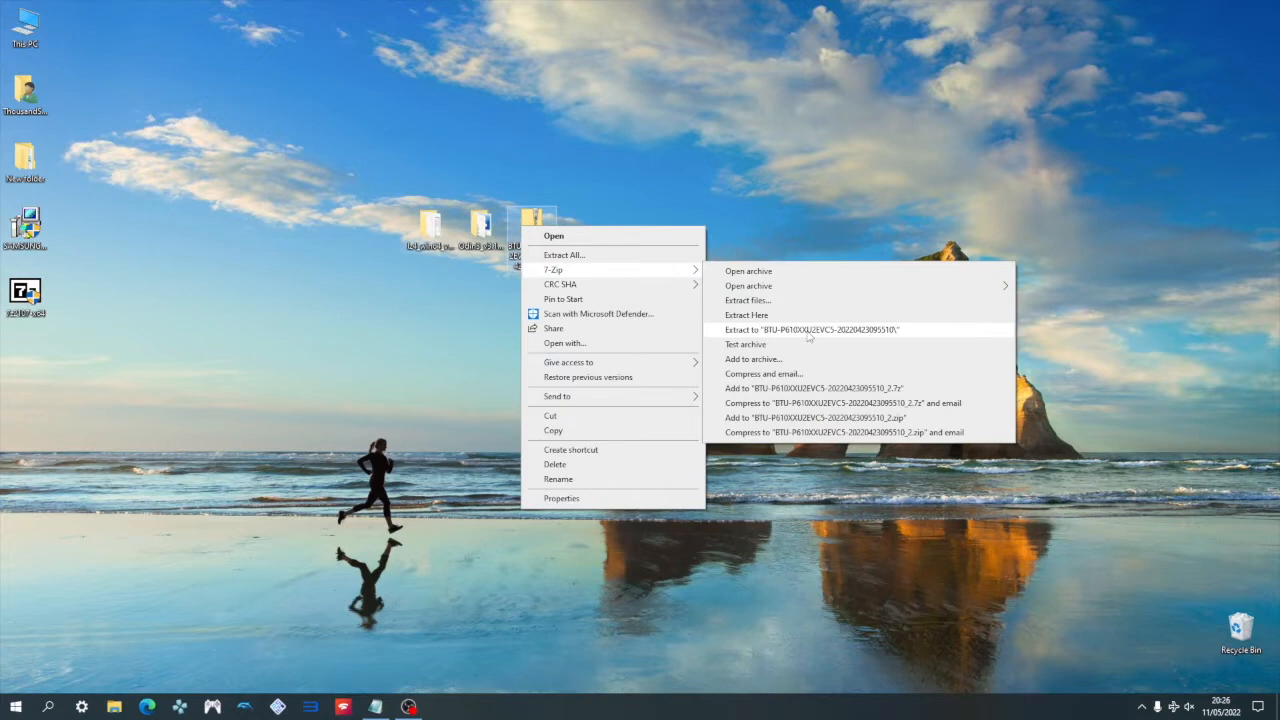
left_click(812, 328)
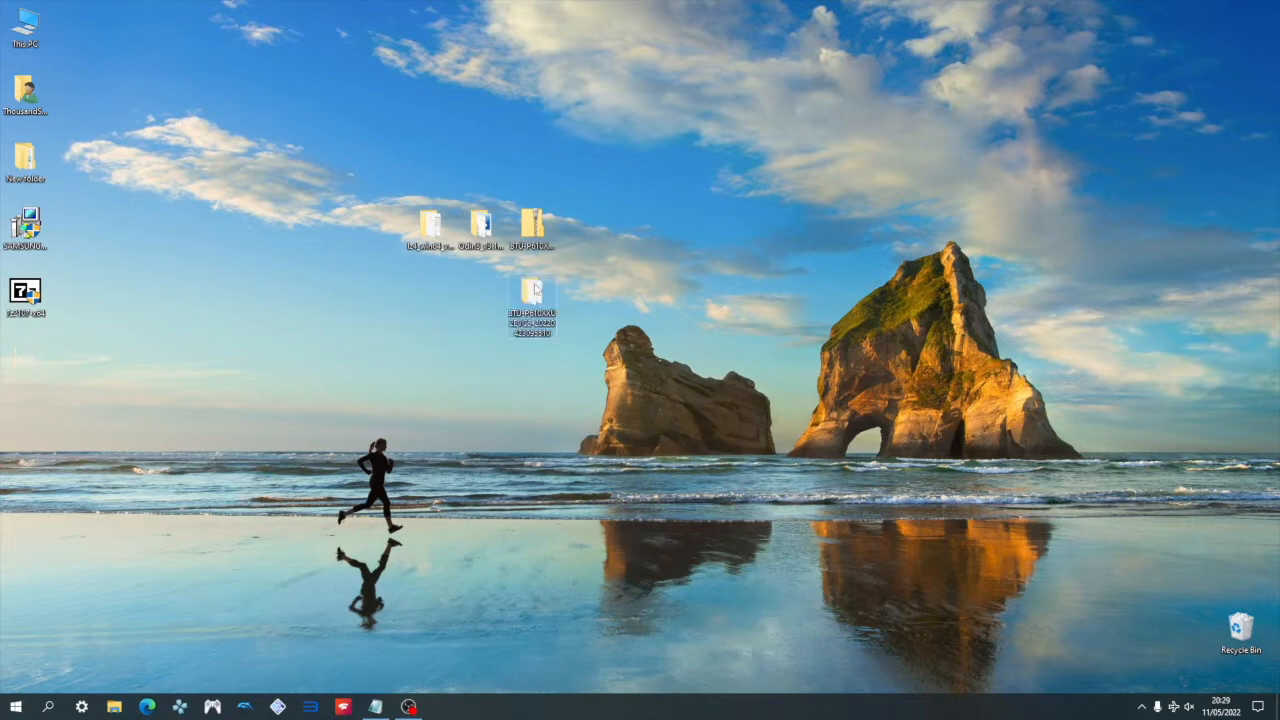
double_click(532, 300)
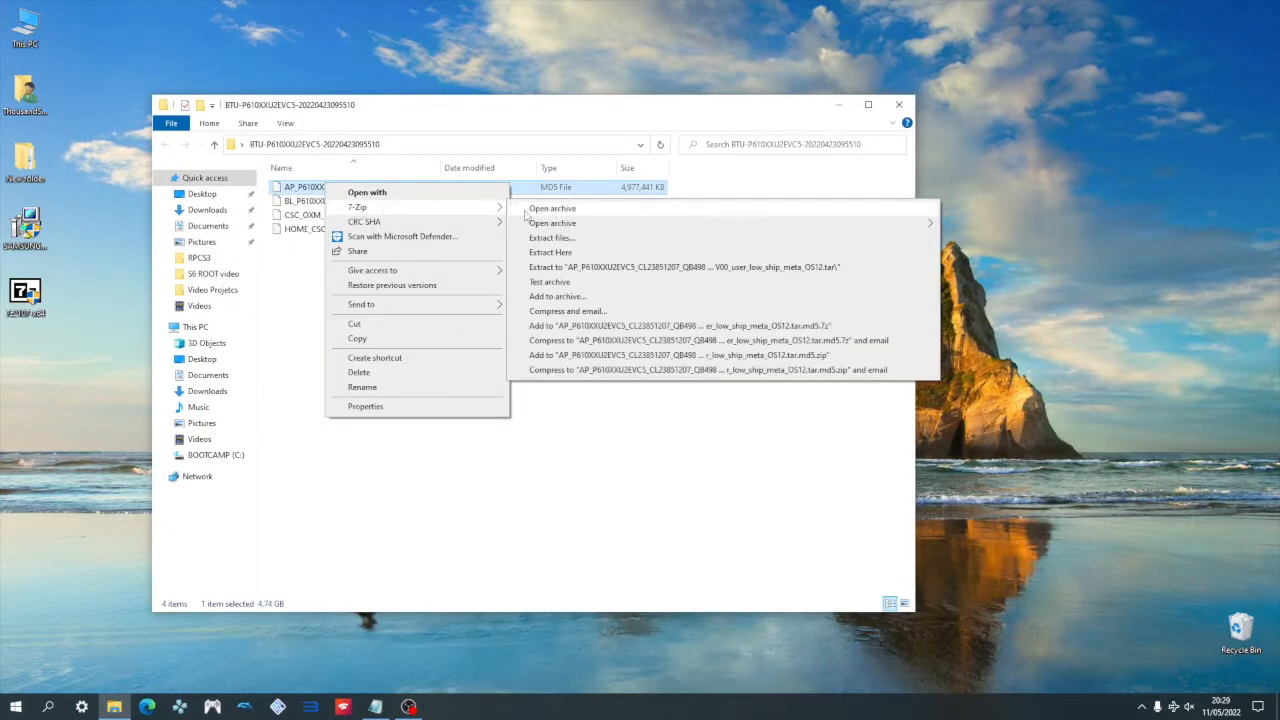
mouse_move(604, 278)
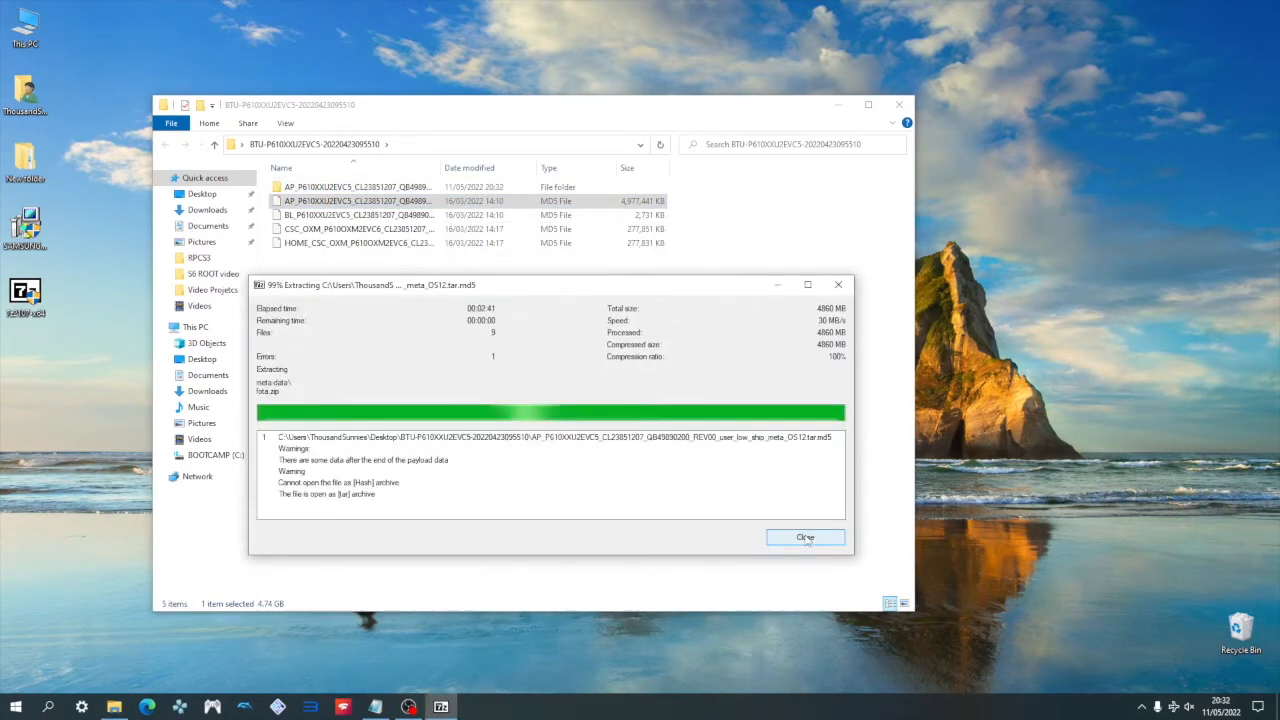
Dismiss the extraction report and enter the extracted AP folder.
left_click(804, 536)
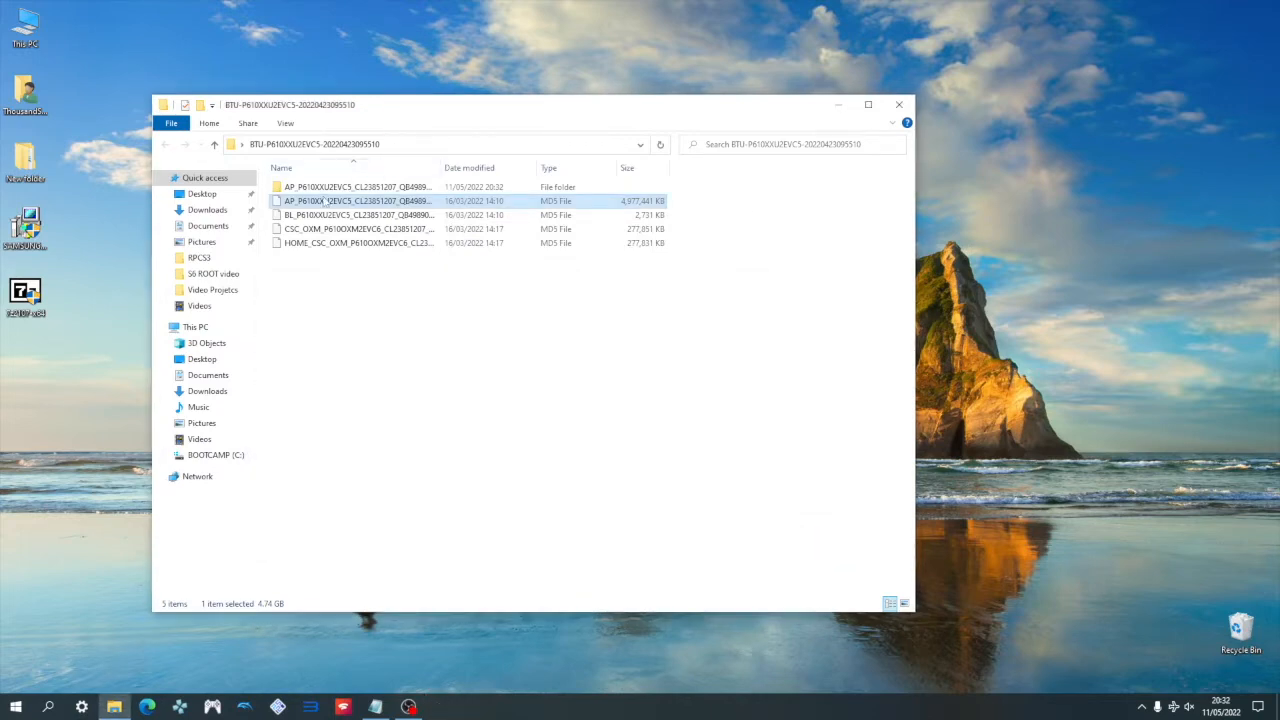
double_click(356, 200)
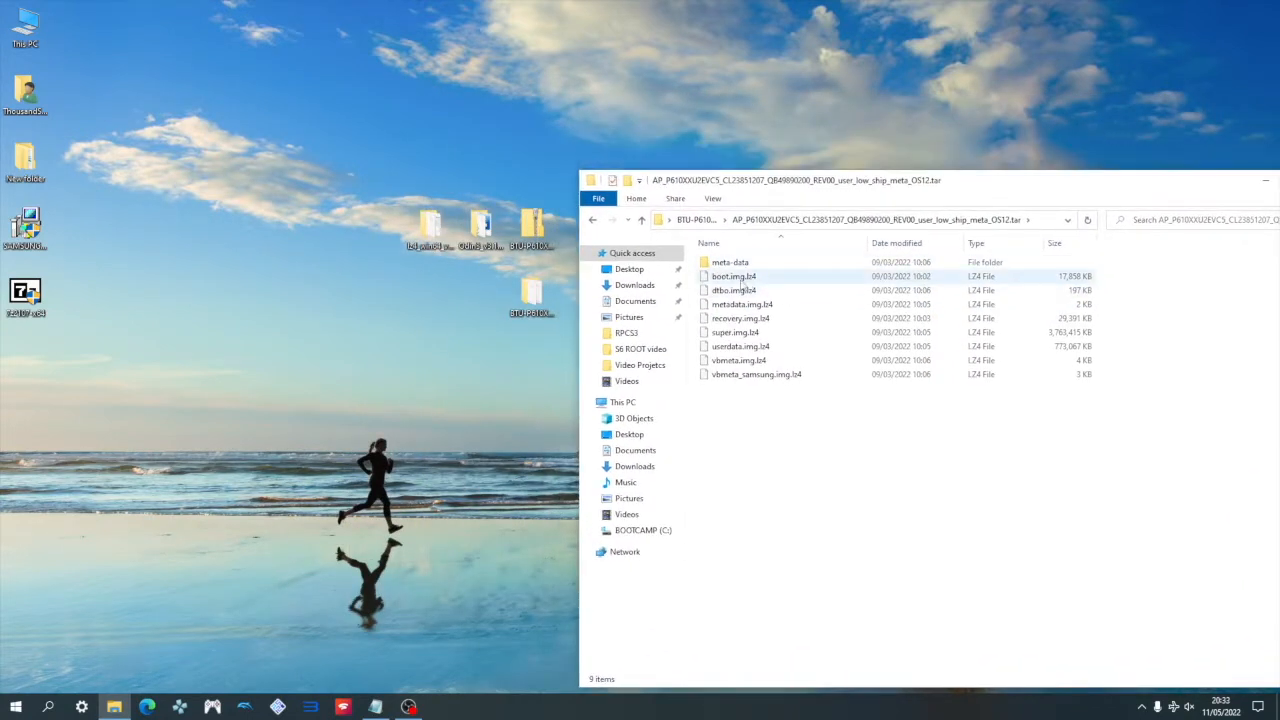
Copy boot.img.lz4 from the AP folder into the lz4_win64_v1_9_3 folder.
left_click(734, 276)
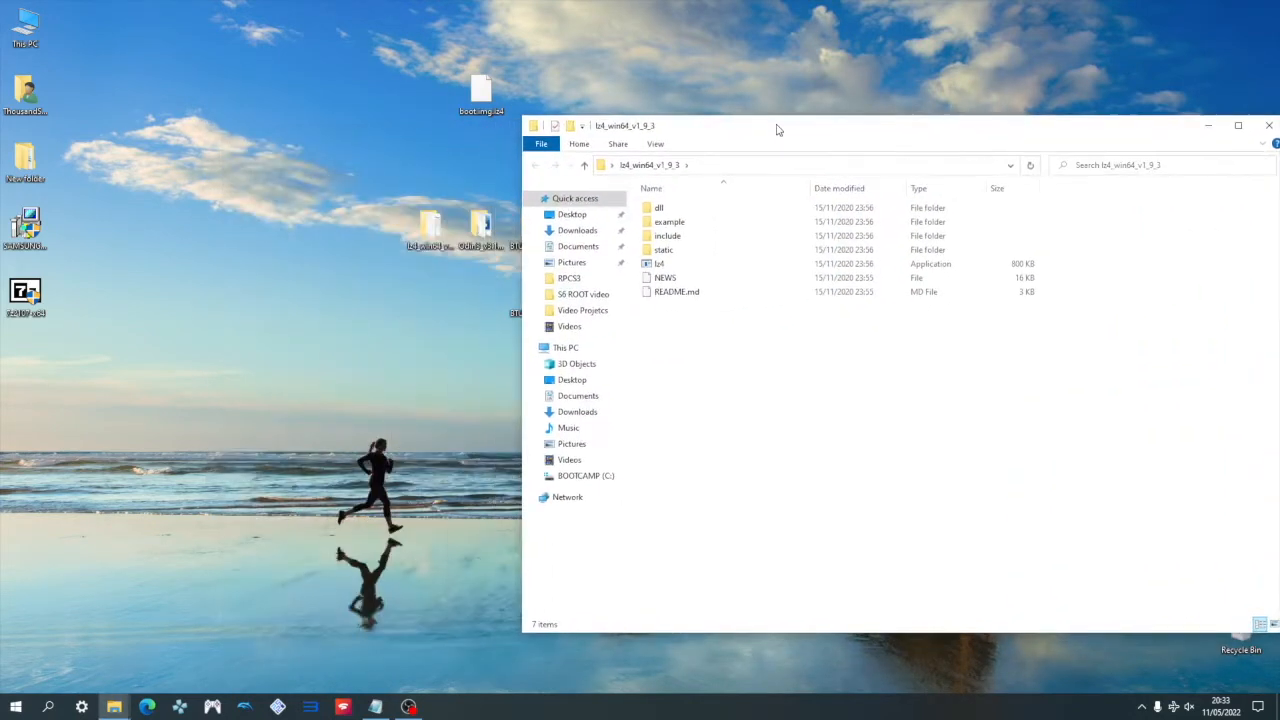
left_click_drag(480, 90, 750, 430)
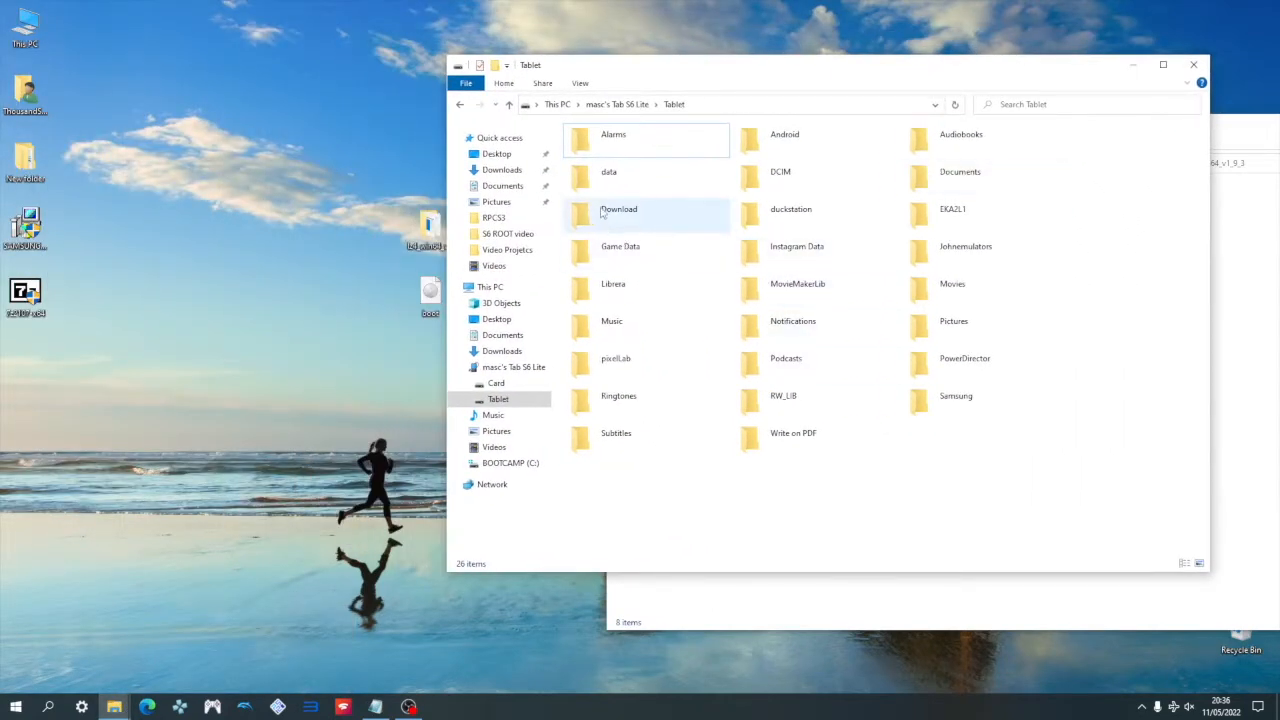
Enter the Download folder on the tablet's internal storage.
double_click(618, 210)
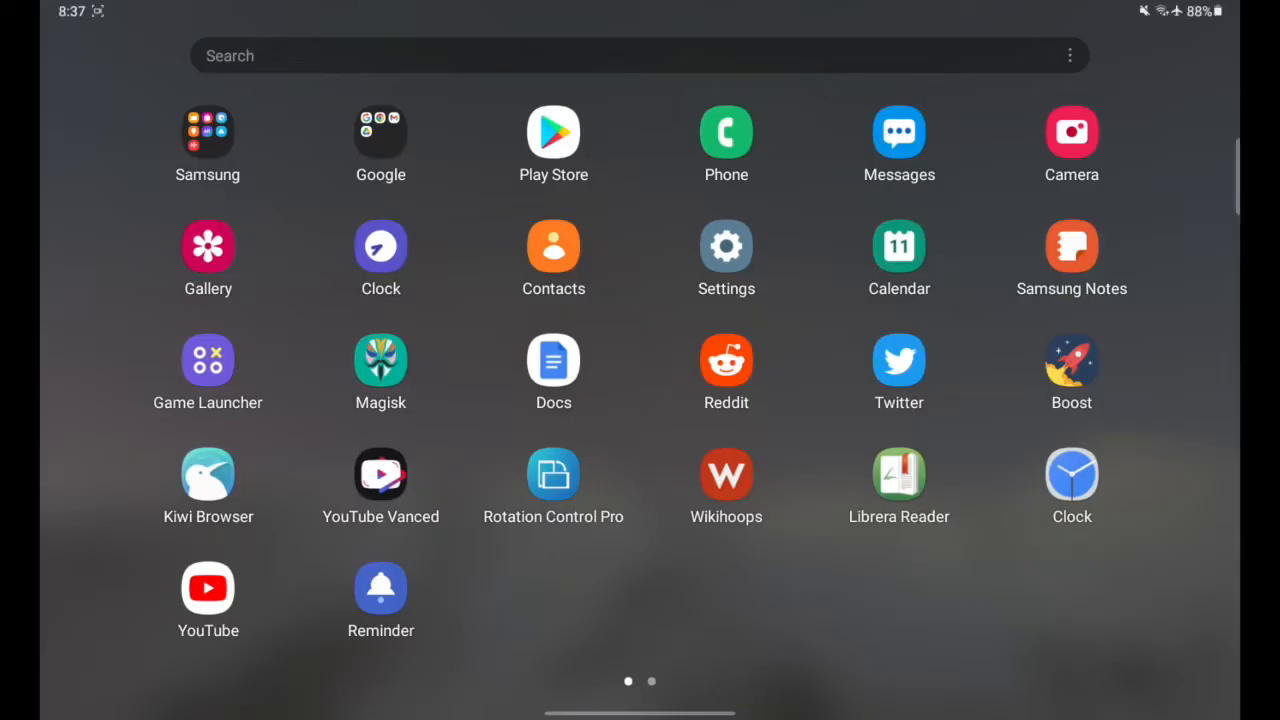
Launch Magisk, install the app update to v24.3 allowing unknown sources, and relaunch it.
left_click(380, 360)
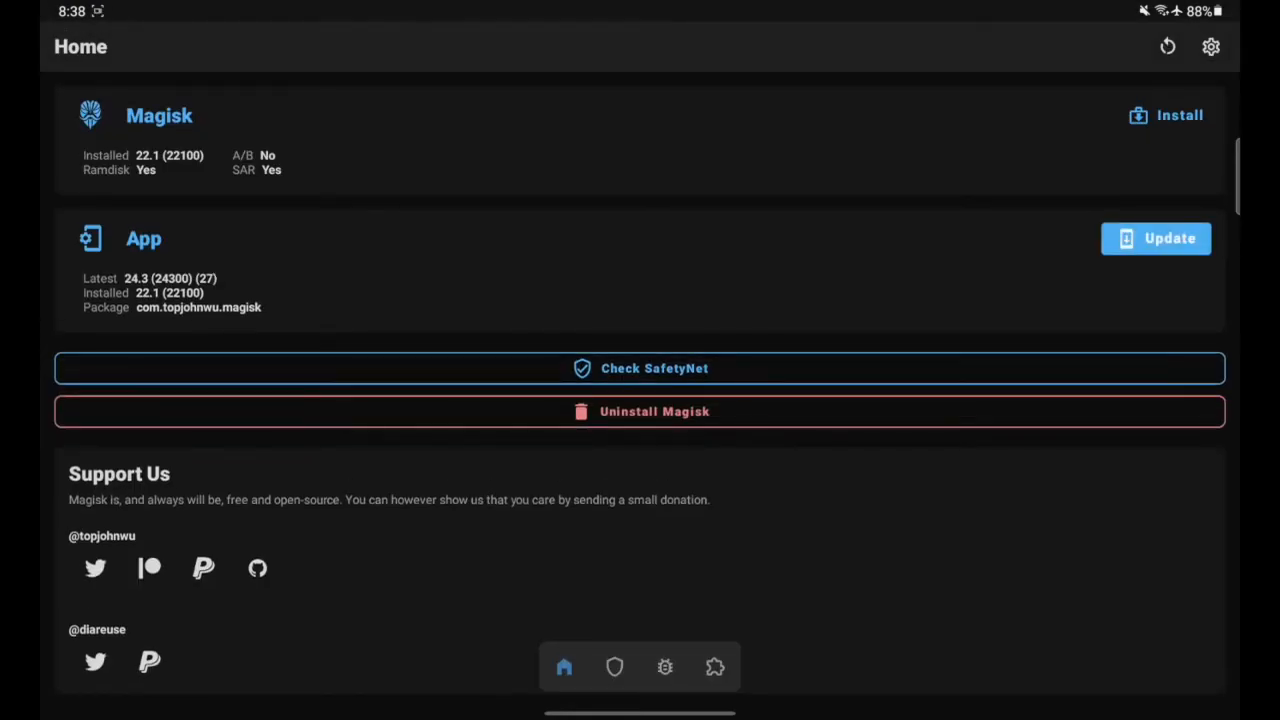
left_click(1156, 238)
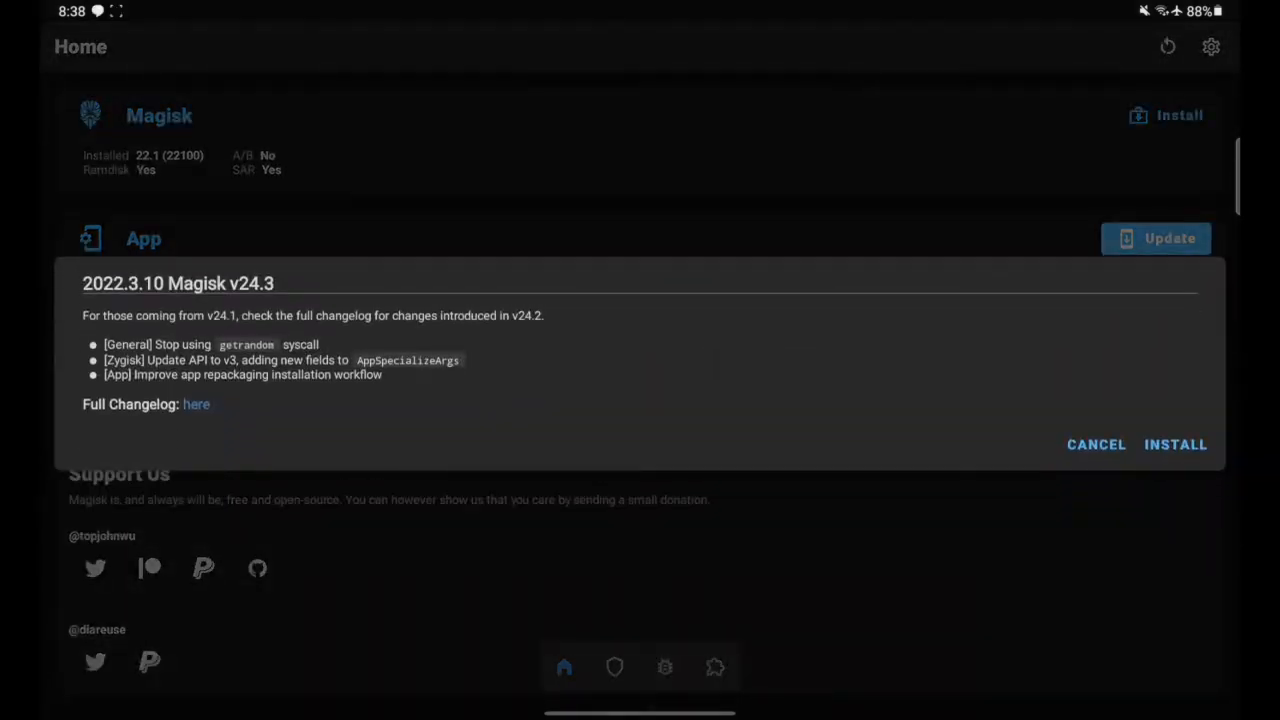
left_click(1096, 444)
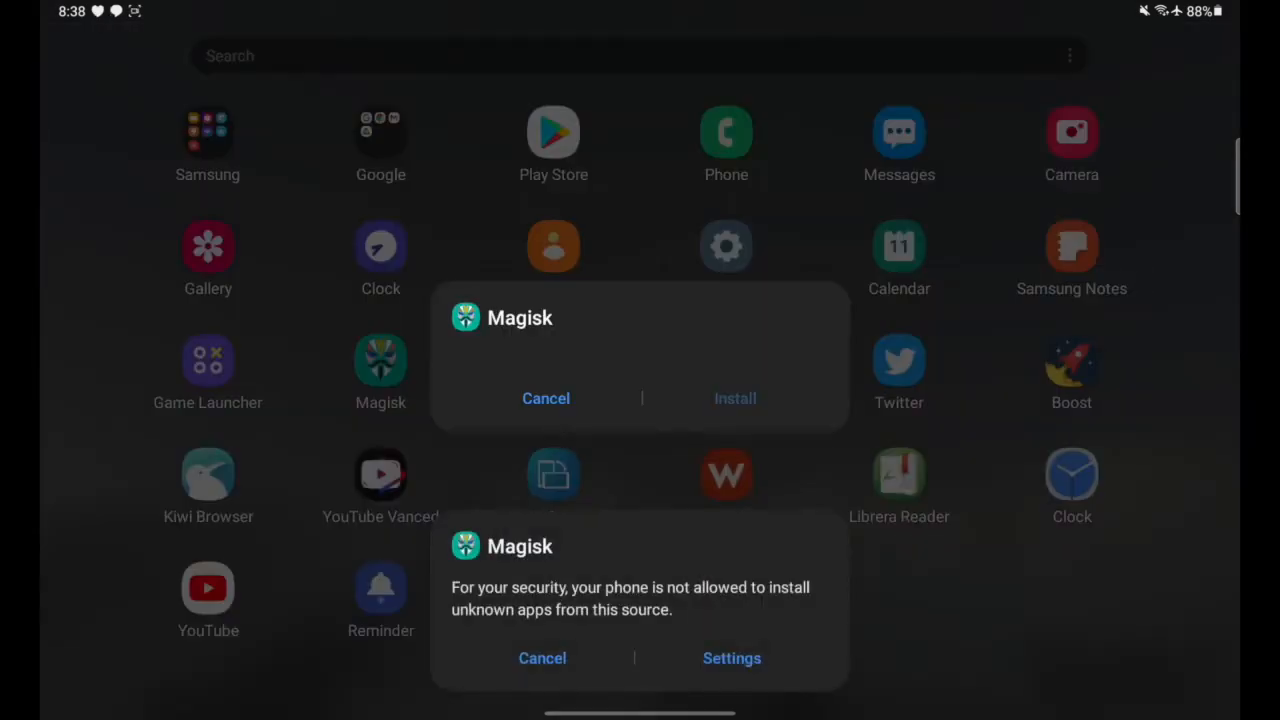
left_click(732, 658)
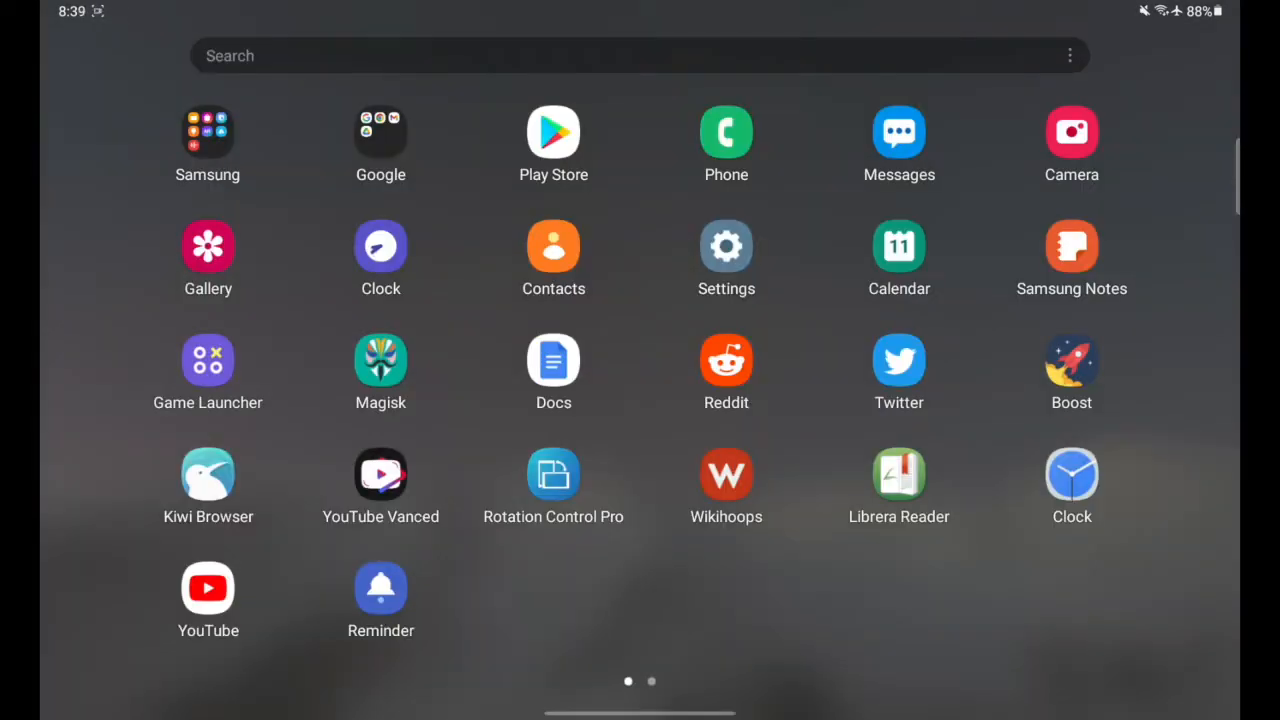
left_click(380, 360)
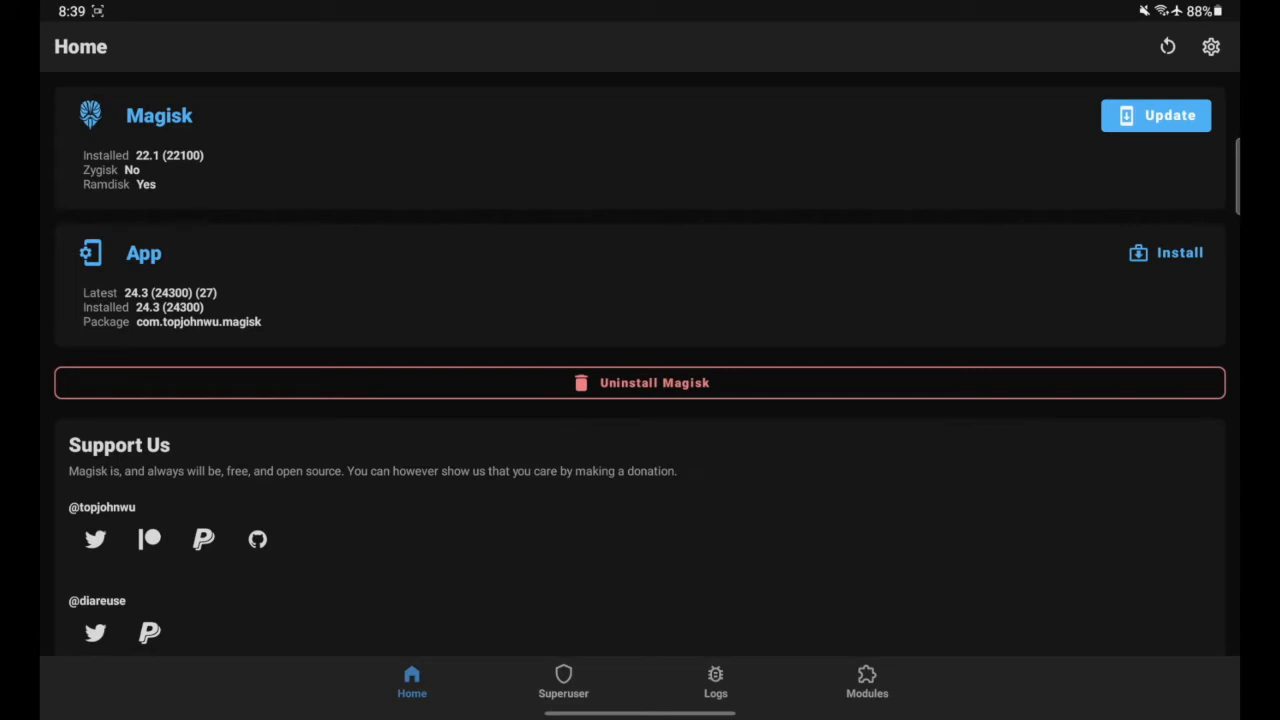
Start Magisk installation using the Select and Patch a File method on the boot image.
left_click(1180, 252)
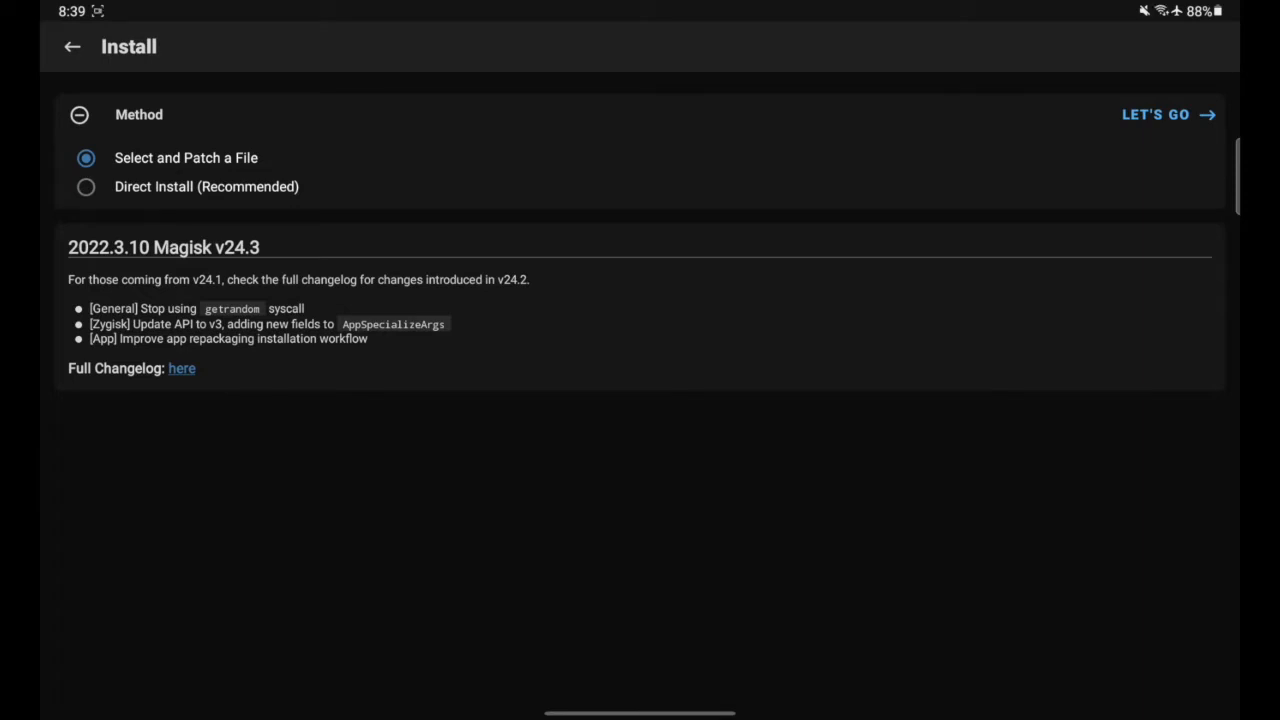
left_click(1156, 114)
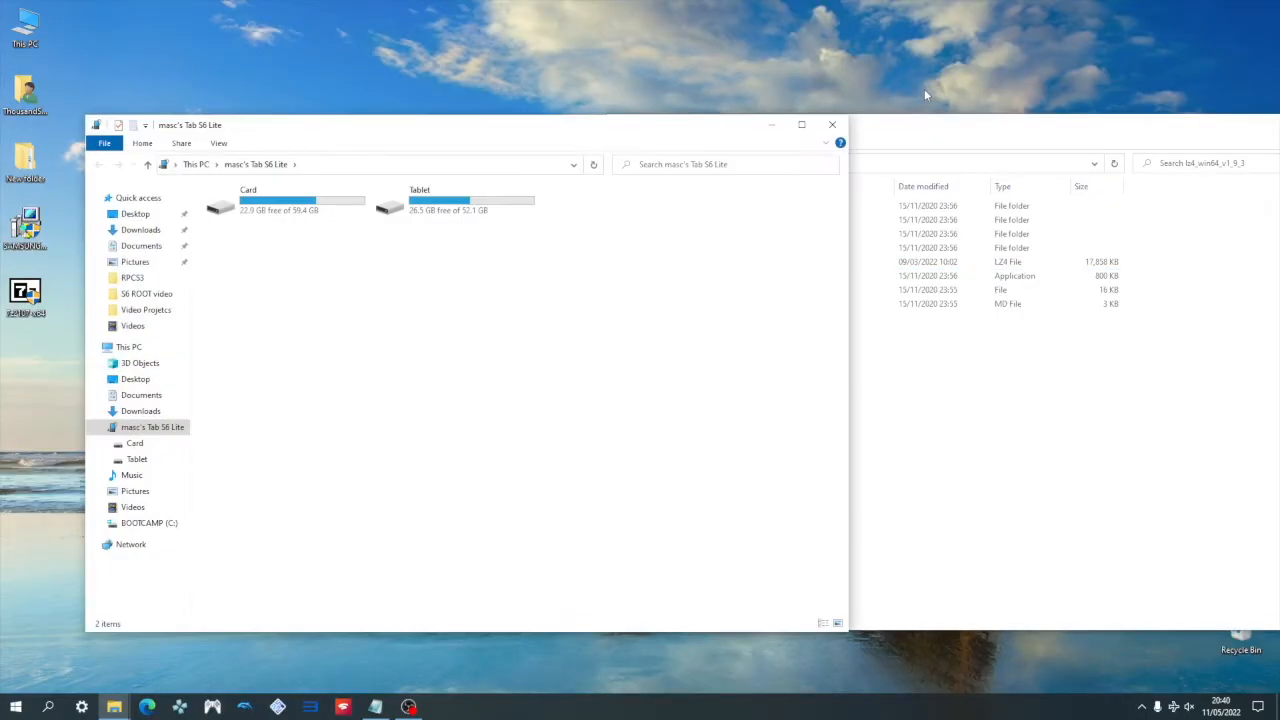
mouse_move(992, 80)
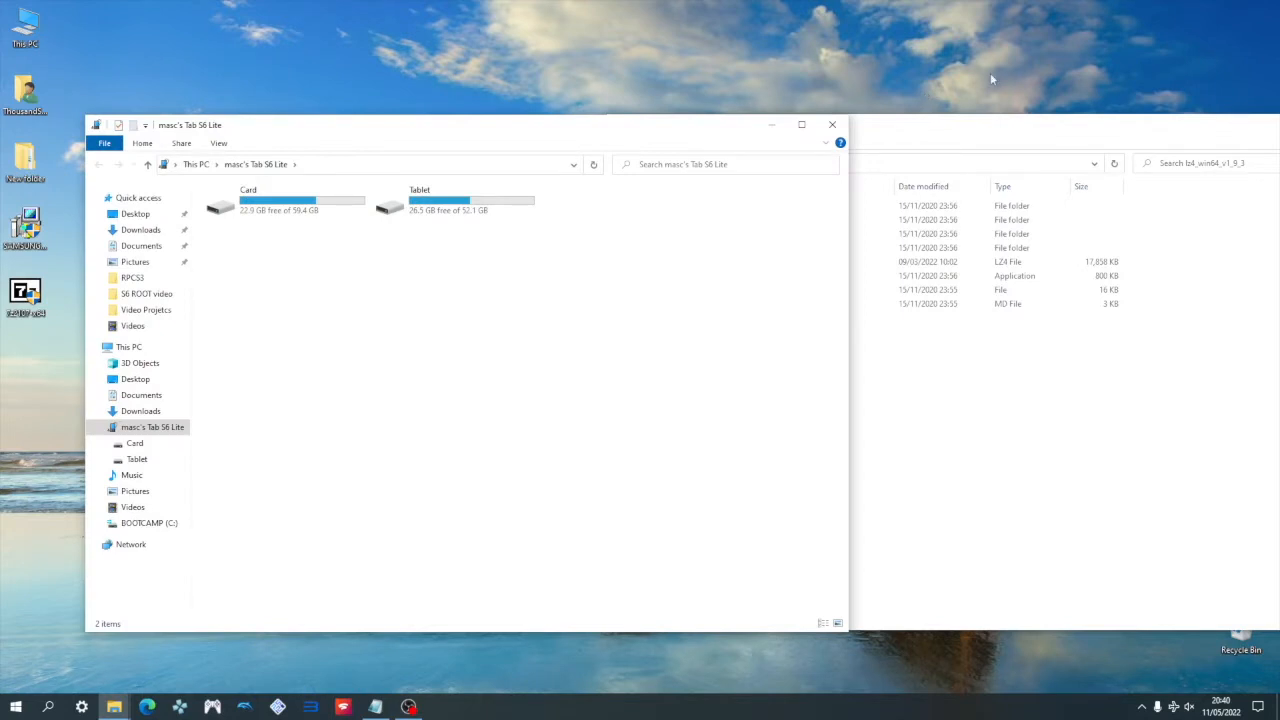
Browse into the tablet's internal storage Download folder holding the patched image.
double_click(420, 200)
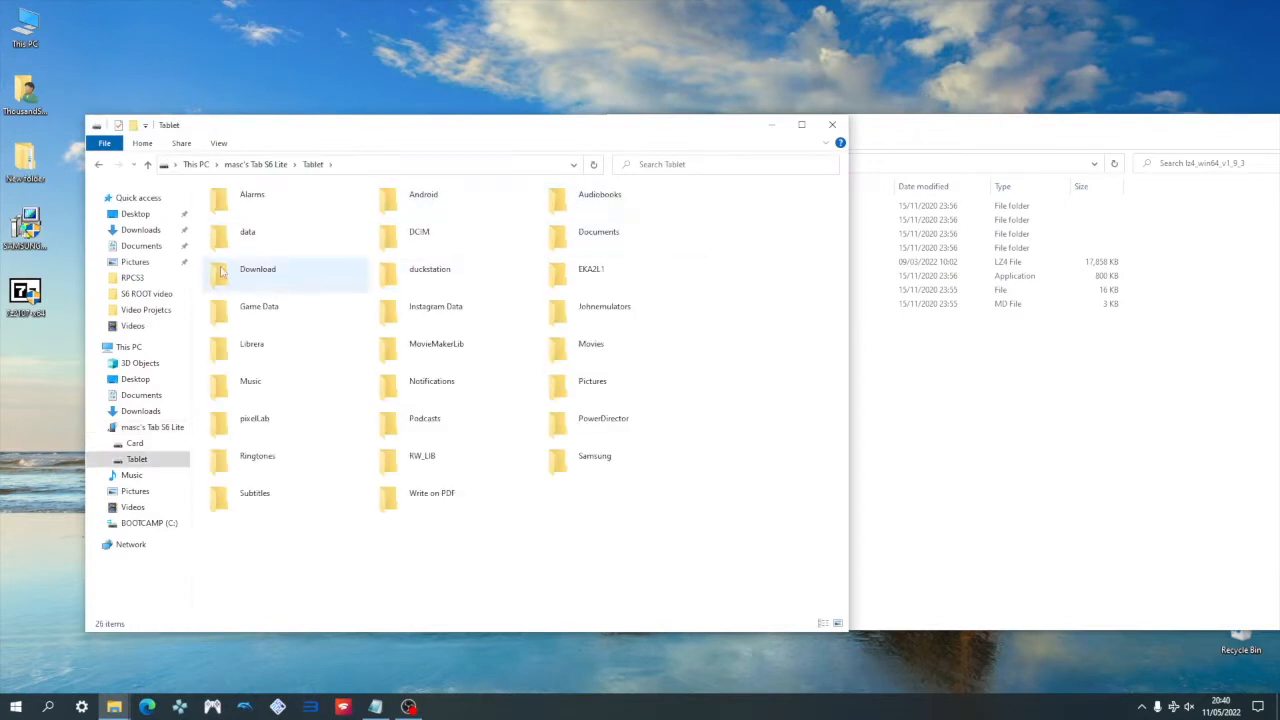
double_click(256, 268)
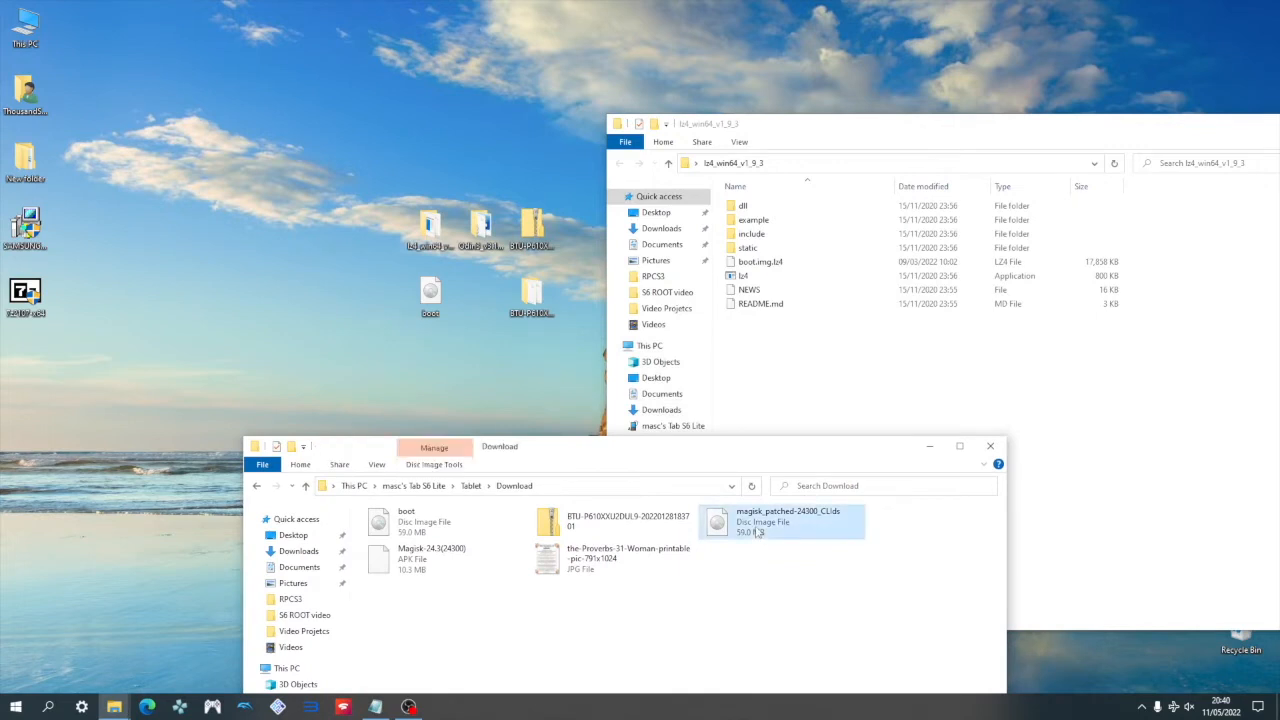
mouse_move(760, 520)
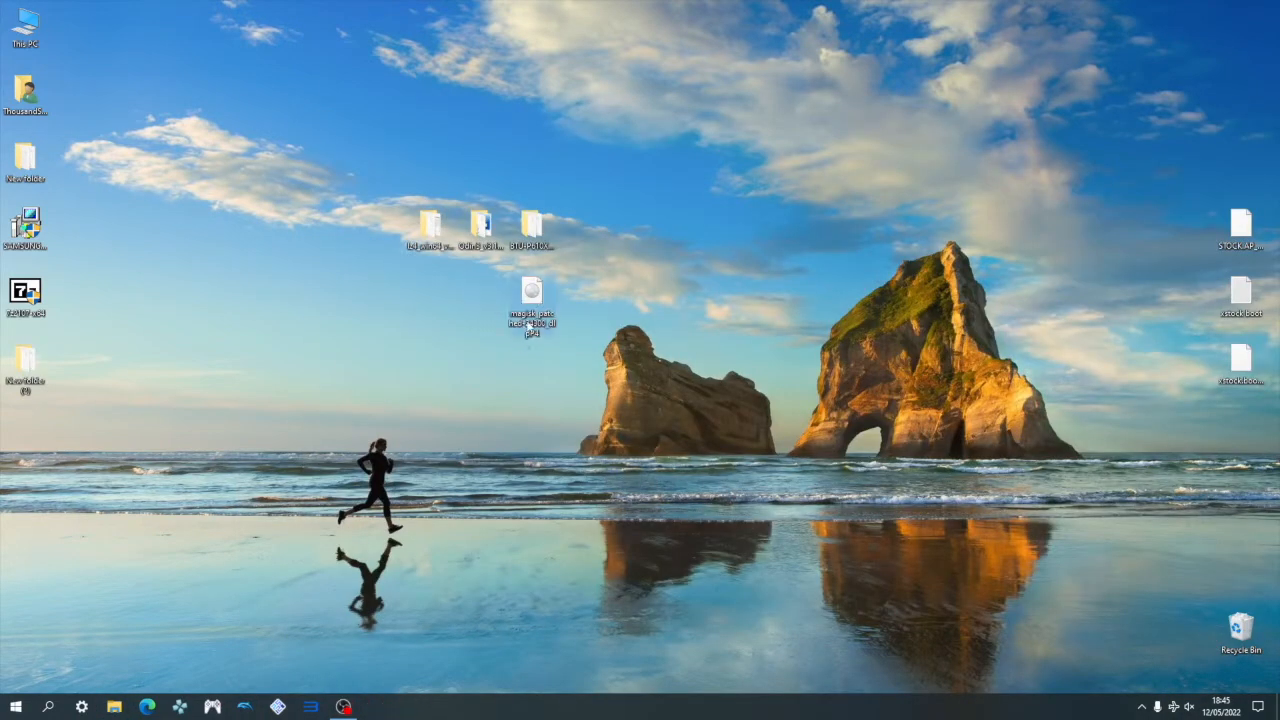
mouse_move(430, 224)
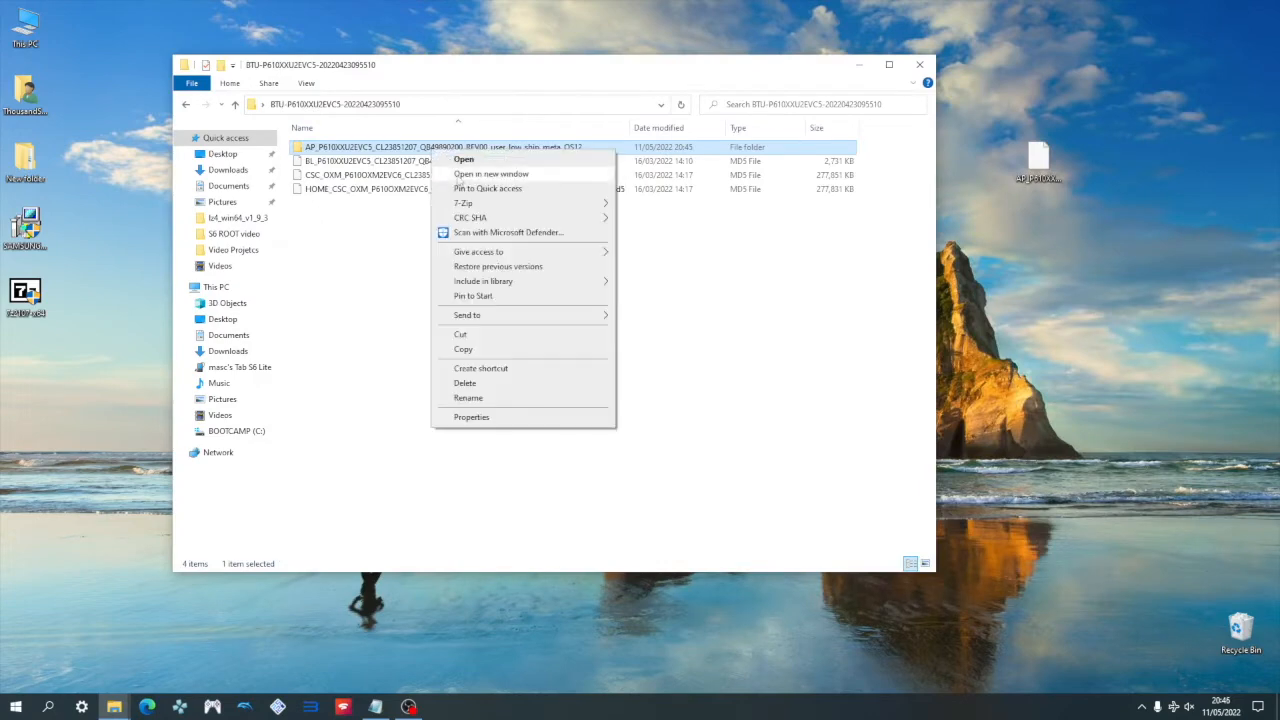
Add the extracted AP folder to a 7-Zip tar archive and adjust its file name.
left_click(464, 202)
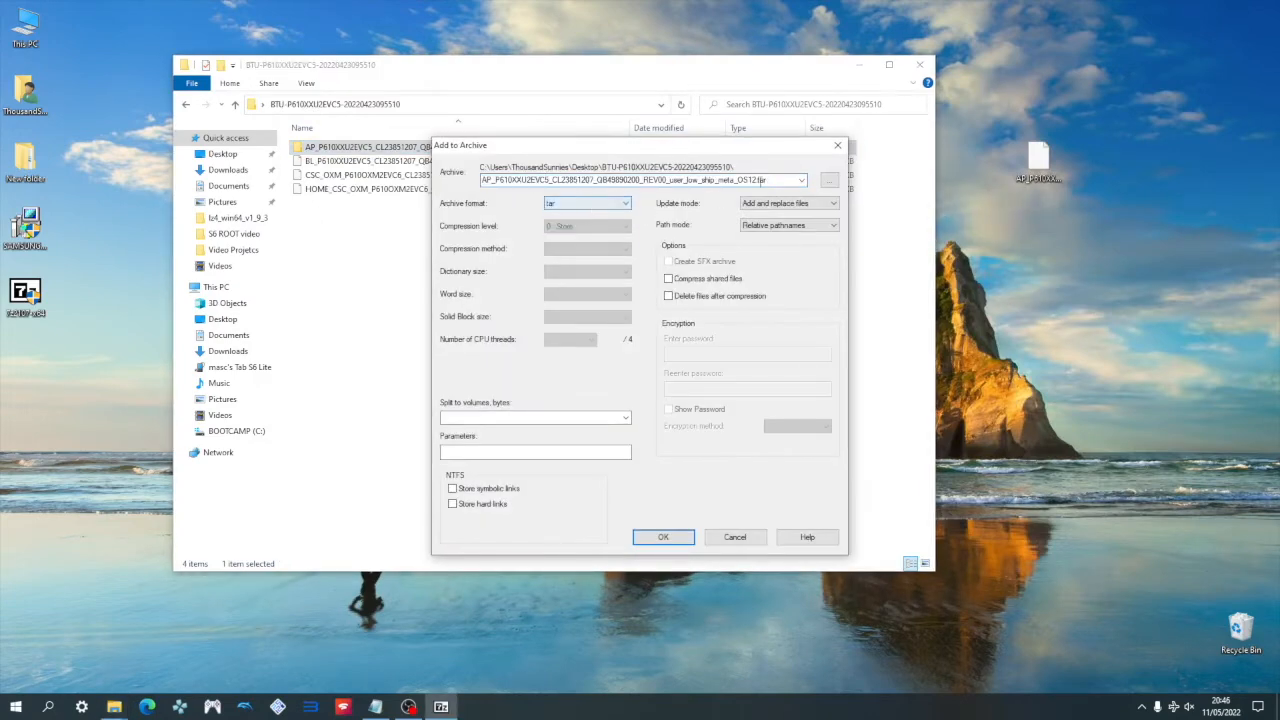
left_click(664, 536)
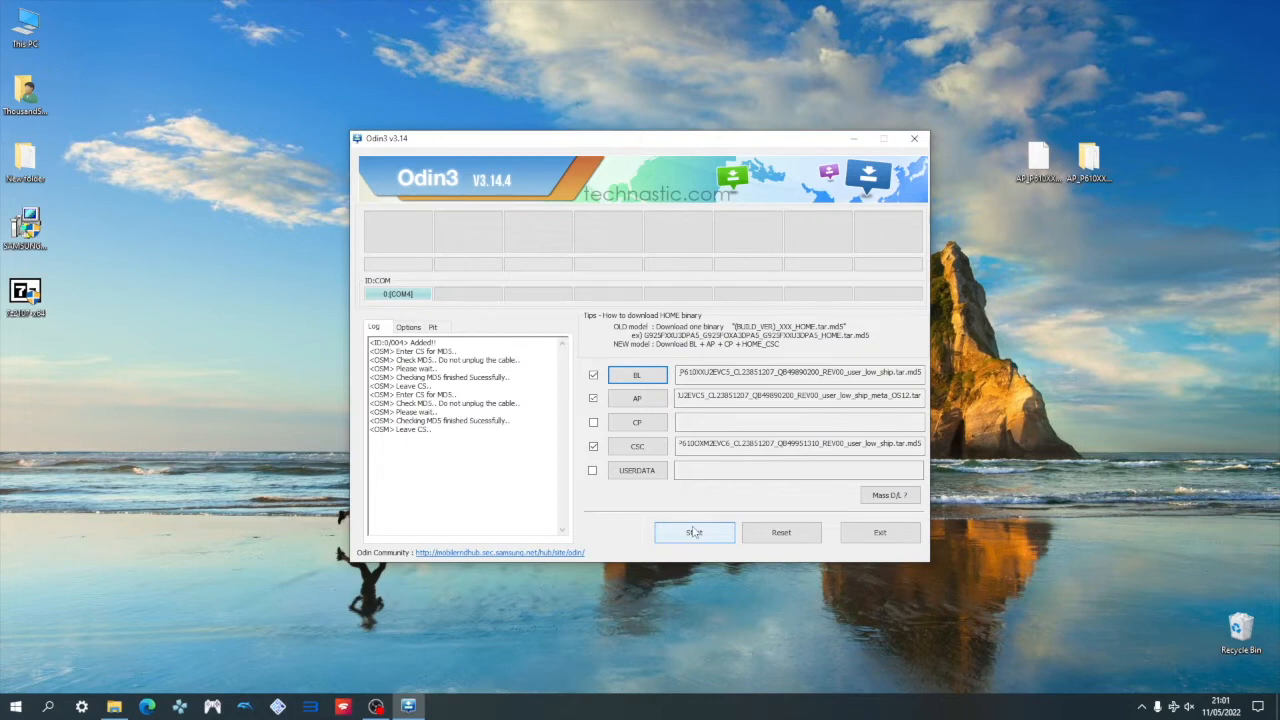
Start flashing the loaded BL, repacked AP and CSC files in Odin.
left_click(694, 532)
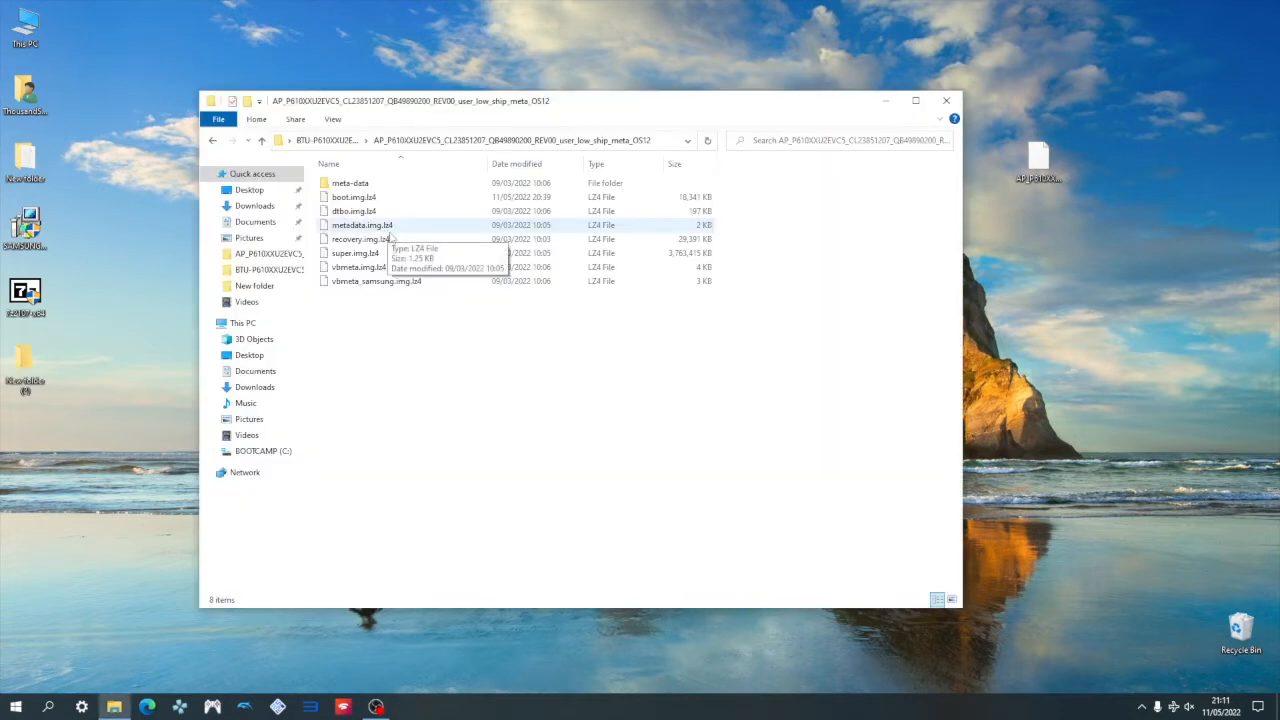
Select all images inside the AP folder and pack them into a tar archive with 7-Zip.
key("ctrl+a")
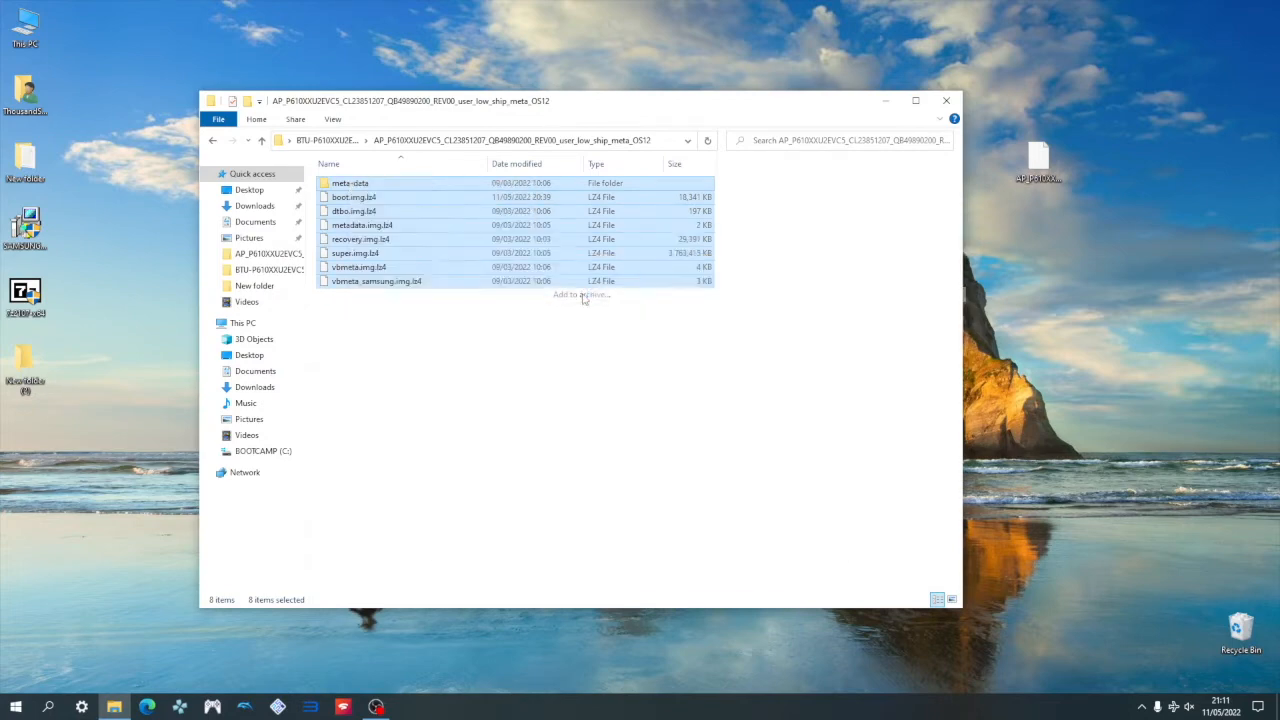
left_click(582, 294)
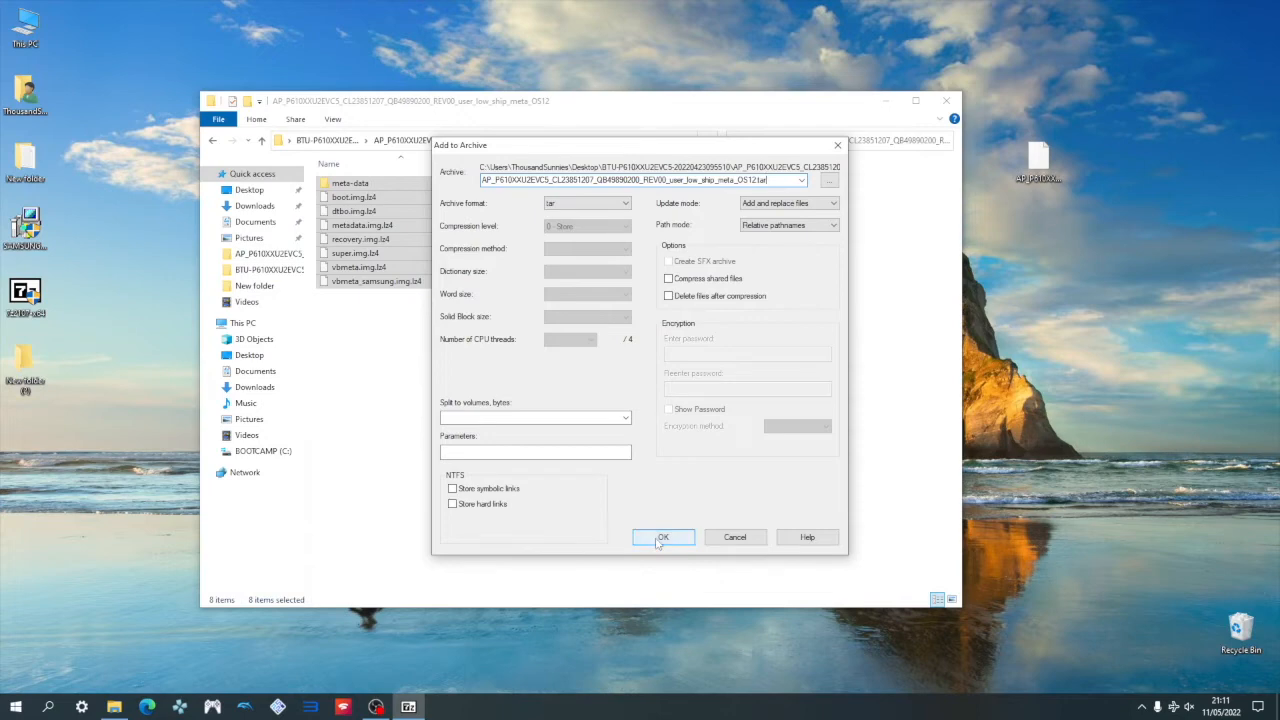
left_click(664, 536)
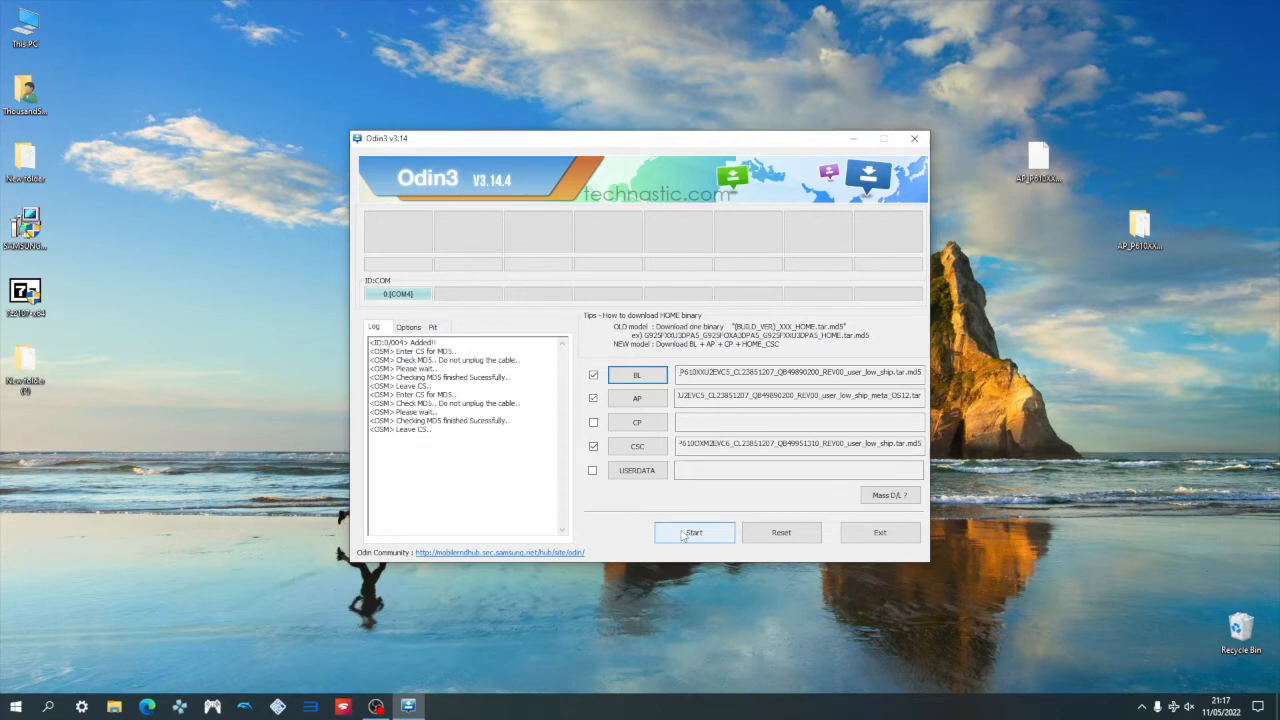
Start flashing in Odin with the newly repacked AP archive loaded.
left_click(694, 532)
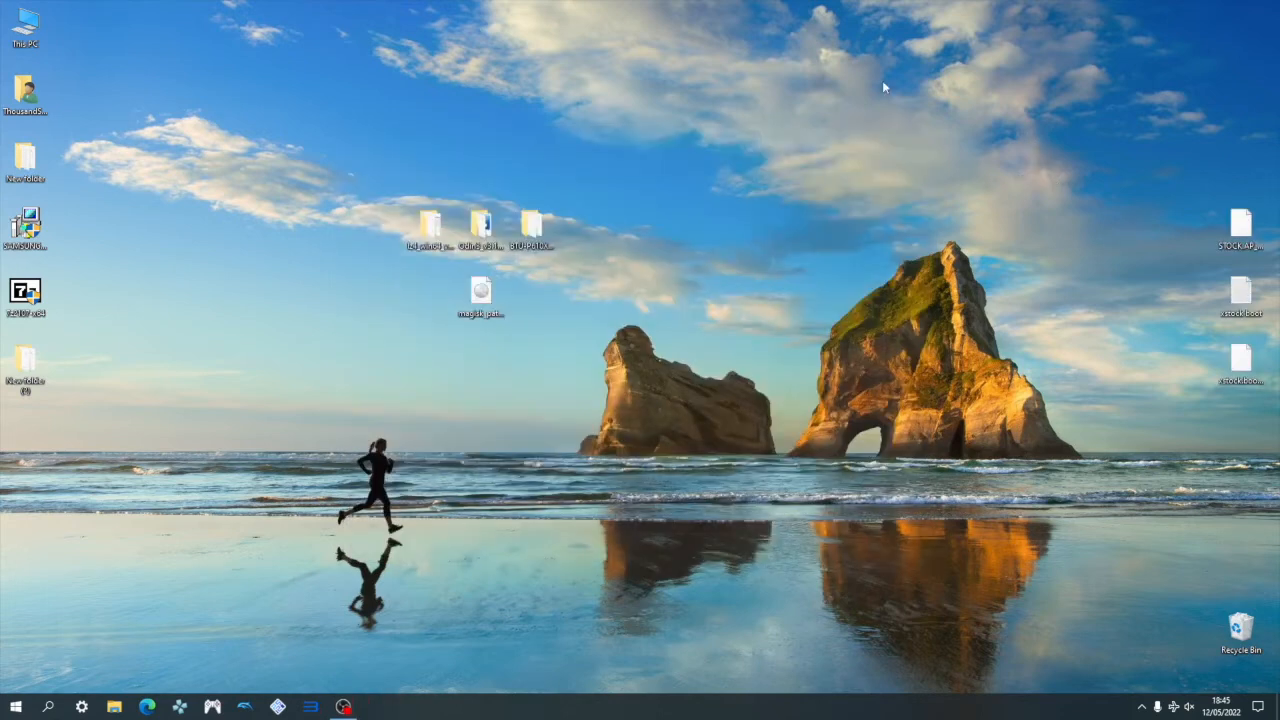
mouse_move(556, 308)
type("boot")
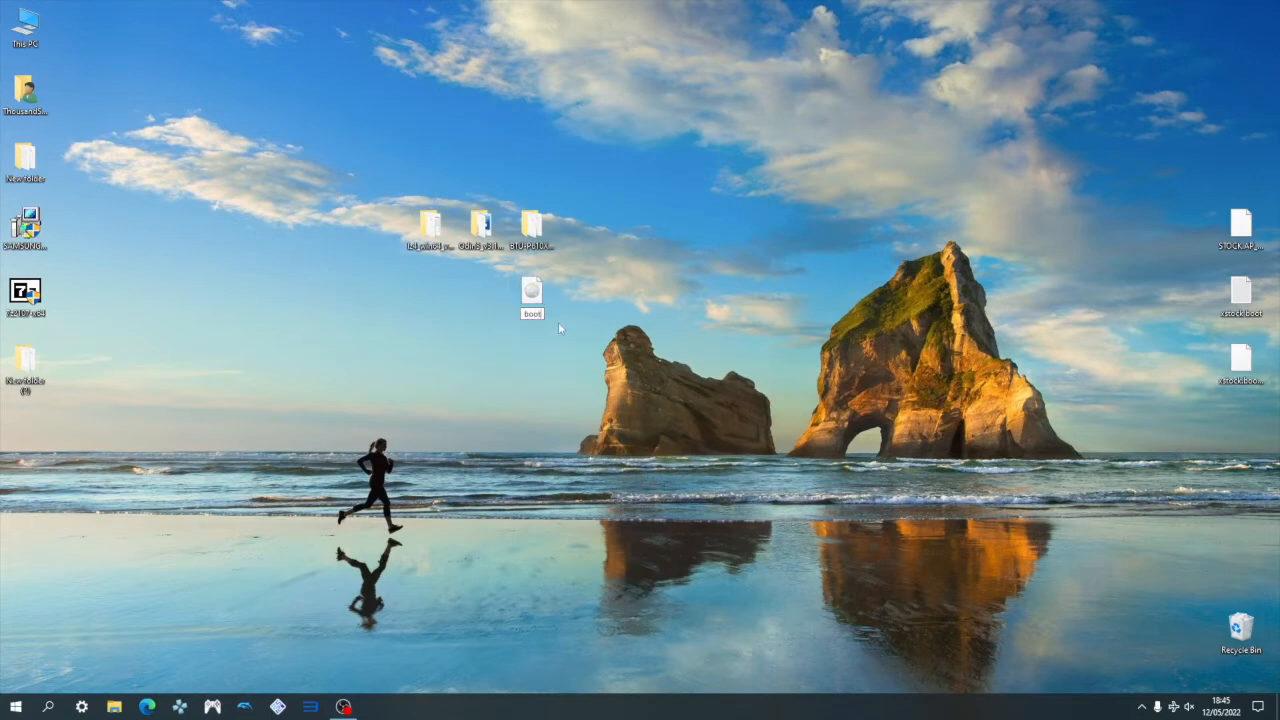
mouse_move(432, 222)
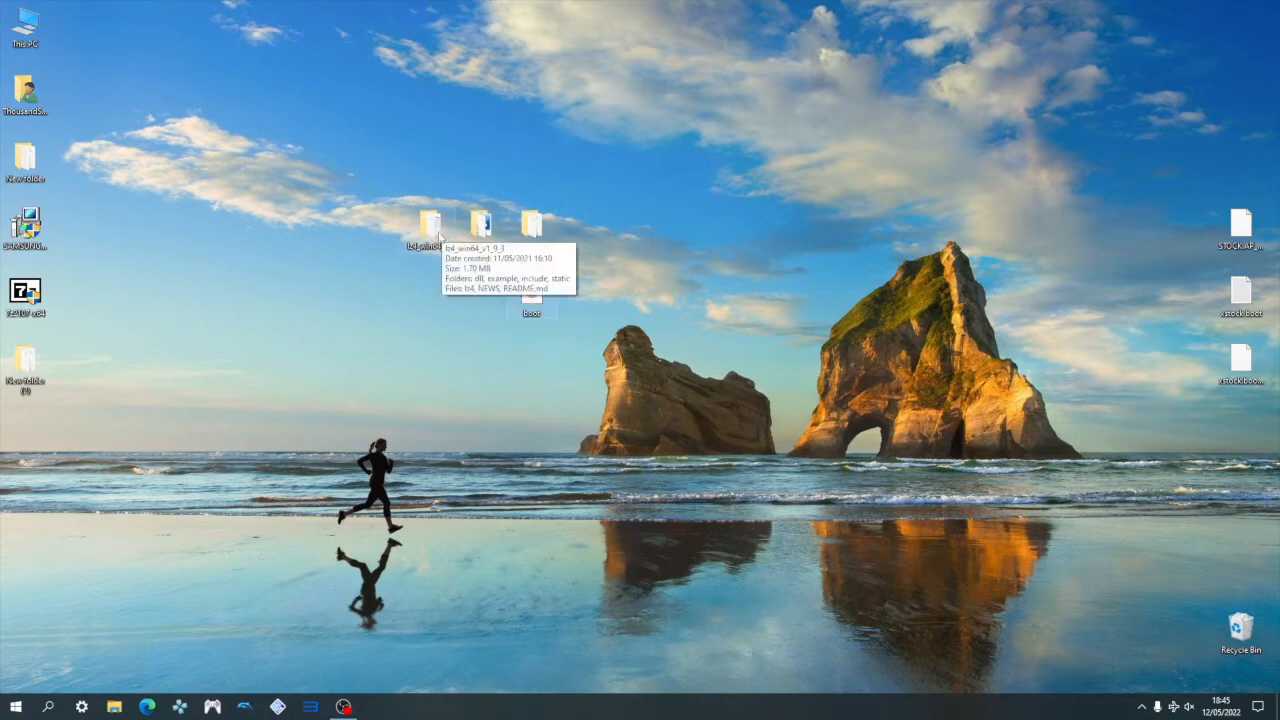
Open the lz4_win64_v1_9_3 folder with the boot image and launch a Command Prompt there via cmd.
double_click(432, 222)
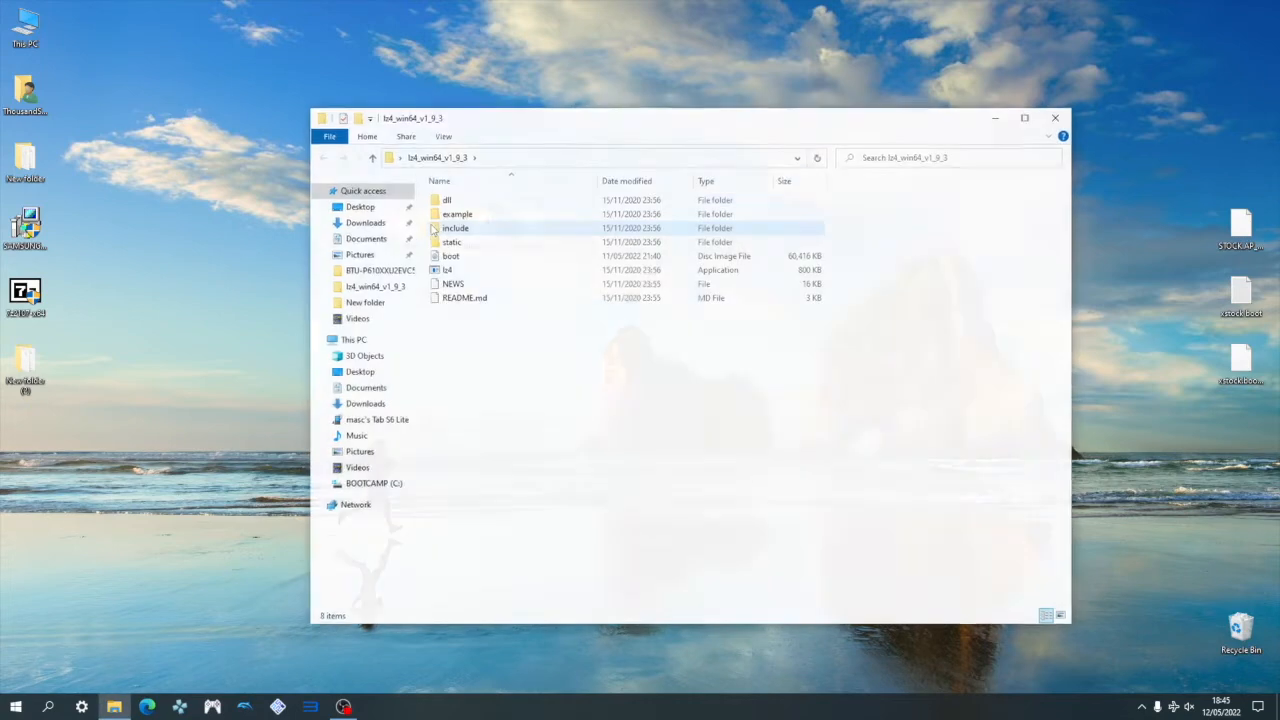
left_click(452, 256)
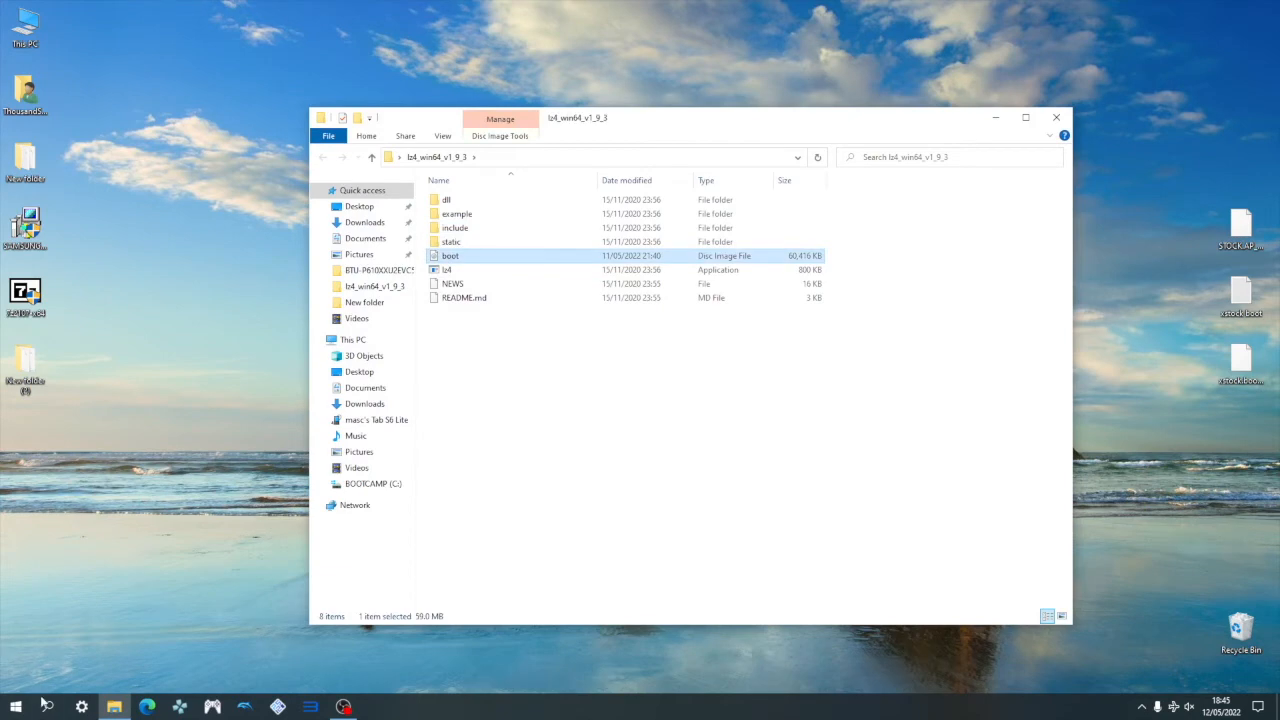
type("cmd")
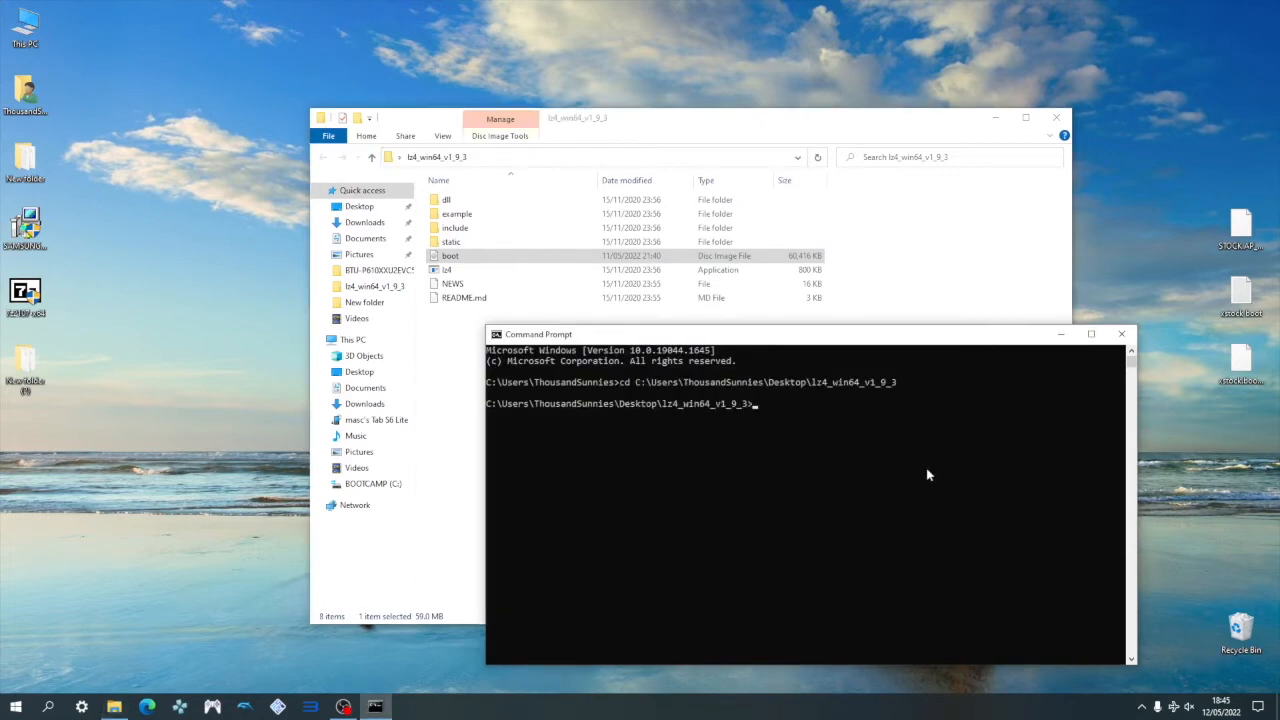
Run lz4.exe -B6 --content-size boot.img boot.img.lz4 to compress the boot image.
left_click_drag(808, 334, 696, 338)
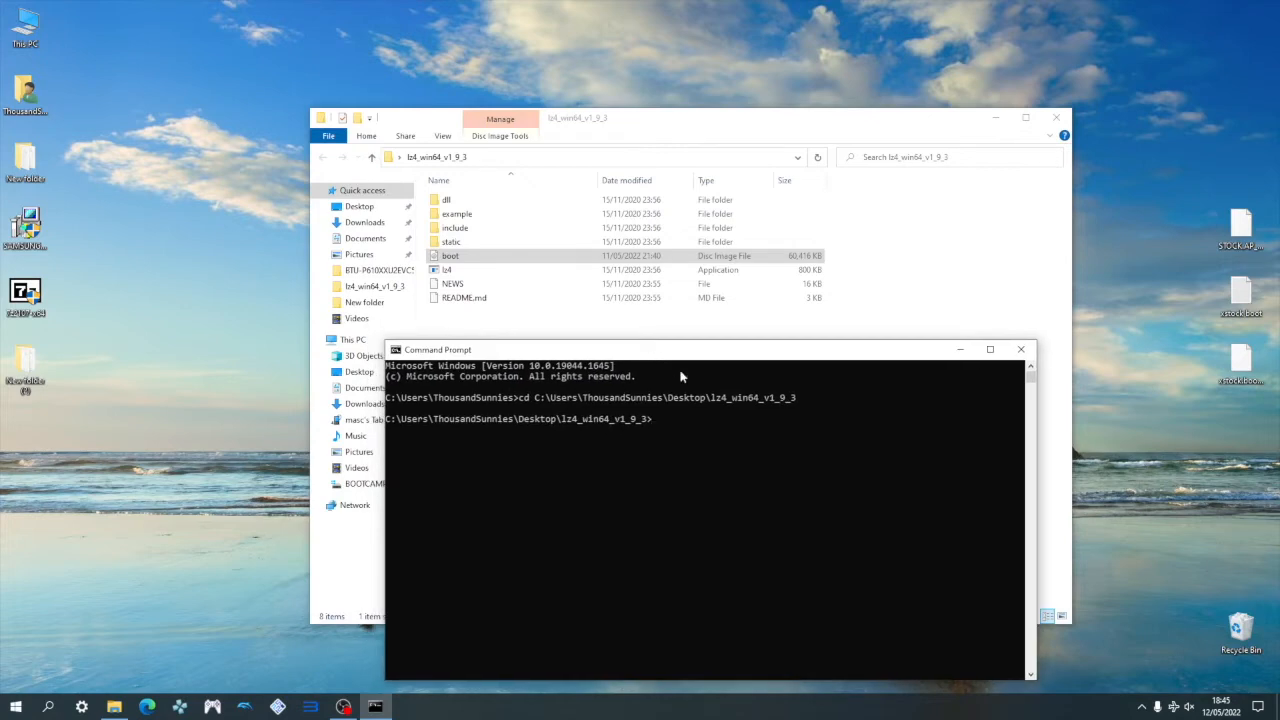
type("lz4.exe -B6 --con")
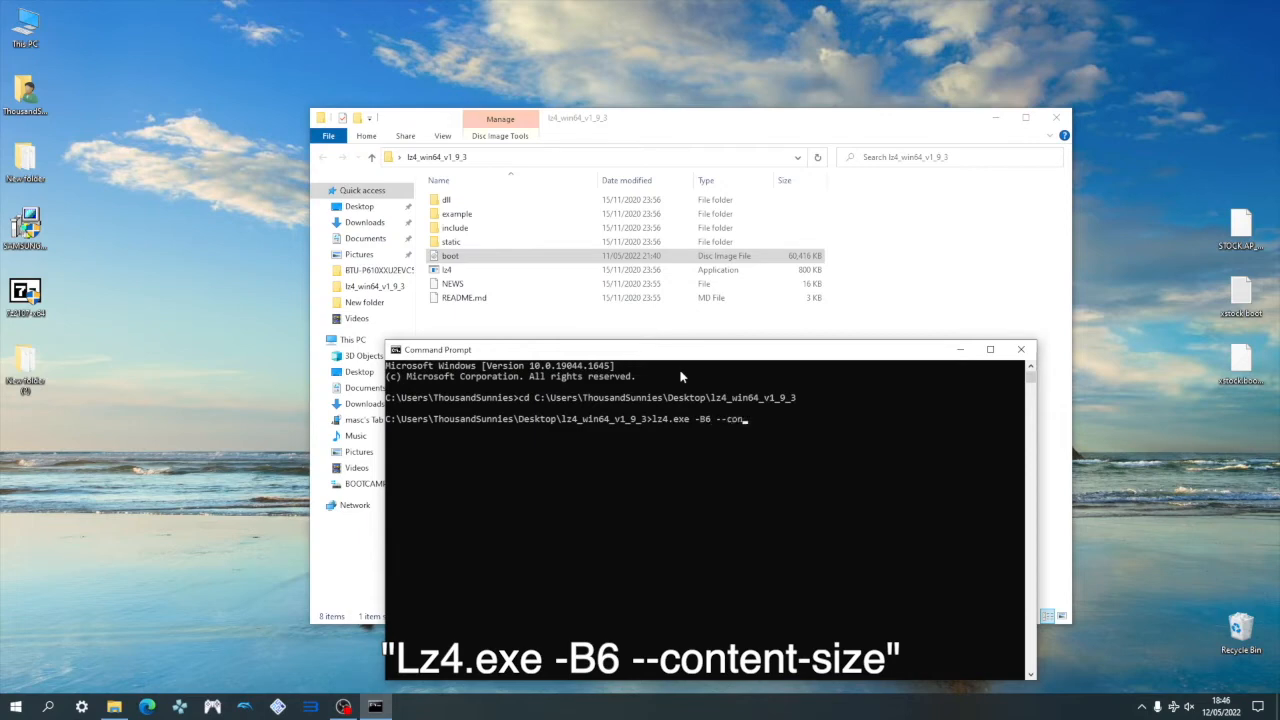
type("tent-size b")
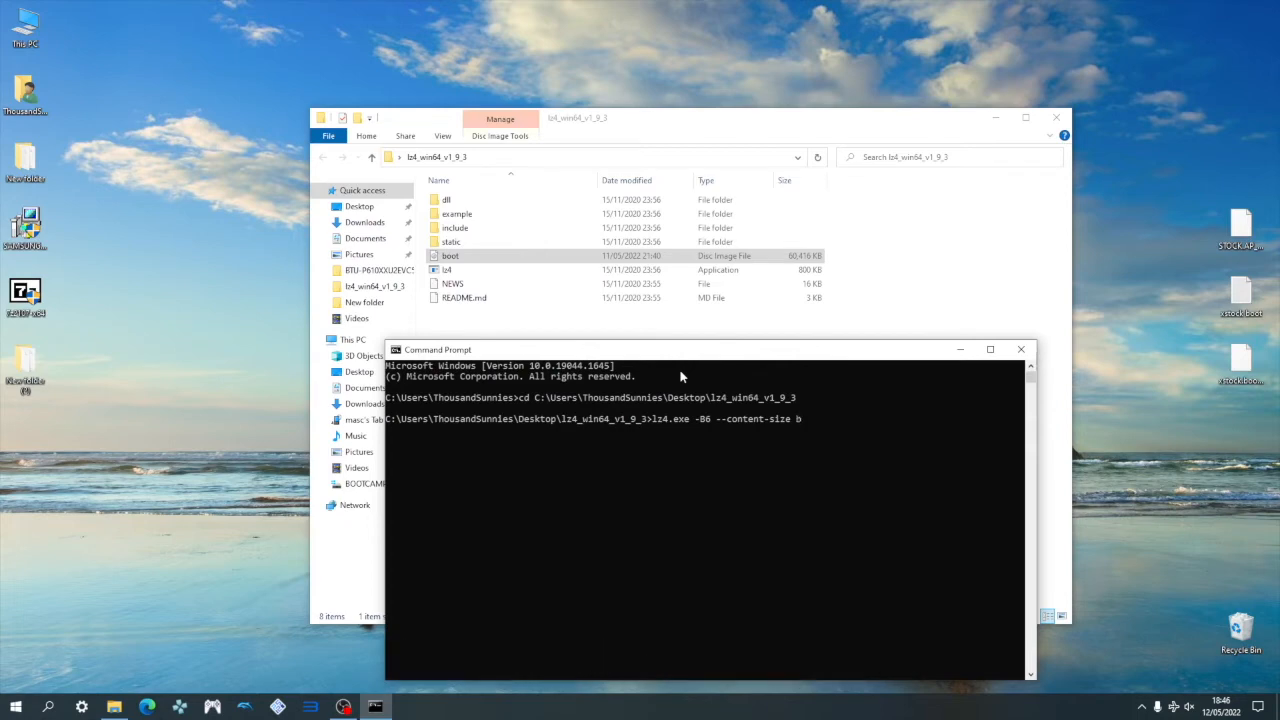
type("oot.img")
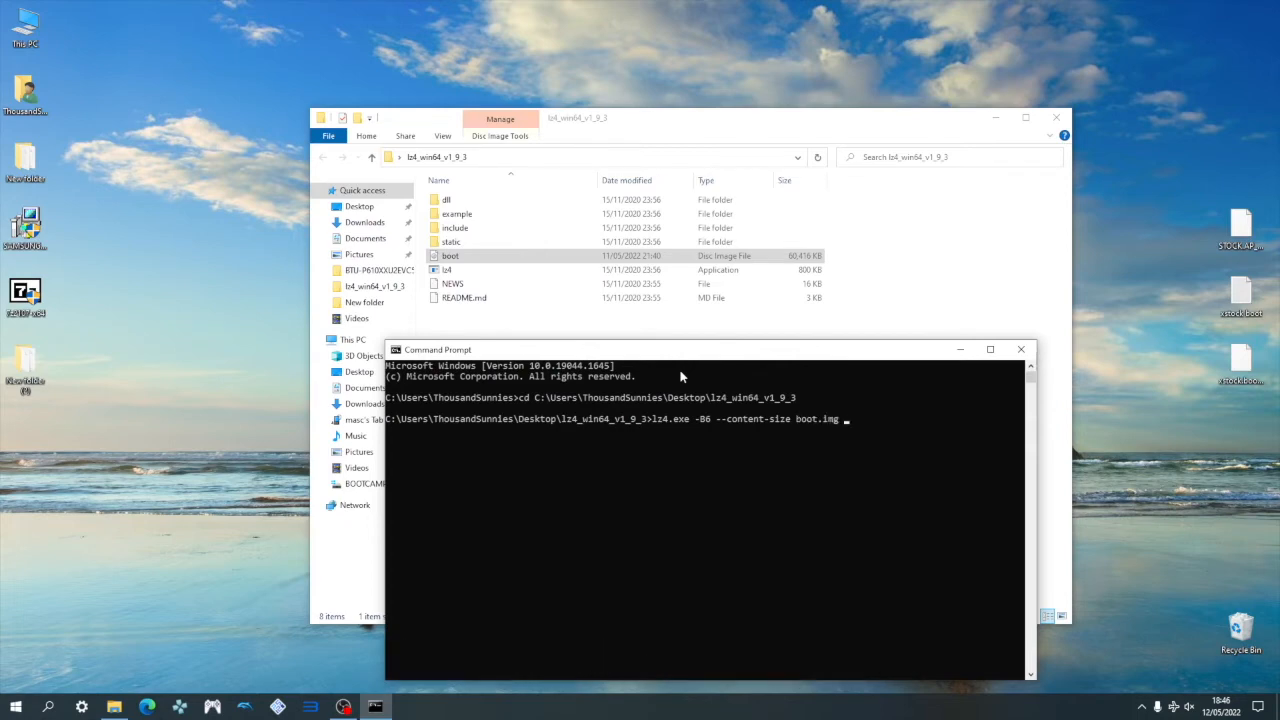
type("boot")
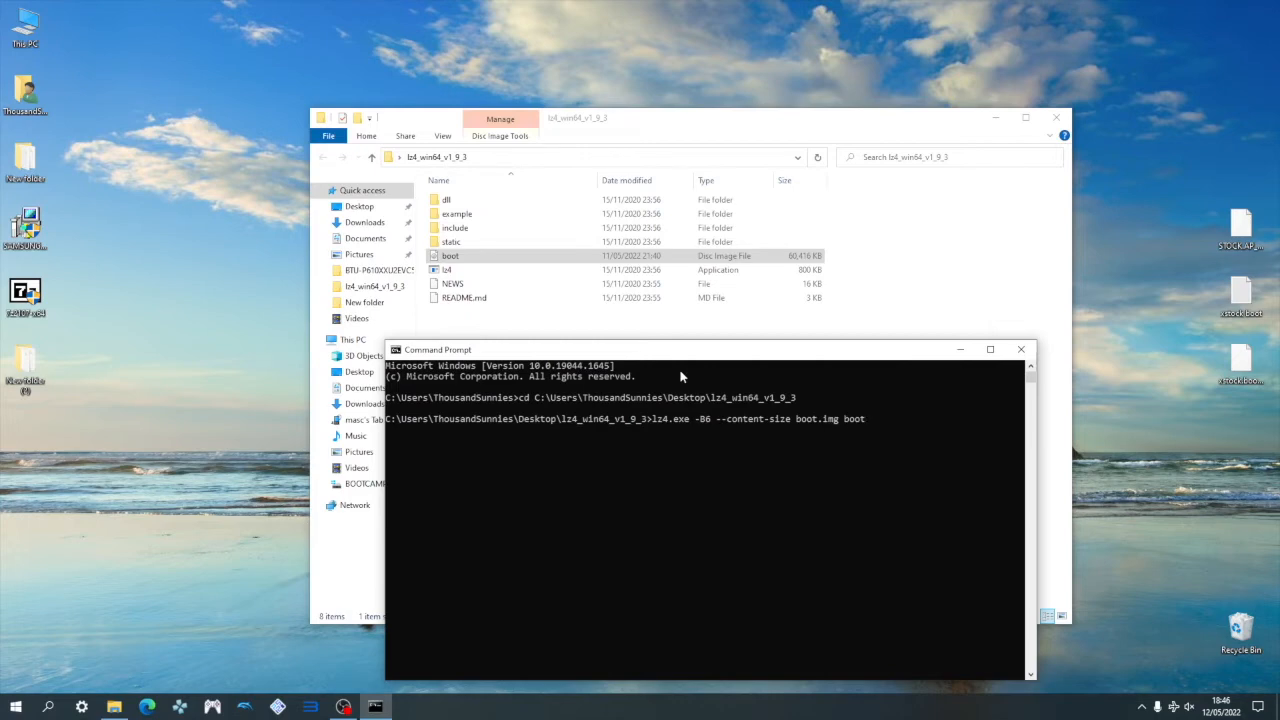
type(".img.")
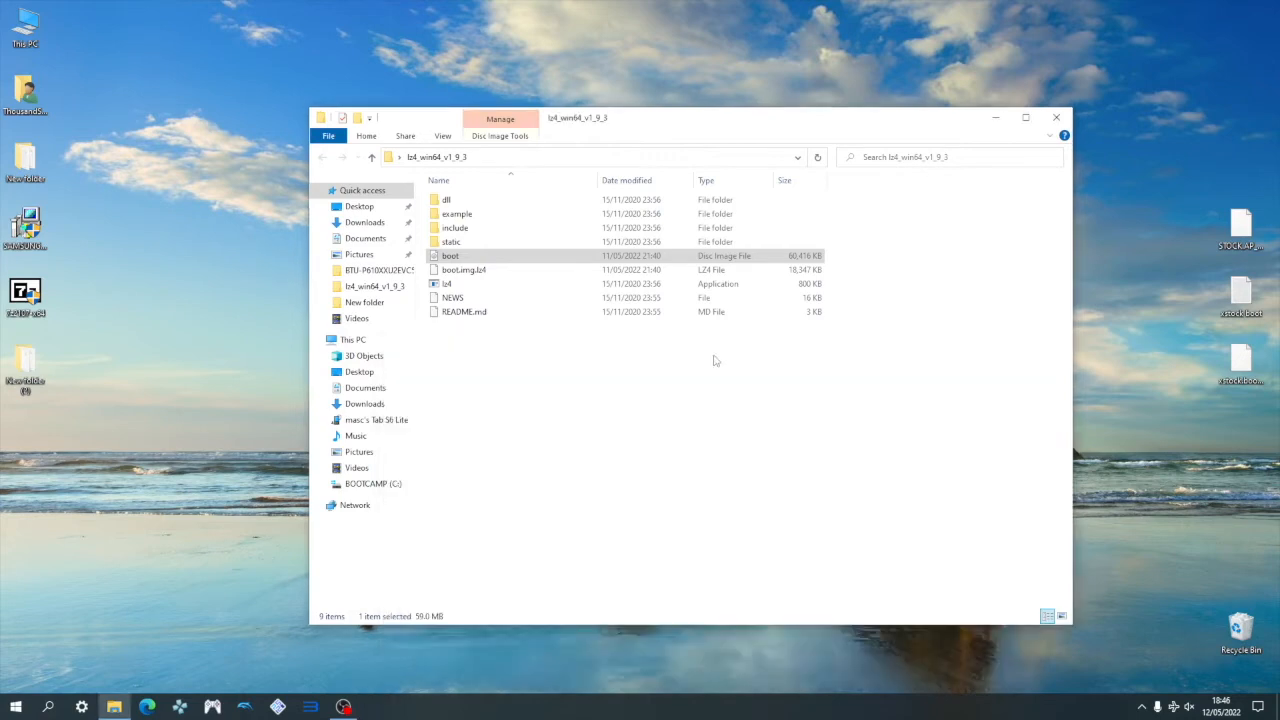
mouse_move(556, 388)
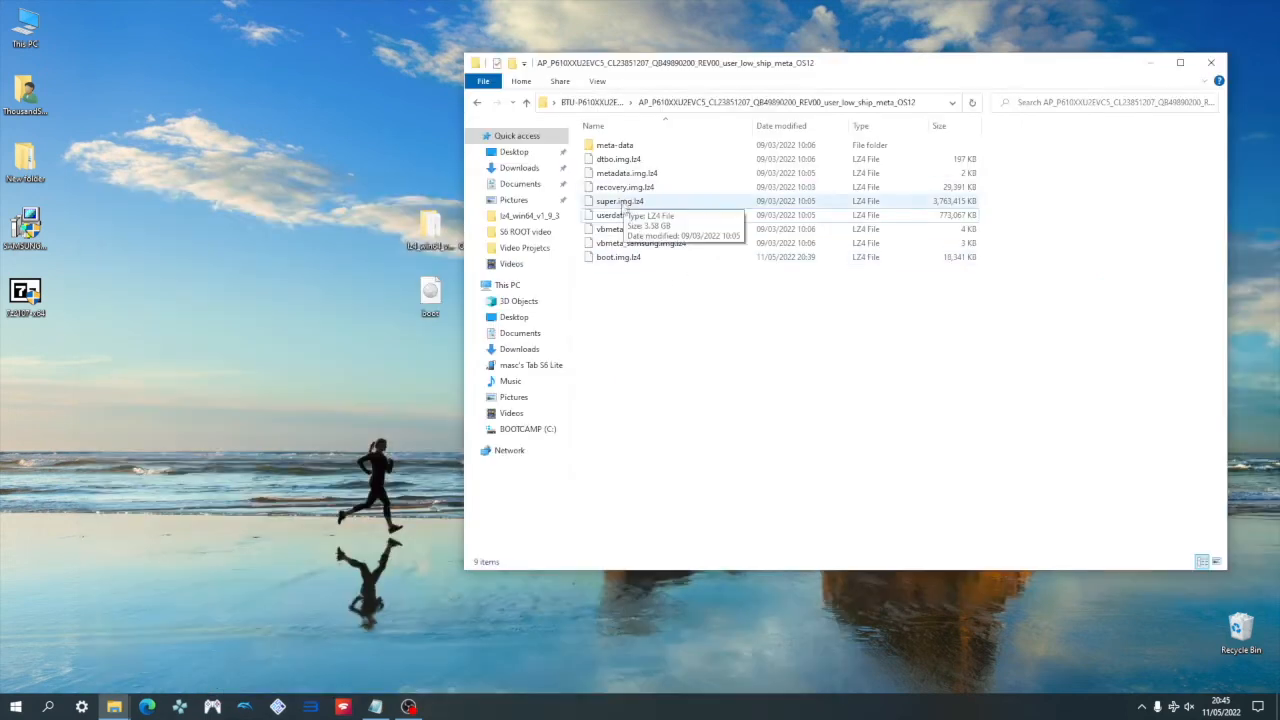
Delete userdata.img.lz4 from the AP folder and select all eight remaining files.
left_click(620, 216)
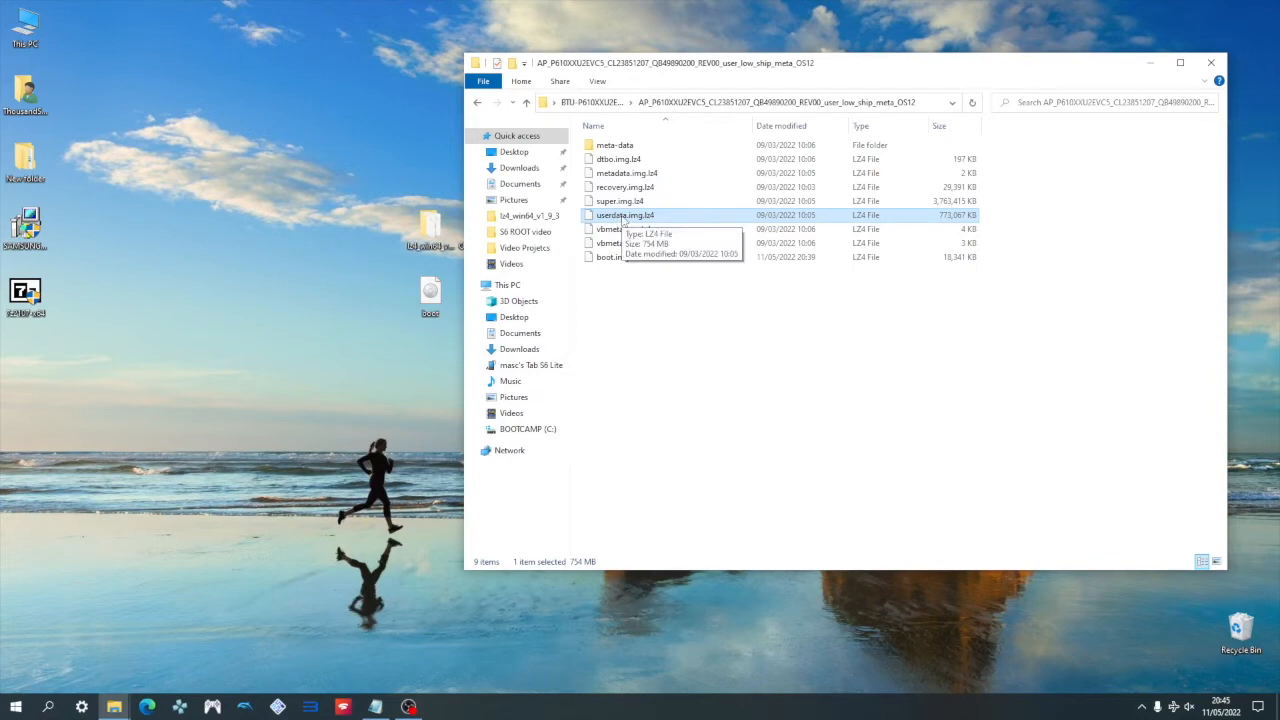
right_click(624, 216)
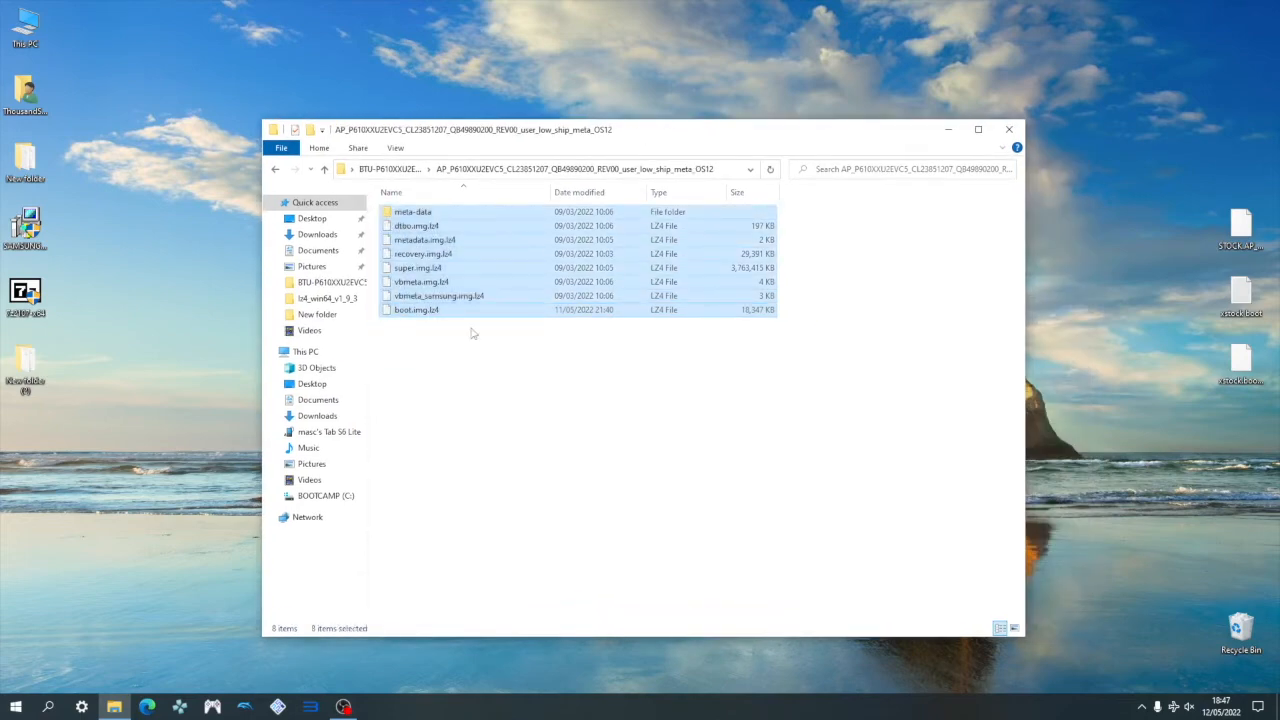
left_click(484, 360)
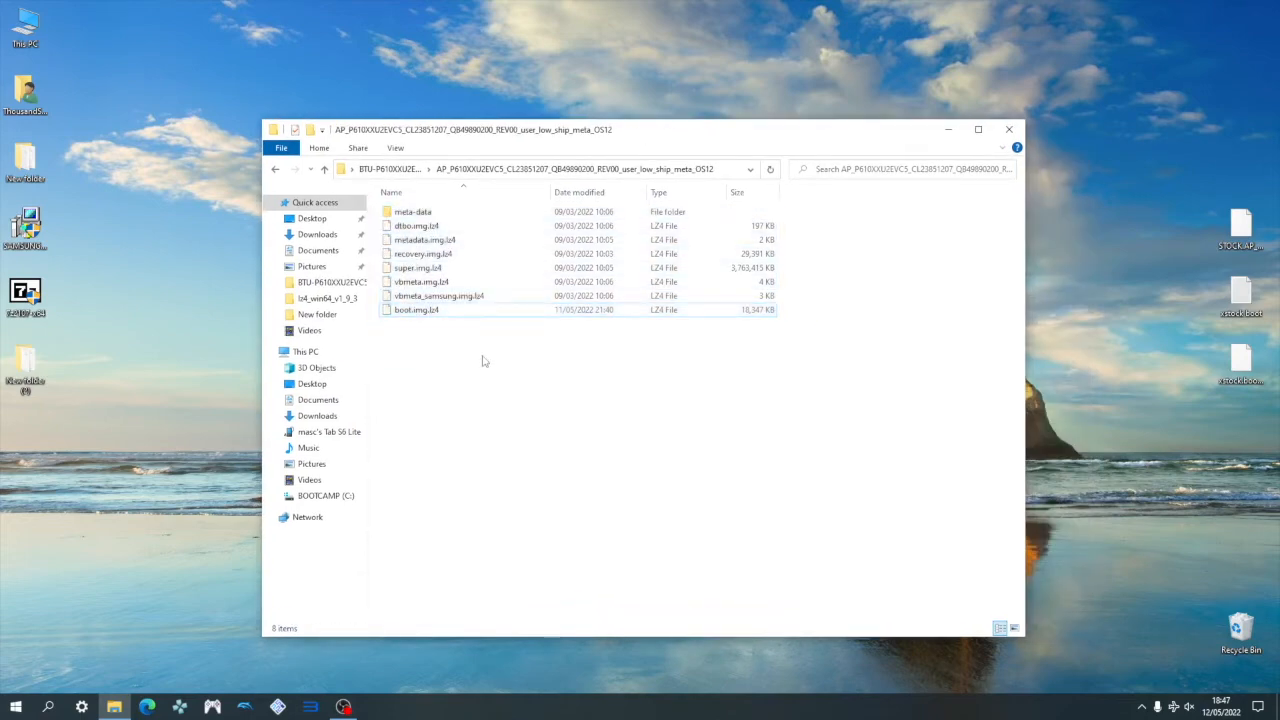
key("ctrl+a")
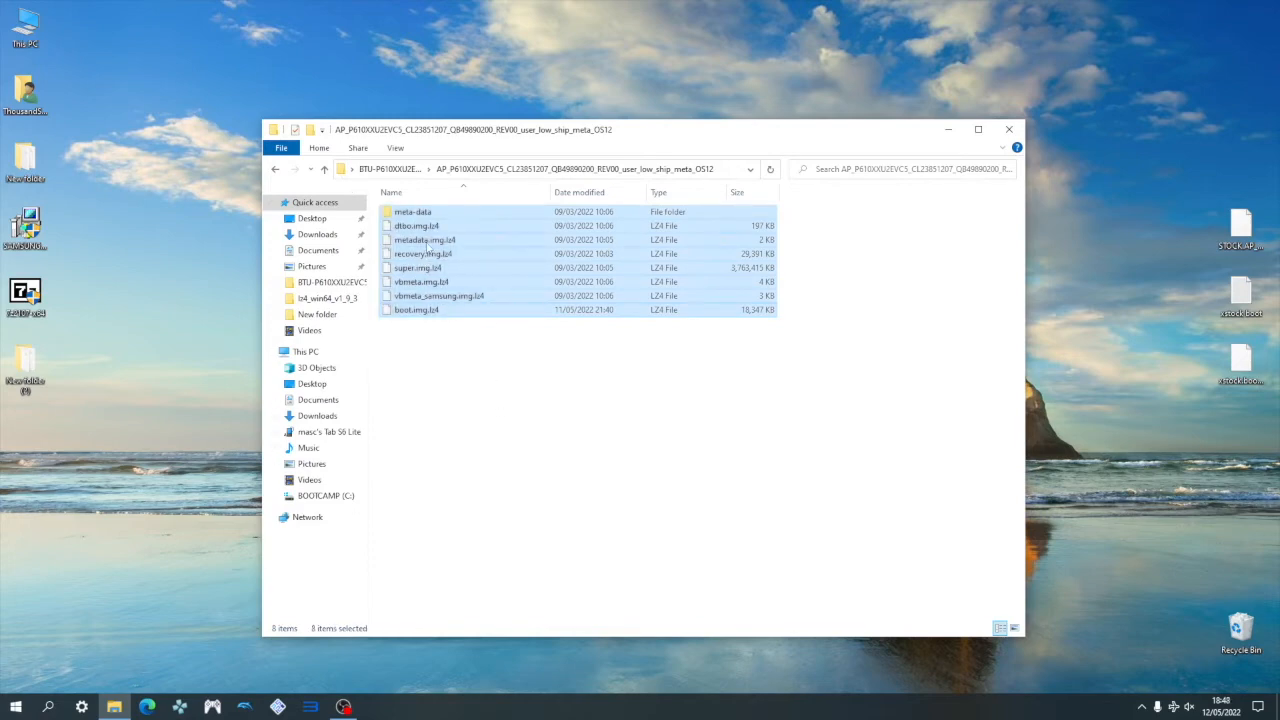
Pack the selected AP files into a new tar archive named ...OS12.tar with 7-Zip.
right_click(420, 252)
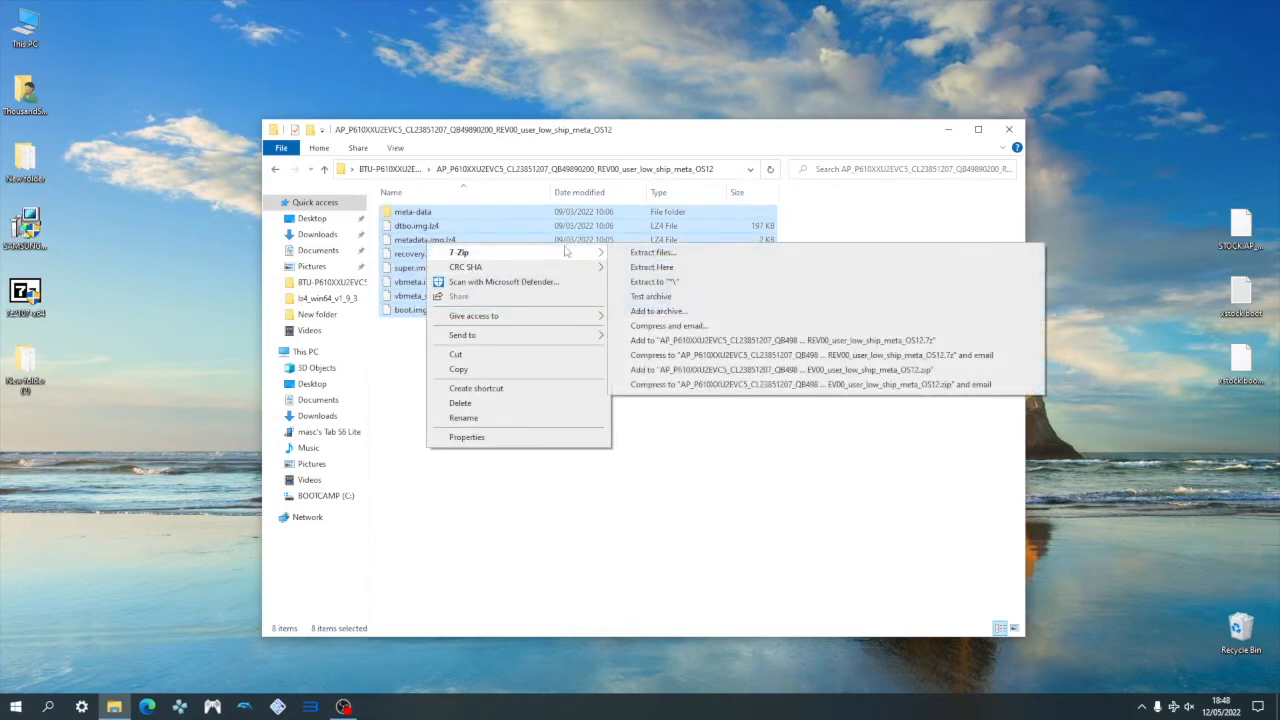
left_click(658, 312)
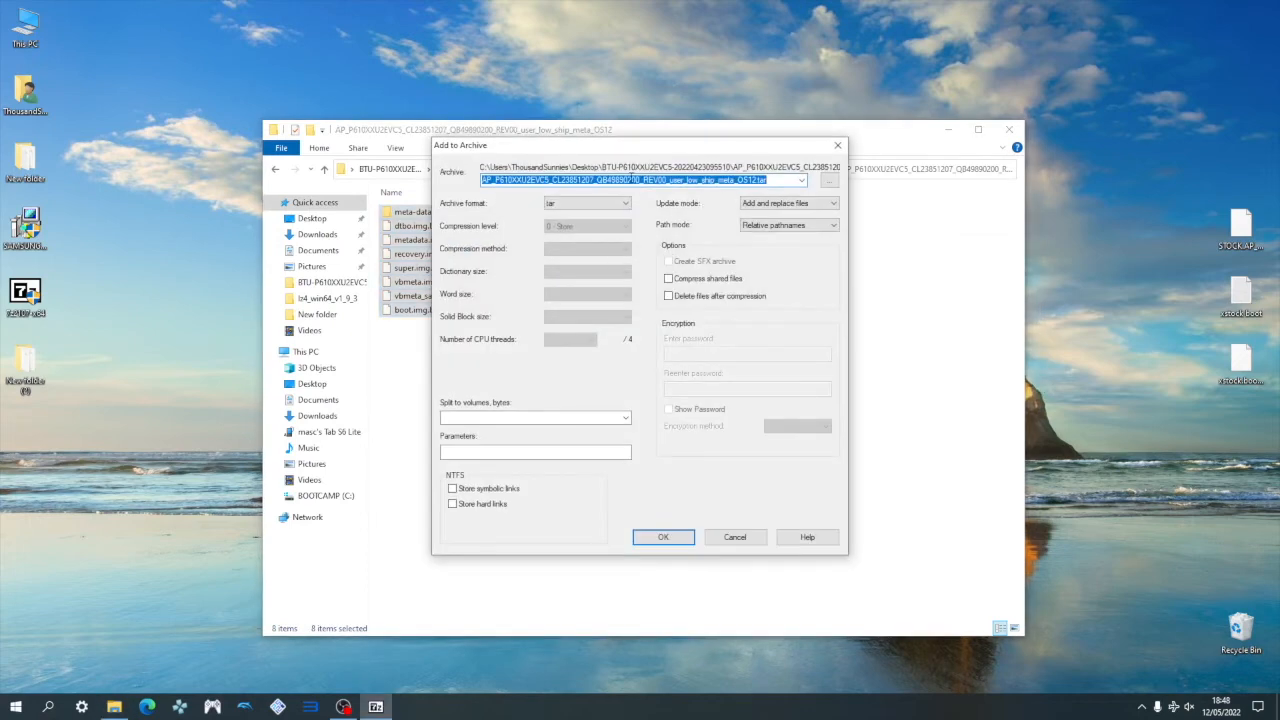
left_click(624, 204)
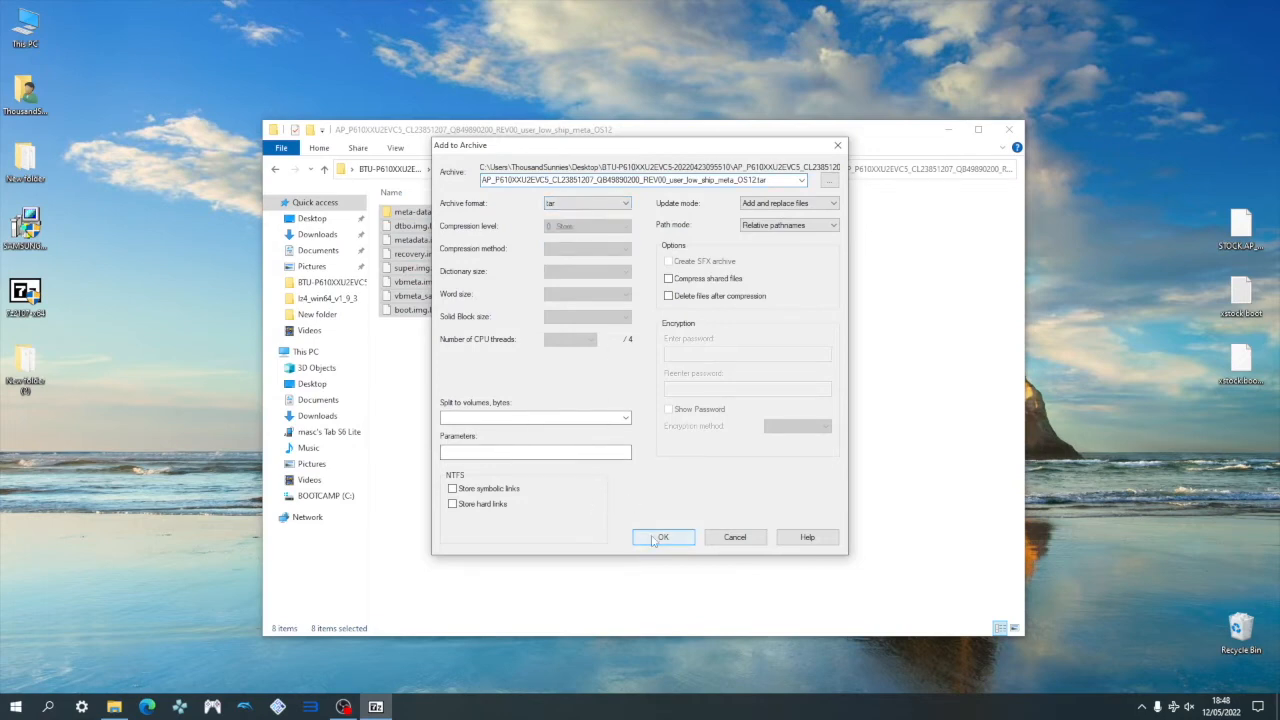
left_click(664, 536)
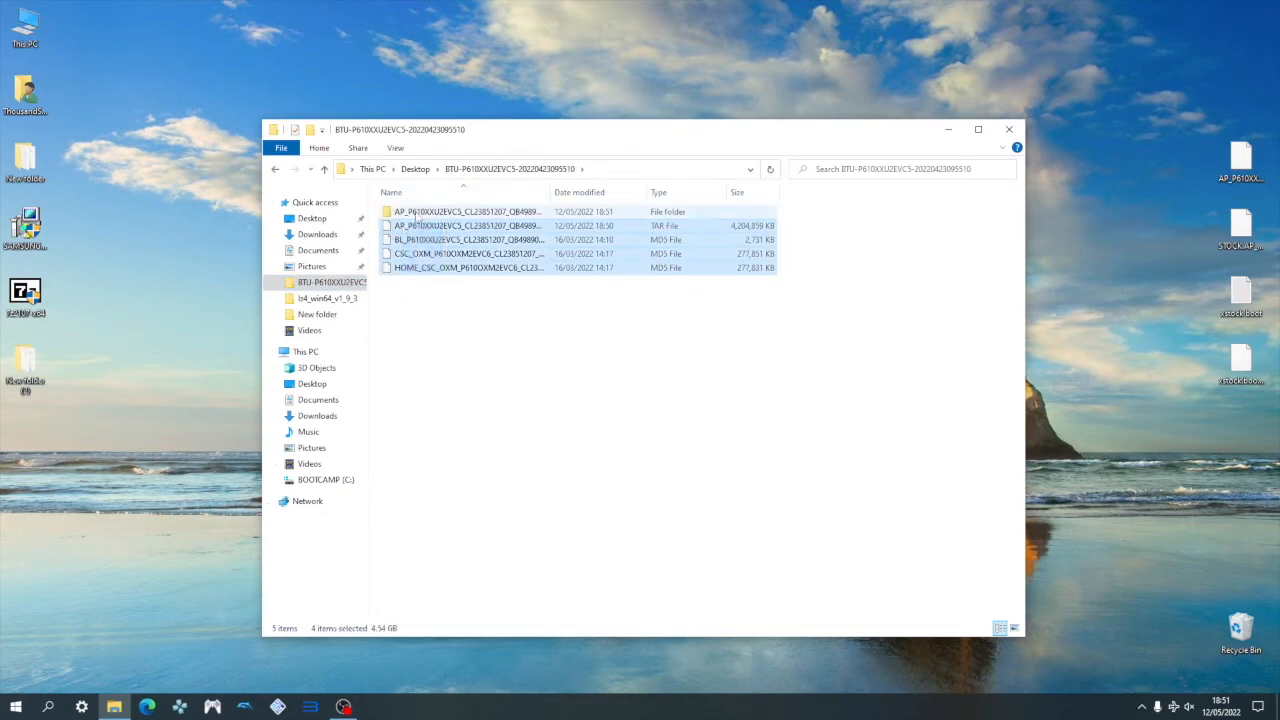
Run Odin3_v3.14.4.exe from the Odin3_v3.14.4 folder.
left_click(1008, 128)
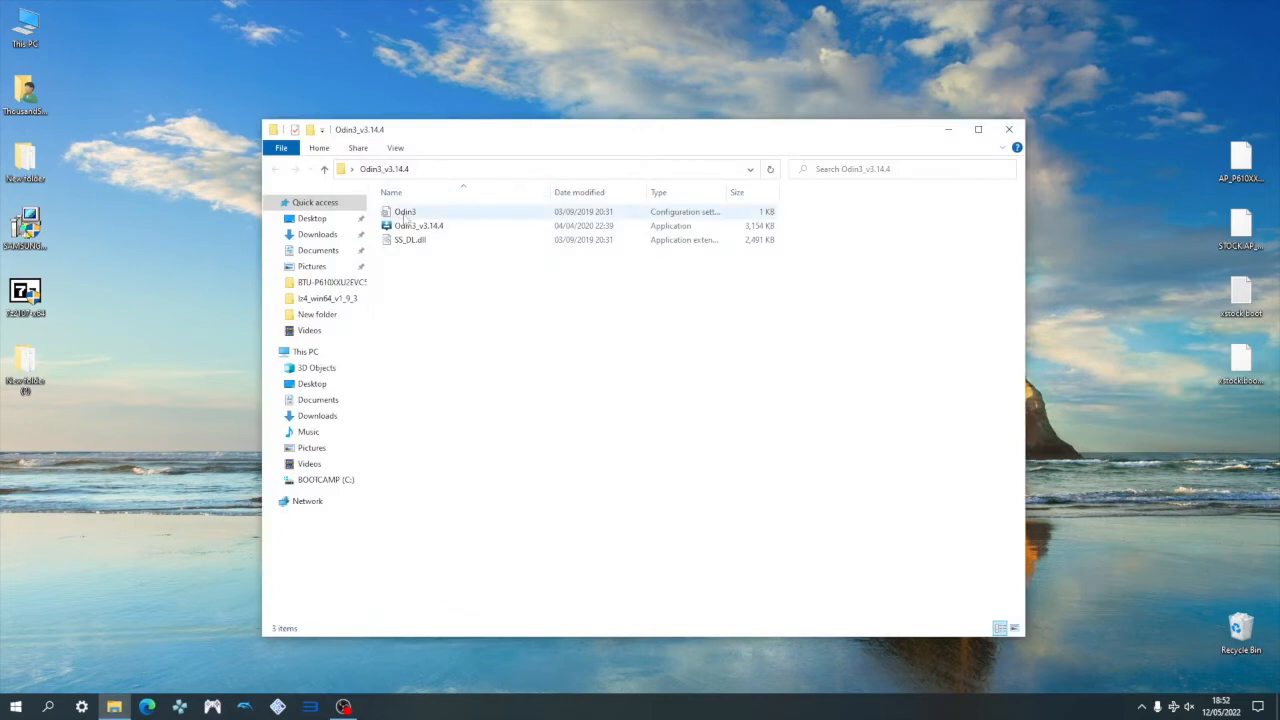
left_click(420, 224)
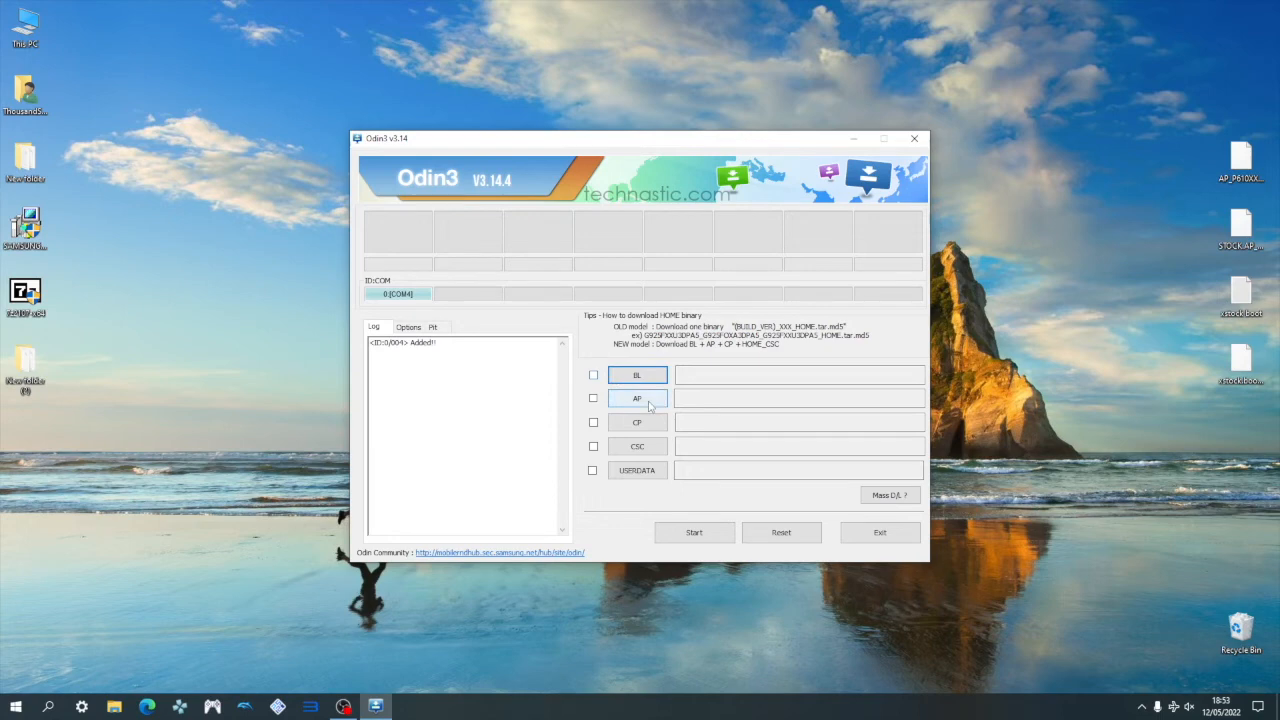
Load the repacked AP tar and the BL firmware file into their Odin slots.
left_click(636, 398)
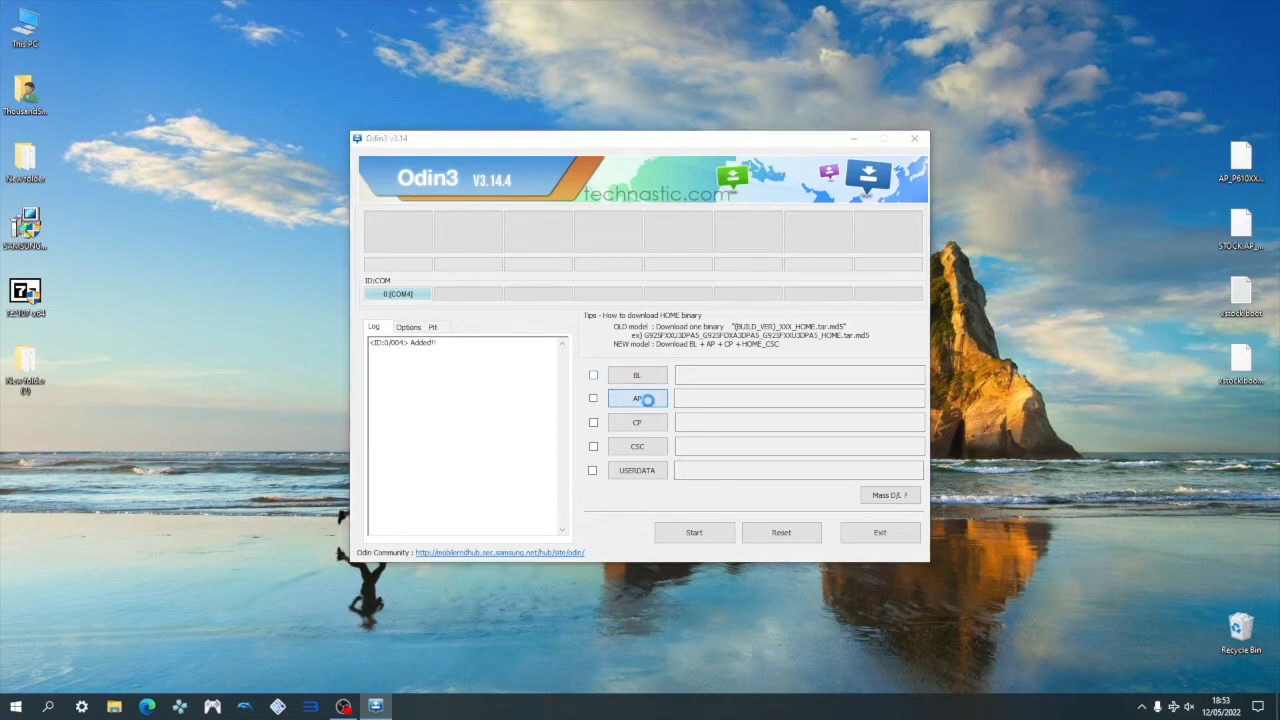
left_click(636, 398)
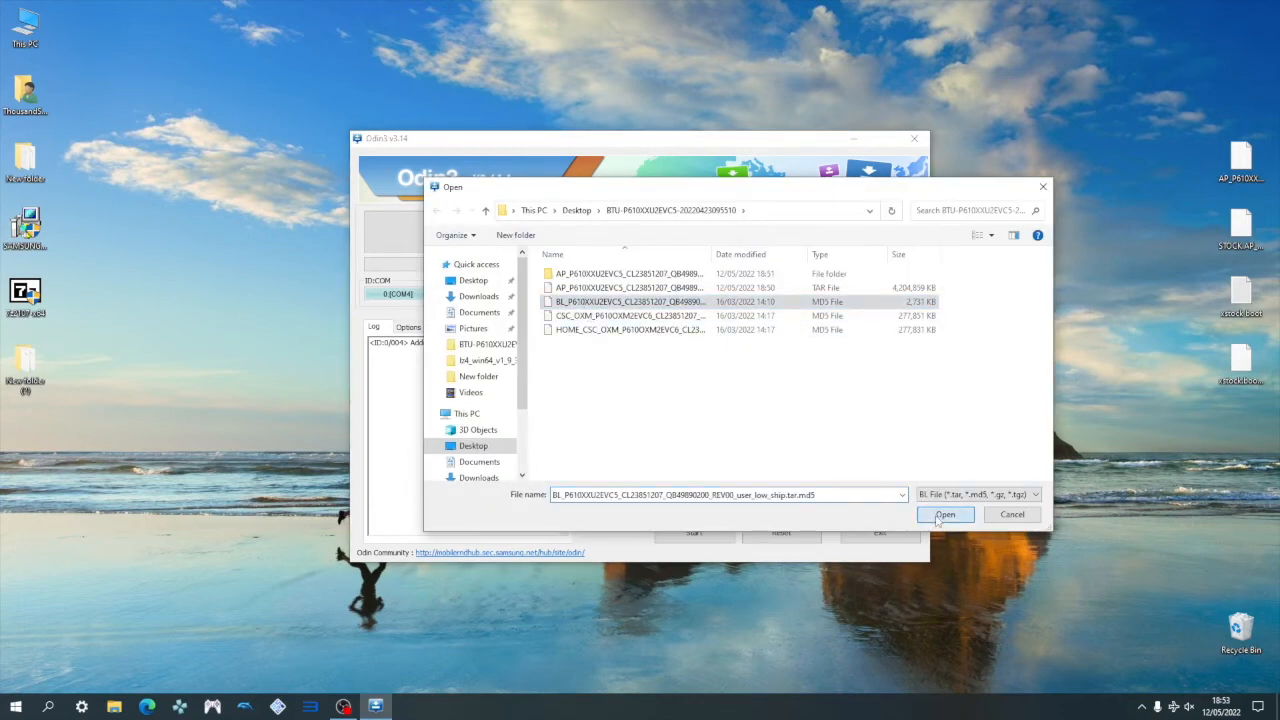
left_click(944, 514)
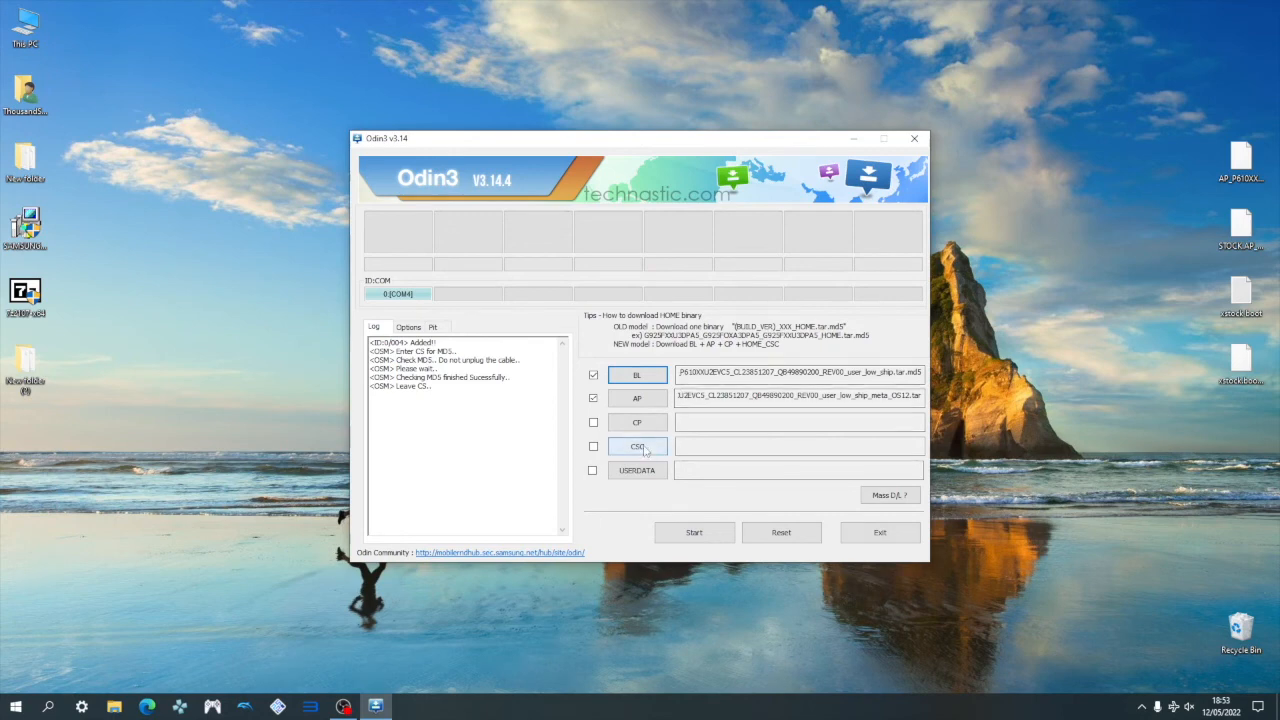
Load the HOME_CSC firmware file into the CSC slot instead of the plain CSC file.
left_click(636, 446)
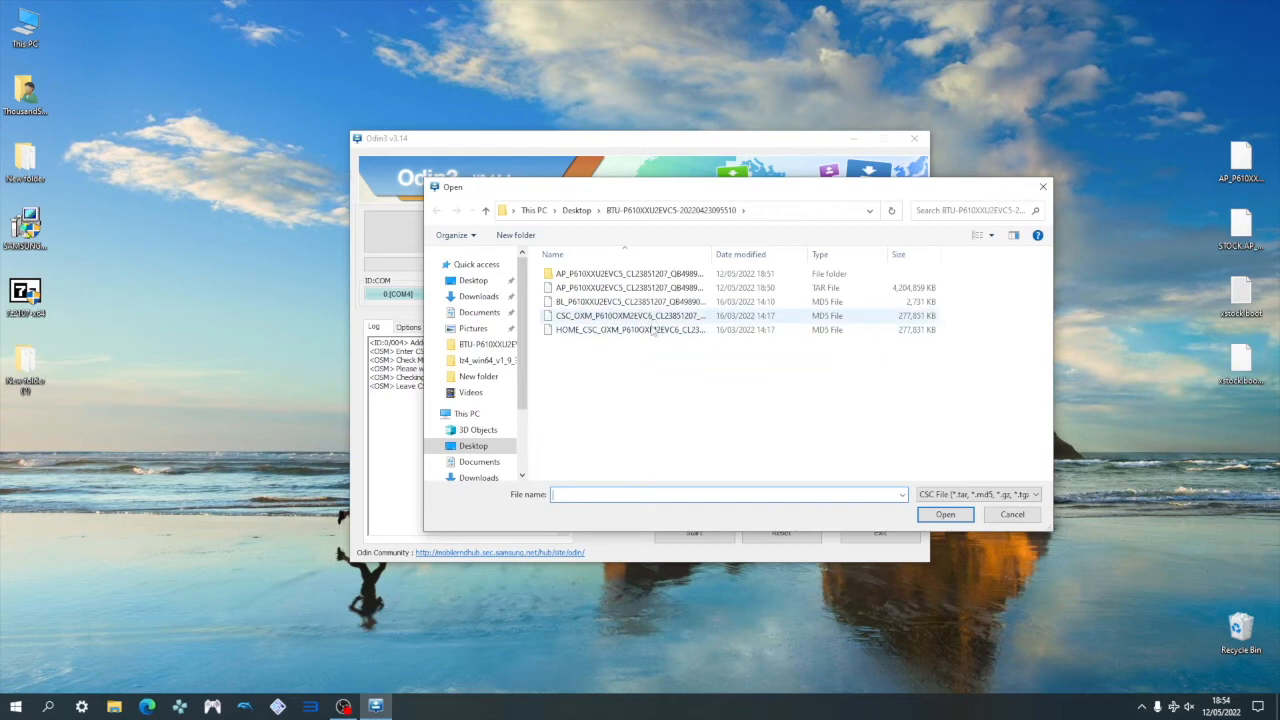
left_click(628, 316)
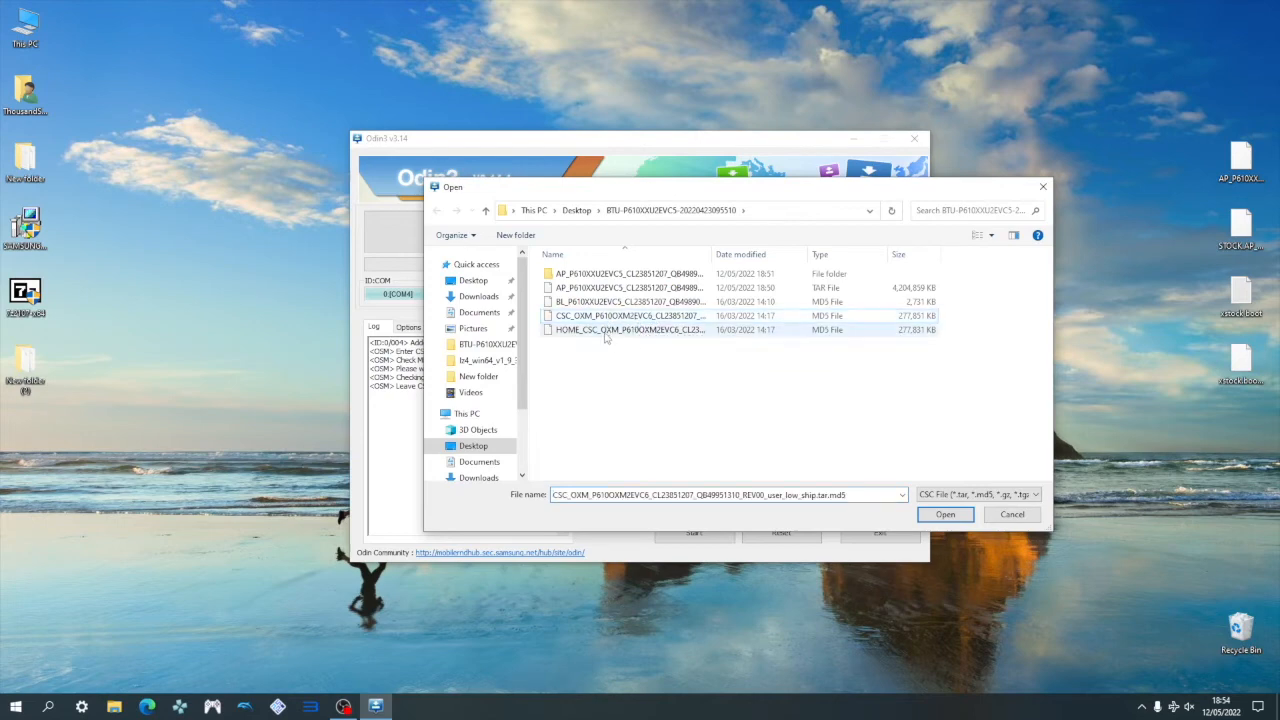
left_click(628, 330)
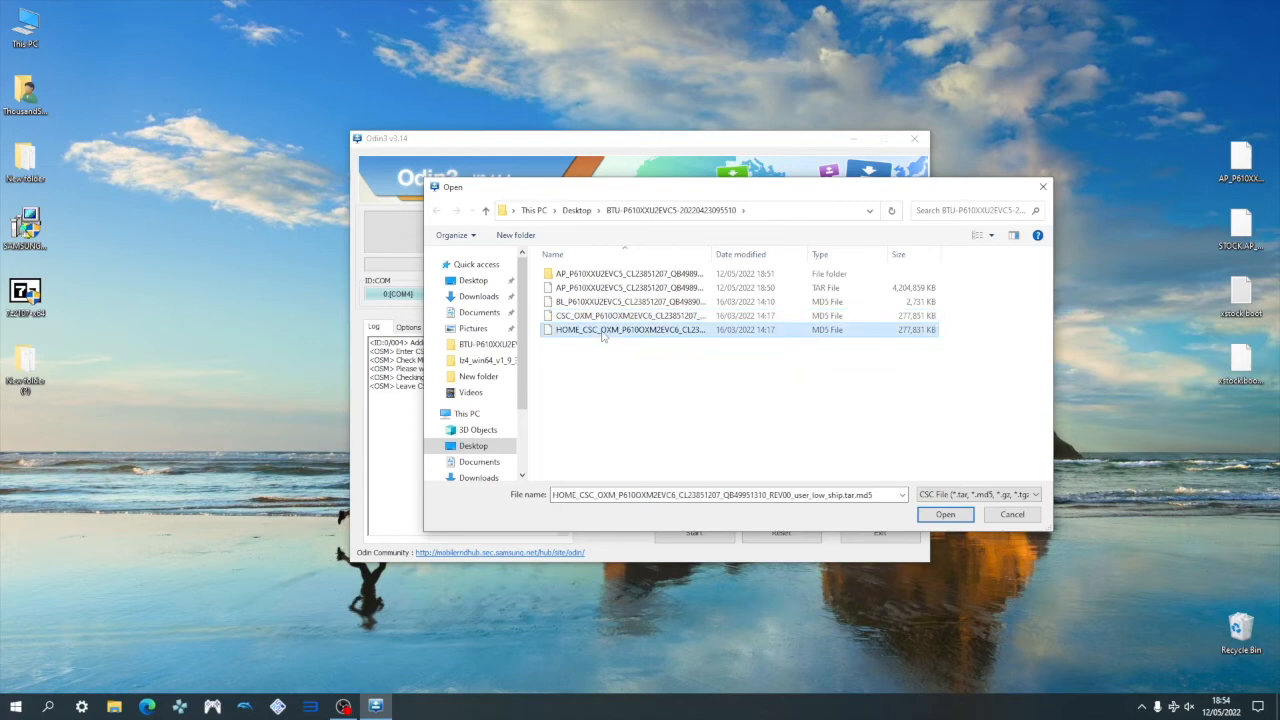
left_click(944, 514)
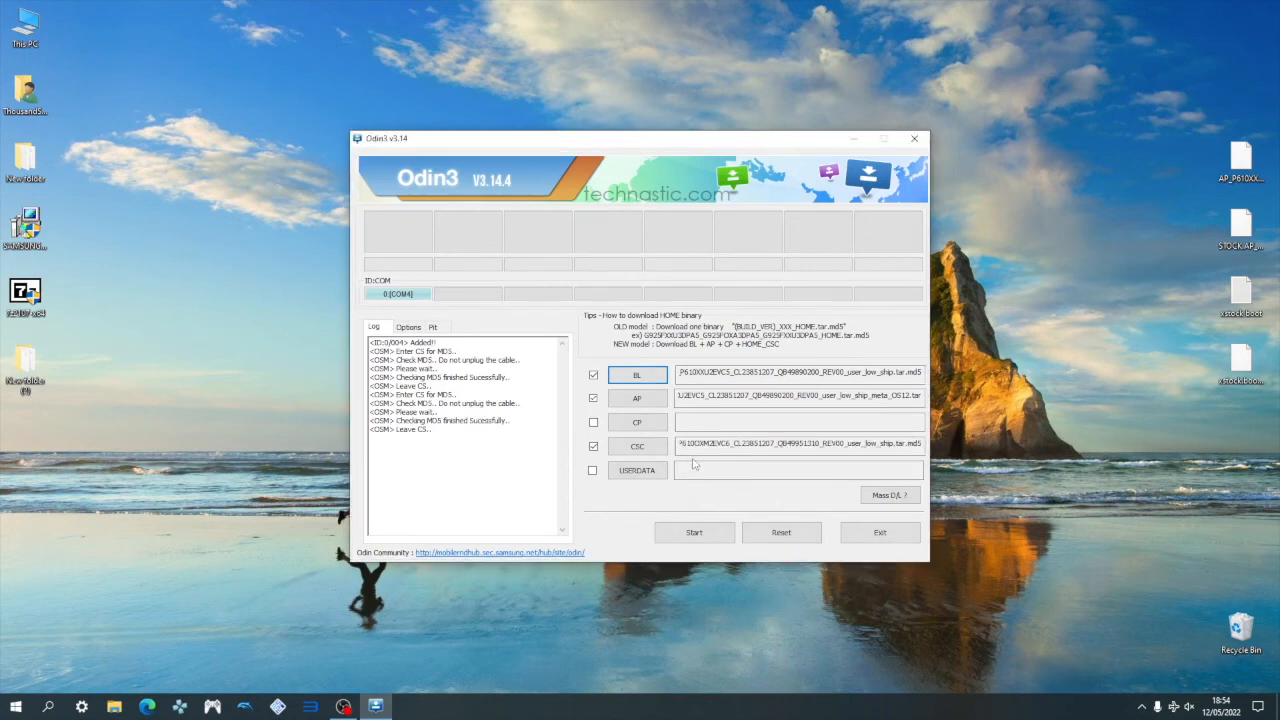
Untick Auto Reboot in Odin's Options, then start flashing the loaded firmware to the tablet.
left_click(408, 328)
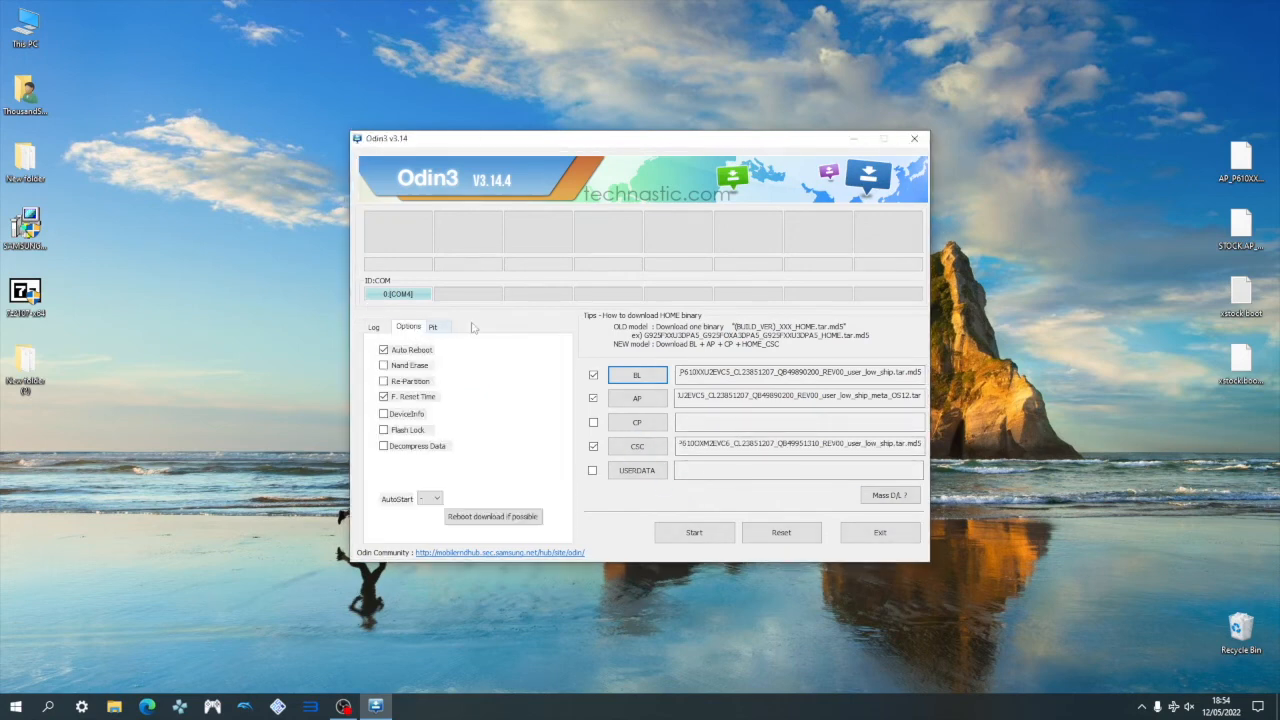
left_click(384, 348)
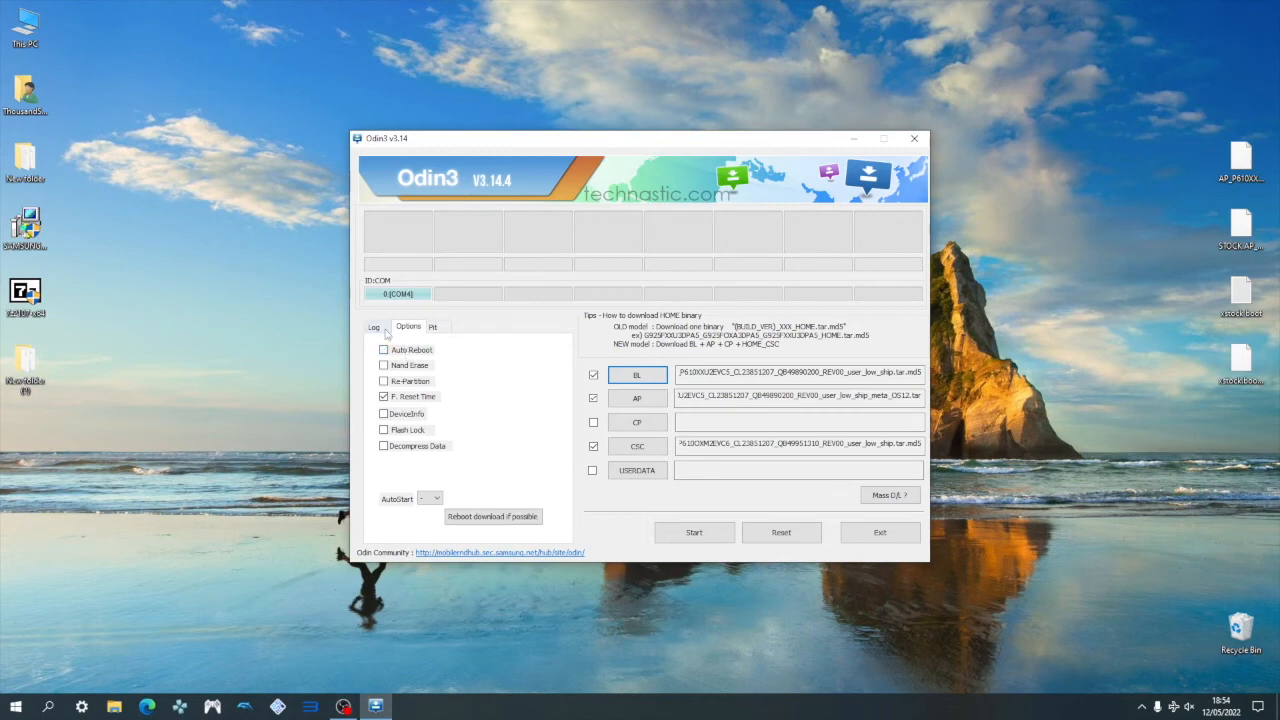
left_click(374, 328)
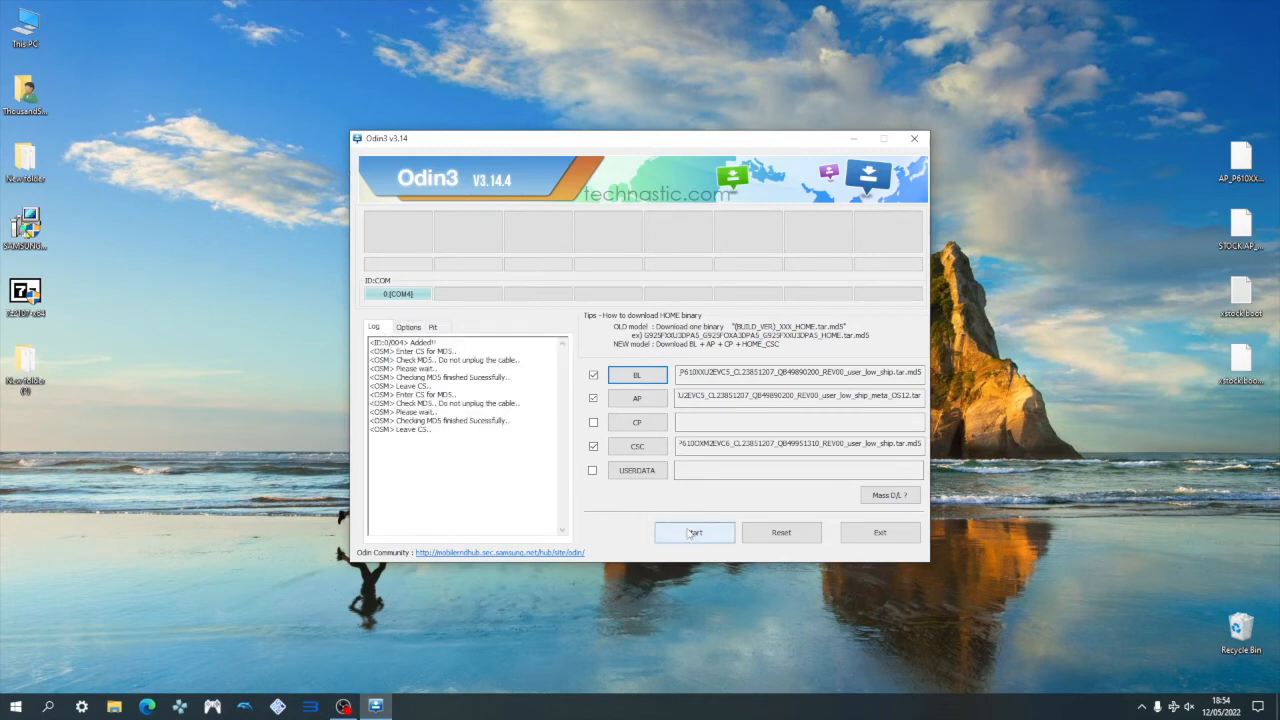
left_click(694, 532)
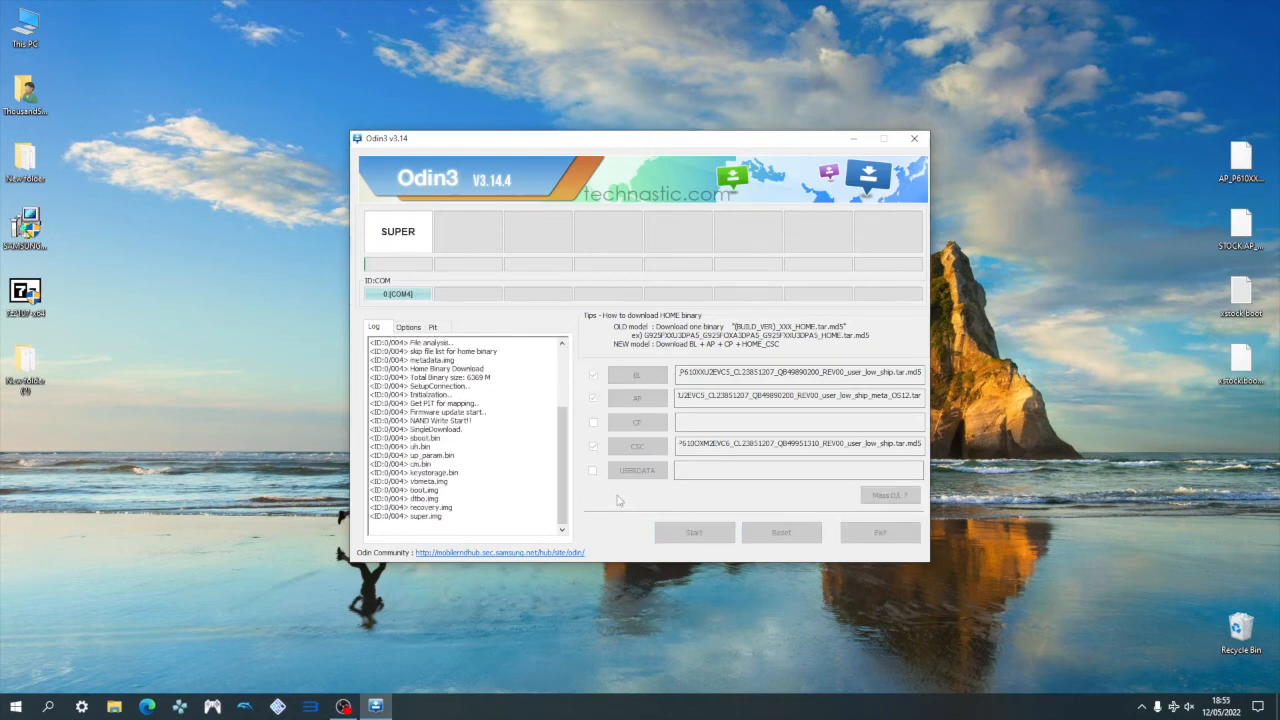